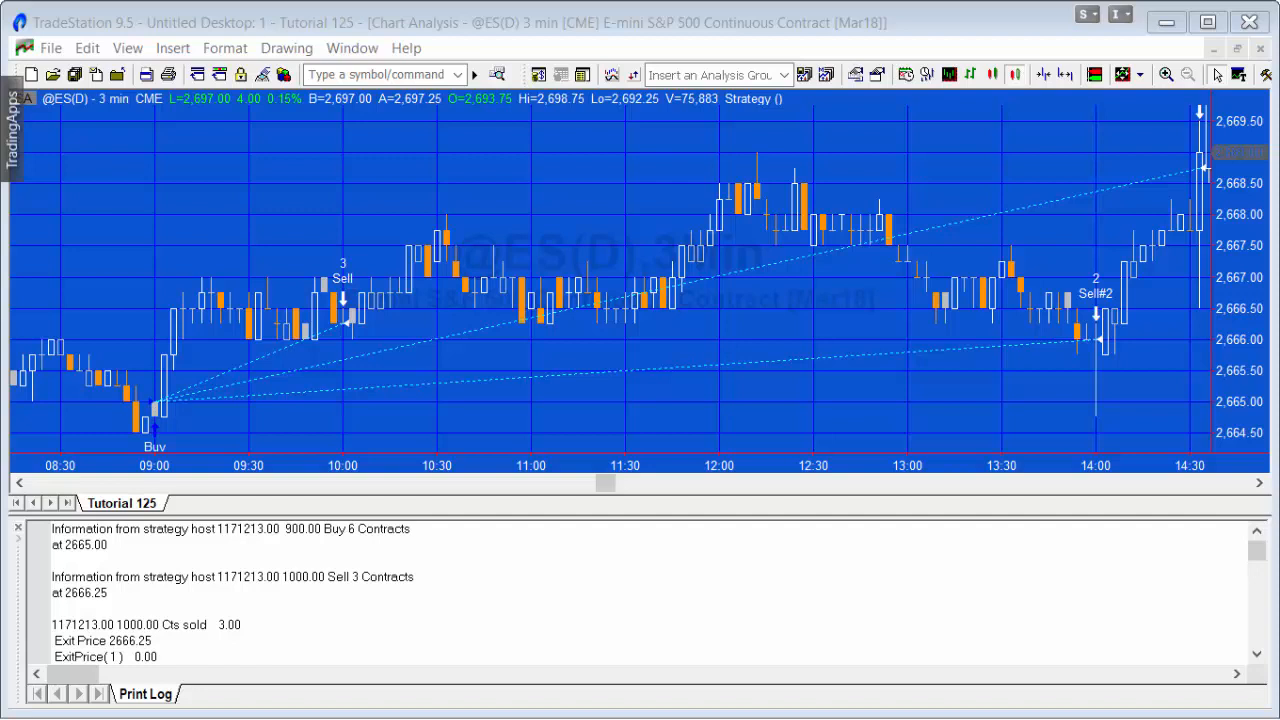
{"action": "mouse_move", "coordinate": [88, 370]}
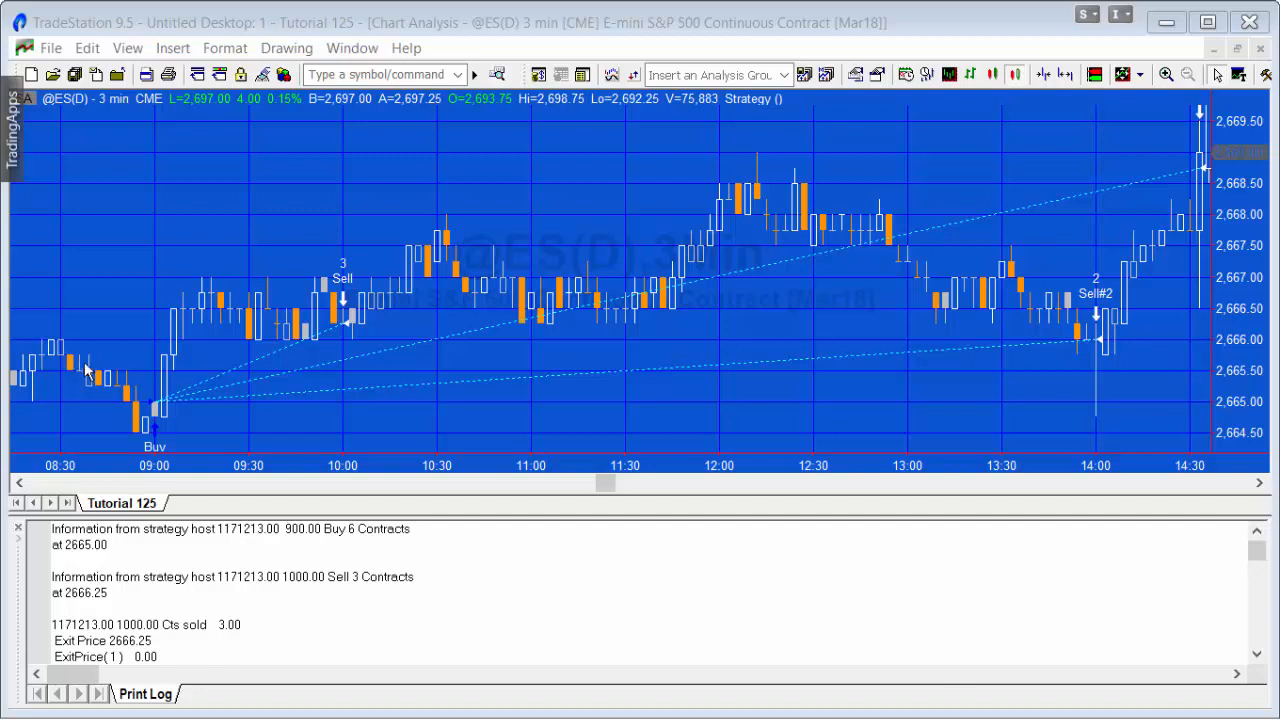
{"action": "mouse_move", "coordinate": [152, 414]}
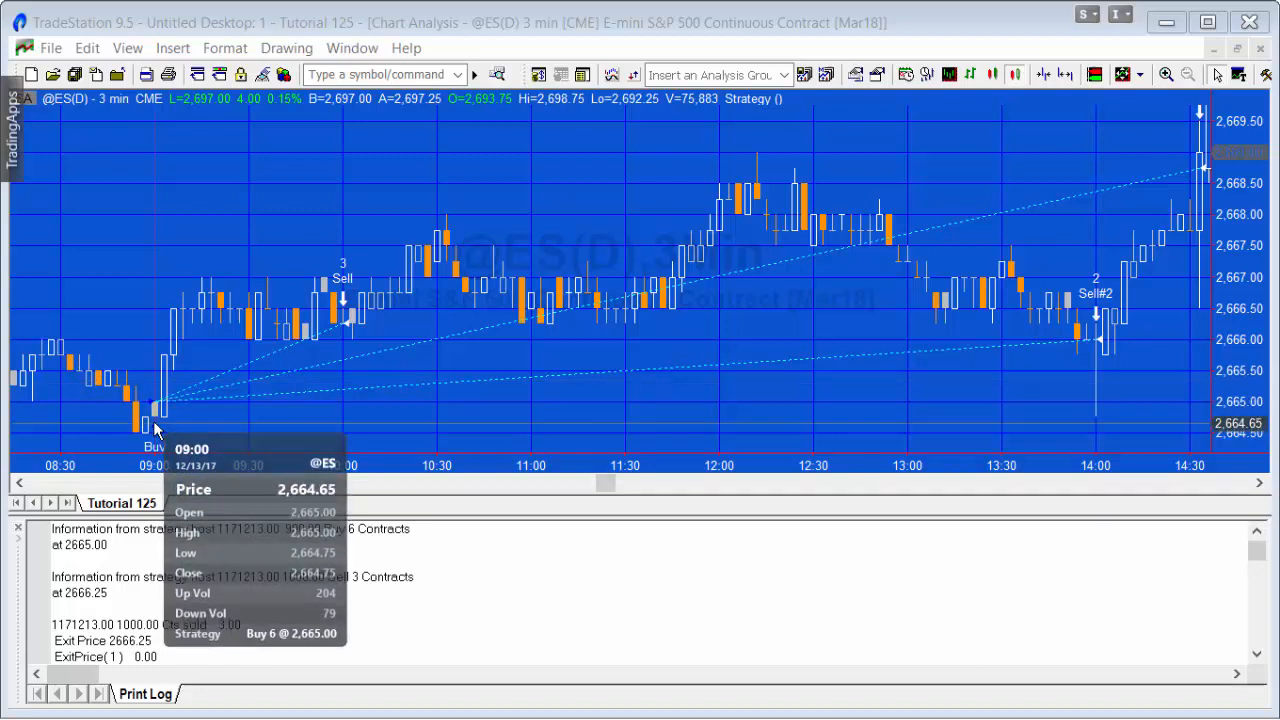
{"action": "mouse_move", "coordinate": [348, 364]}
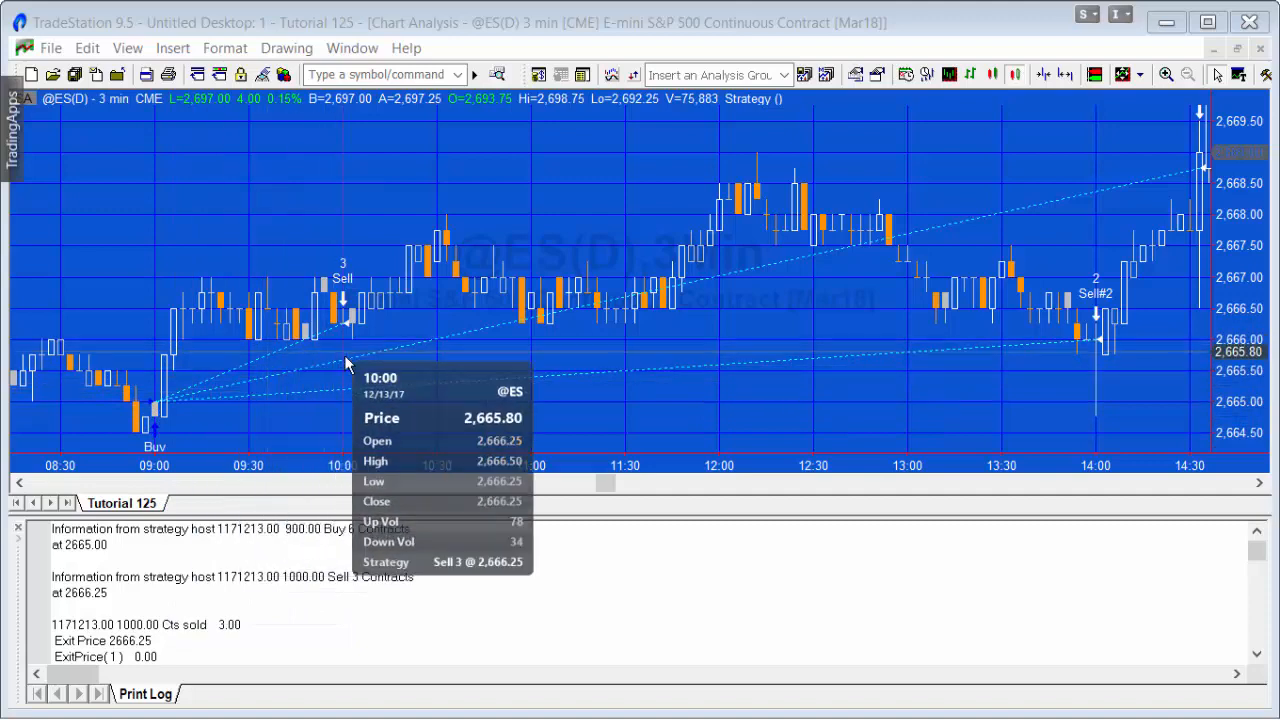
{"action": "mouse_move", "coordinate": [278, 224]}
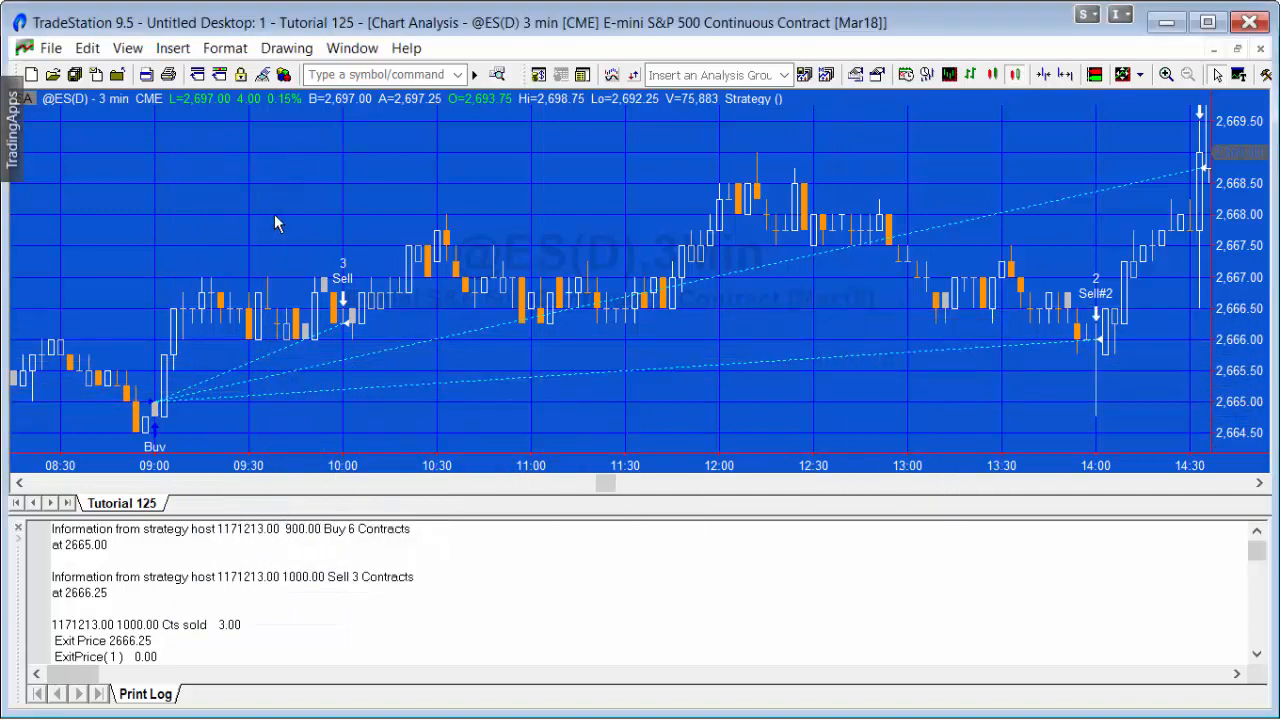
{"action": "mouse_move", "coordinate": [352, 248]}
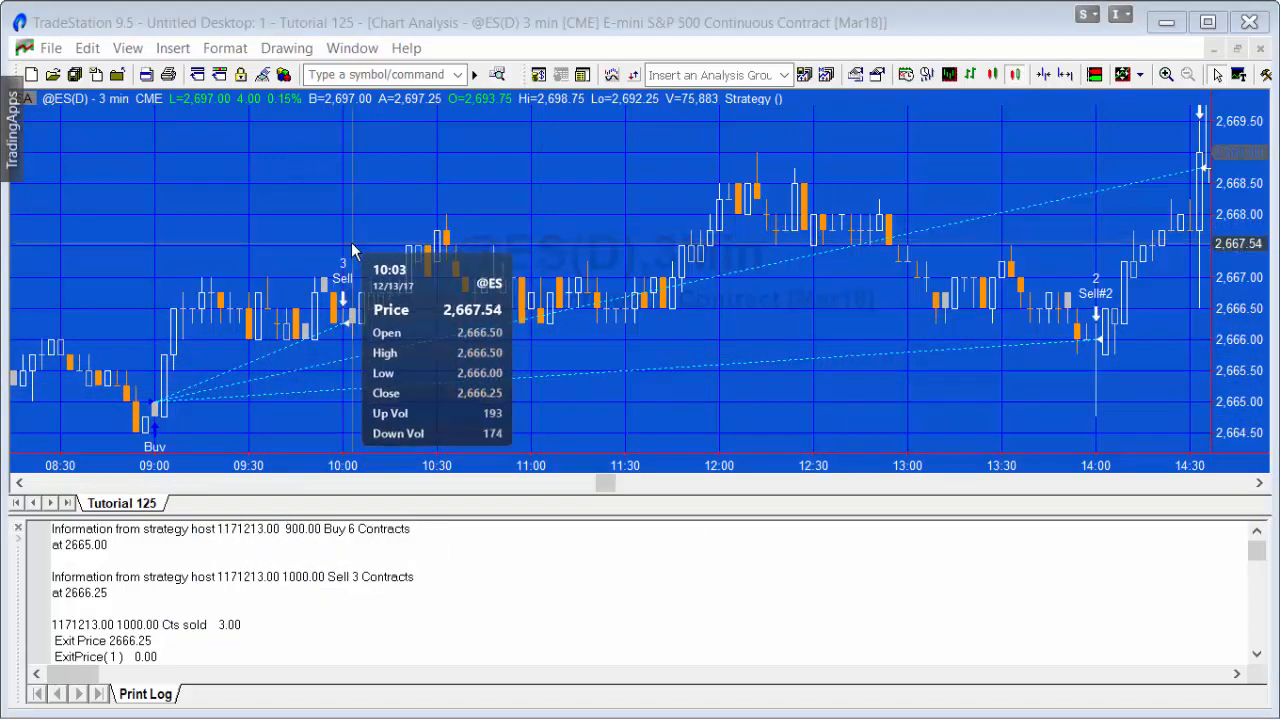
{"action": "mouse_move", "coordinate": [348, 222]}
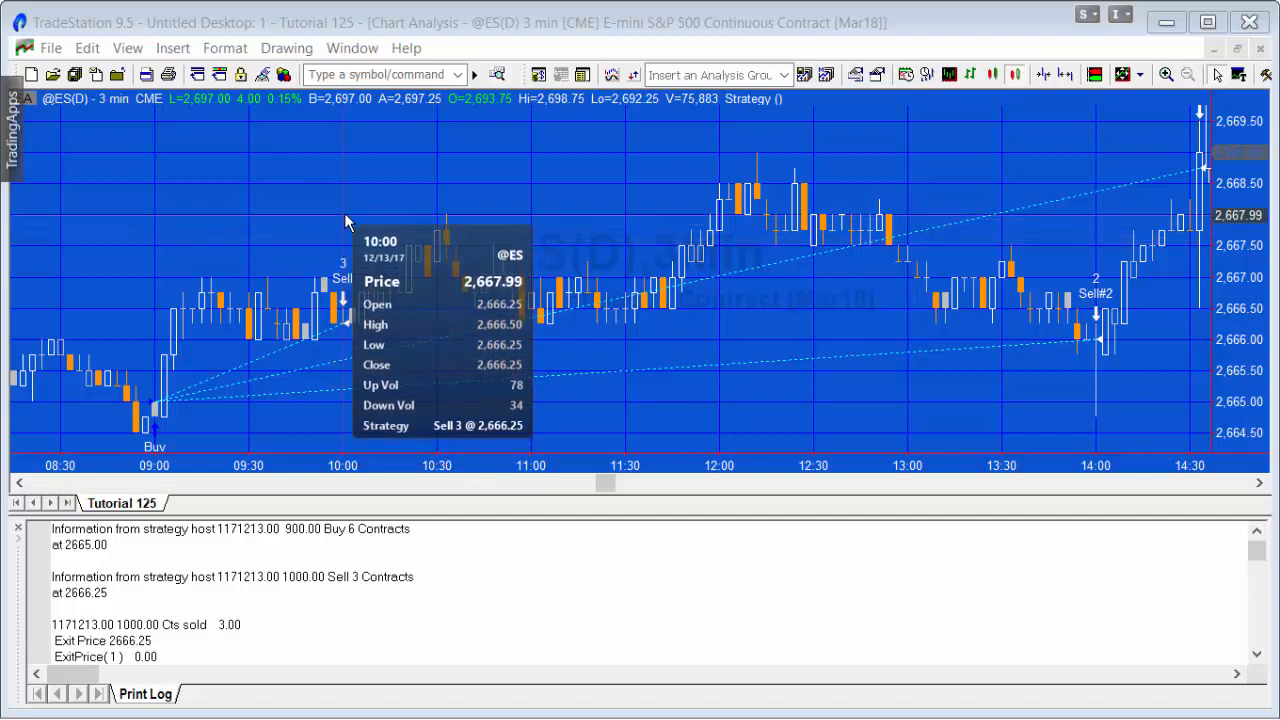
{"action": "mouse_move", "coordinate": [348, 216]}
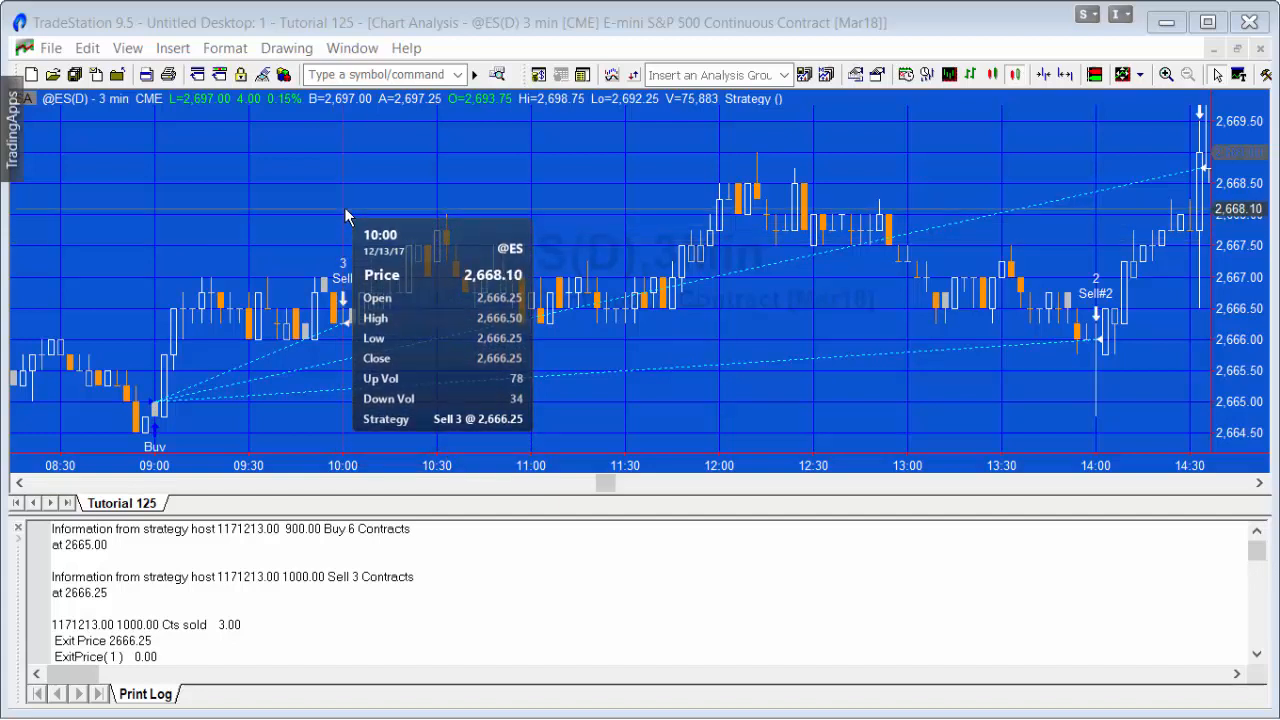
{"action": "mouse_move", "coordinate": [938, 244]}
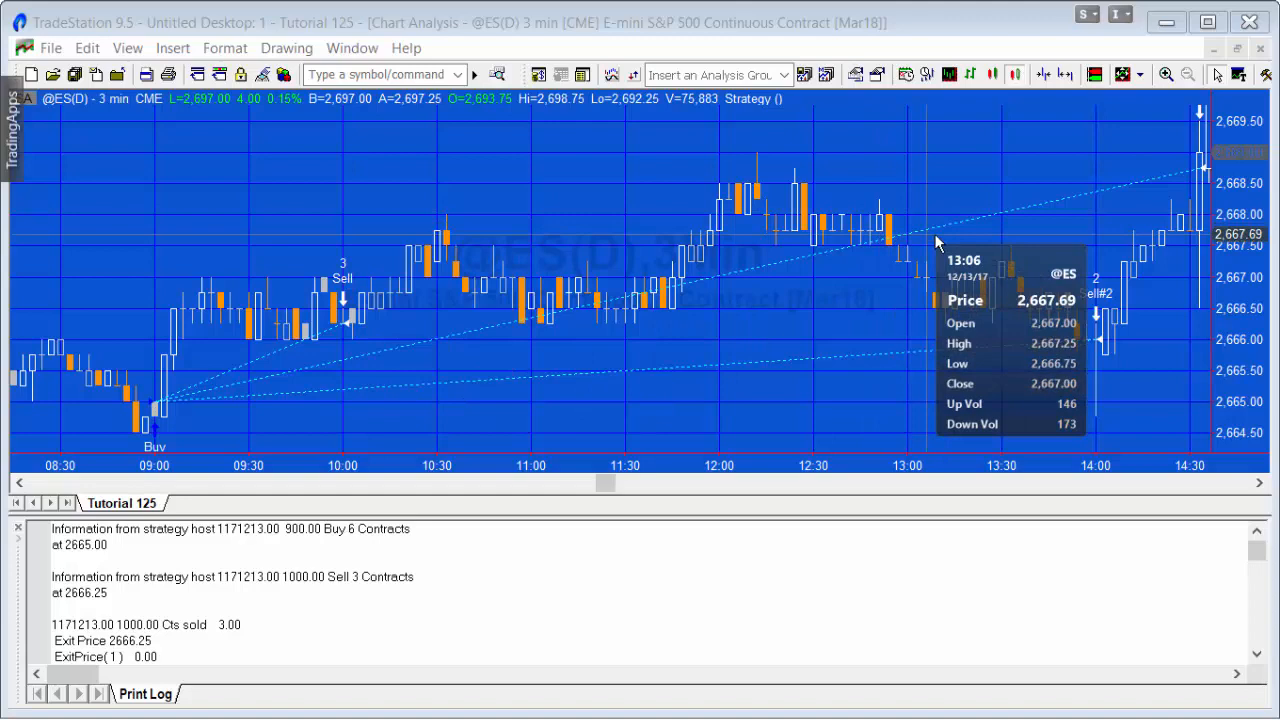
{"action": "mouse_move", "coordinate": [1084, 384]}
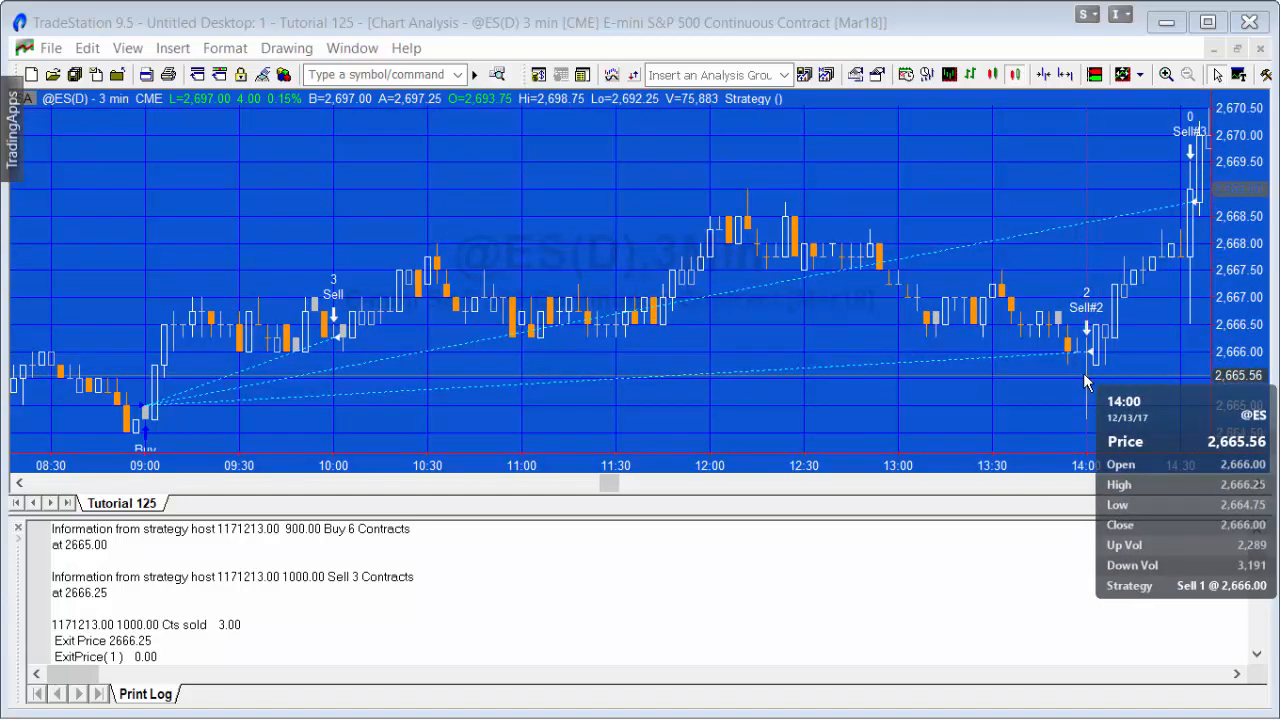
{"action": "mouse_move", "coordinate": [1196, 300]}
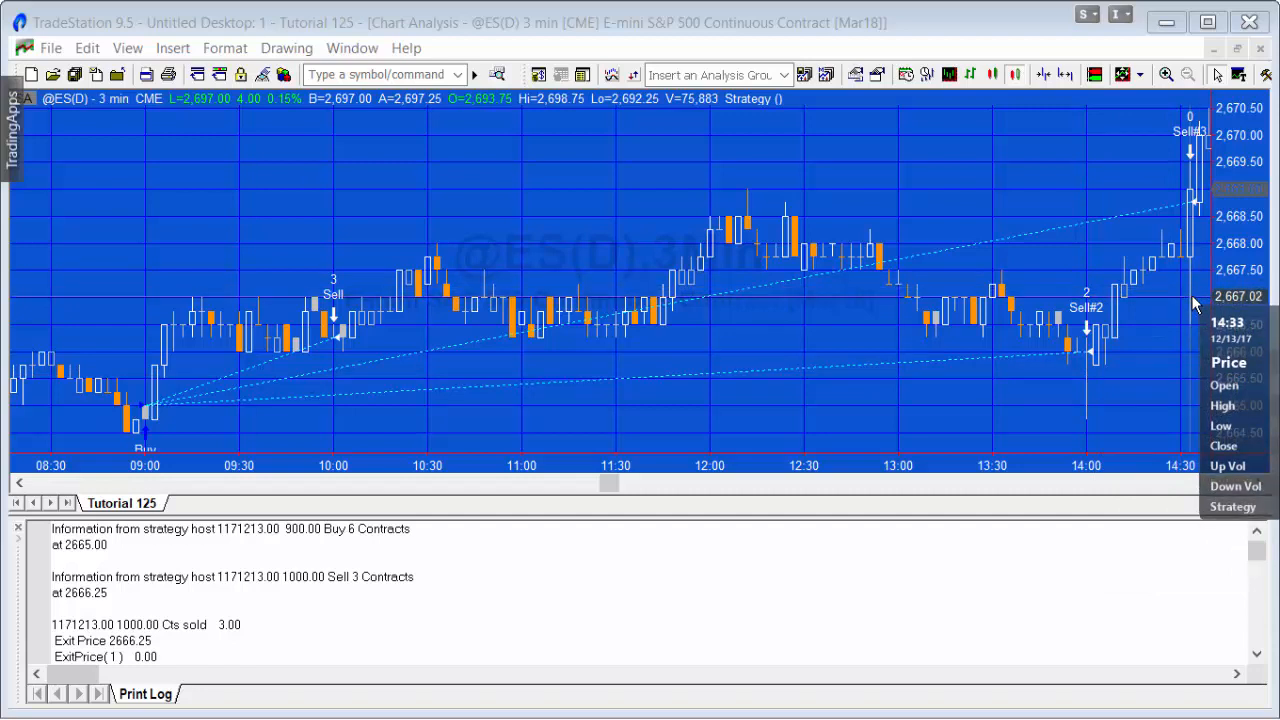
{"action": "mouse_move", "coordinate": [1080, 382]}
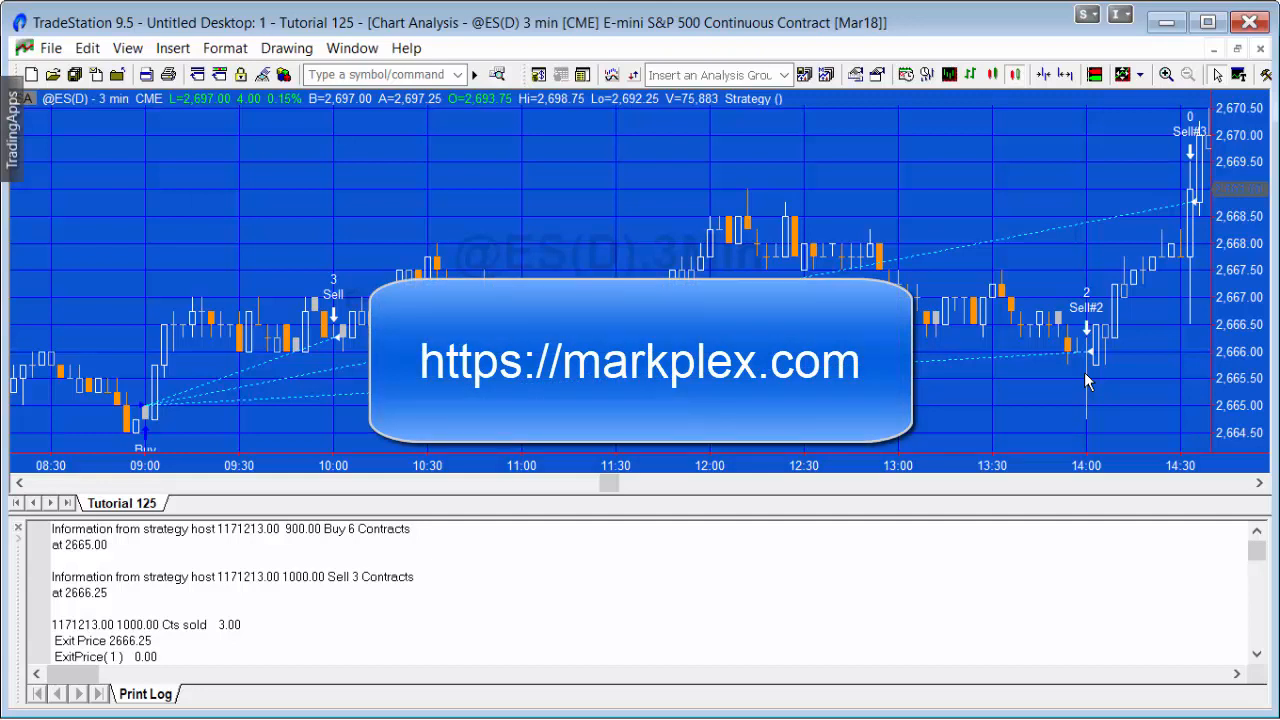
{"action": "mouse_move", "coordinate": [1052, 376]}
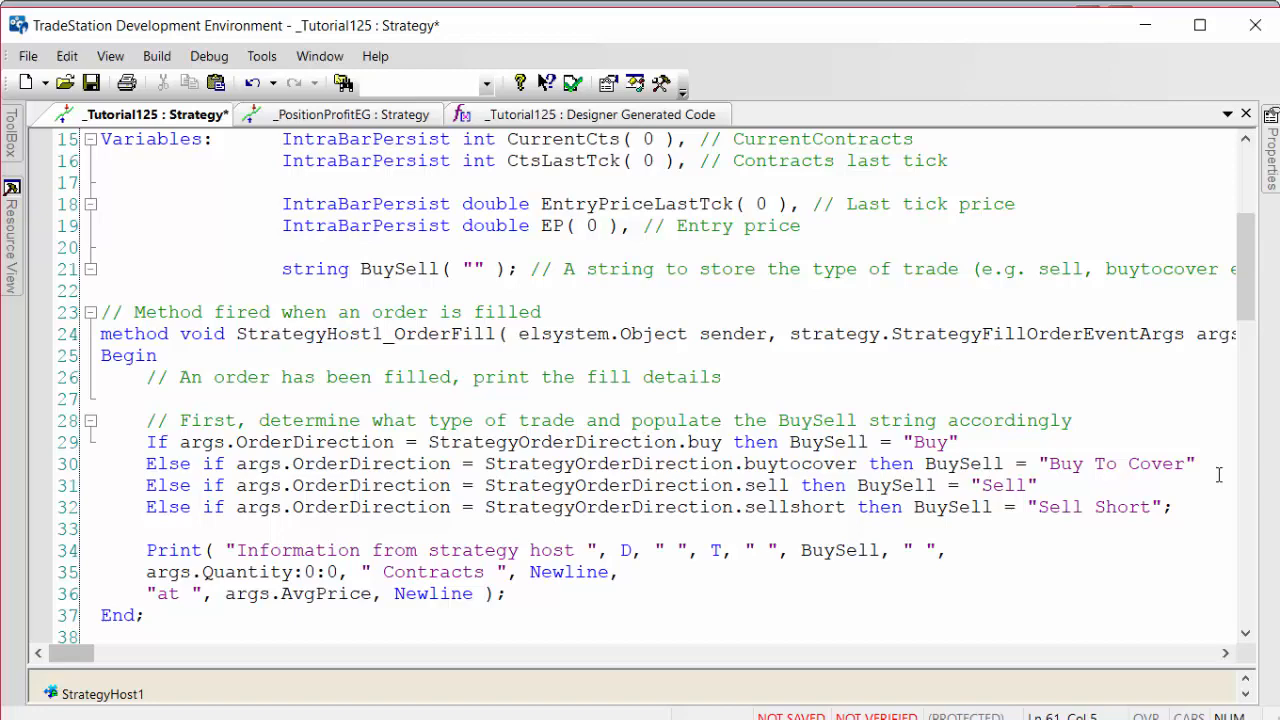
Add a second StrategyHost component from the ToolBox to the strategy
{"action": "scroll", "scroll_direction": "up", "scroll_amount": 3}
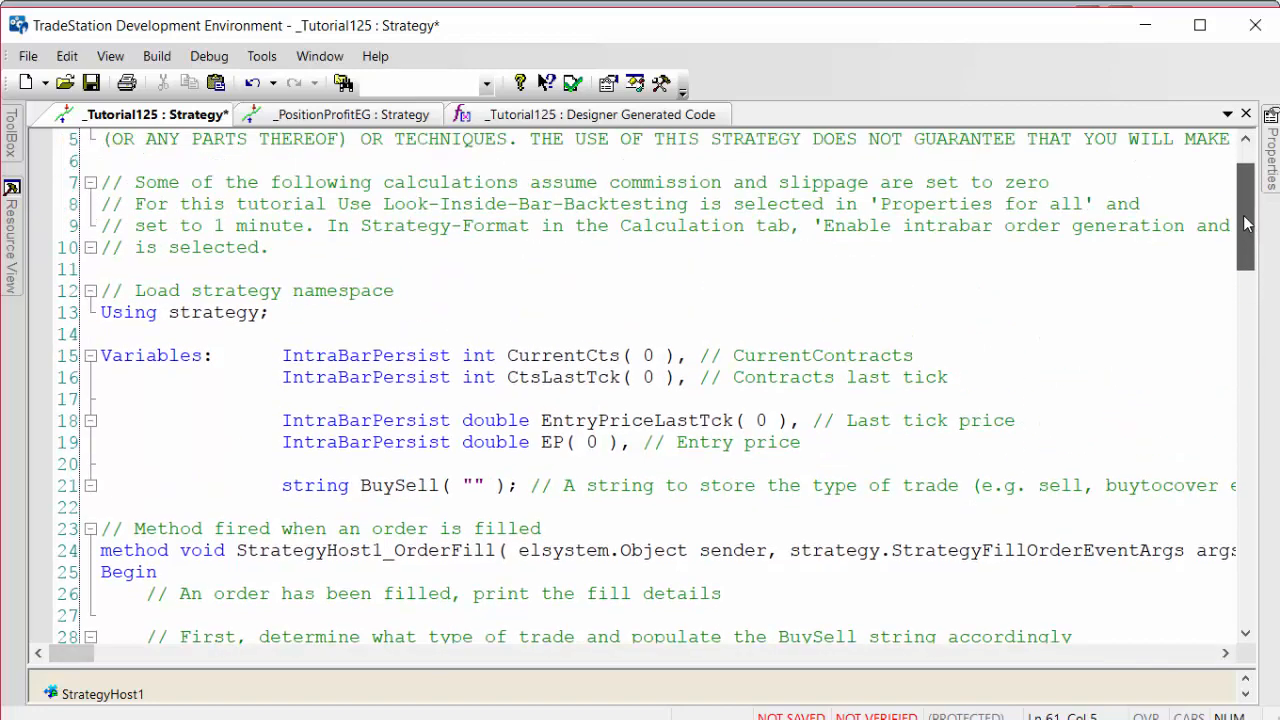
{"action": "scroll", "scroll_direction": "up", "scroll_amount": 3}
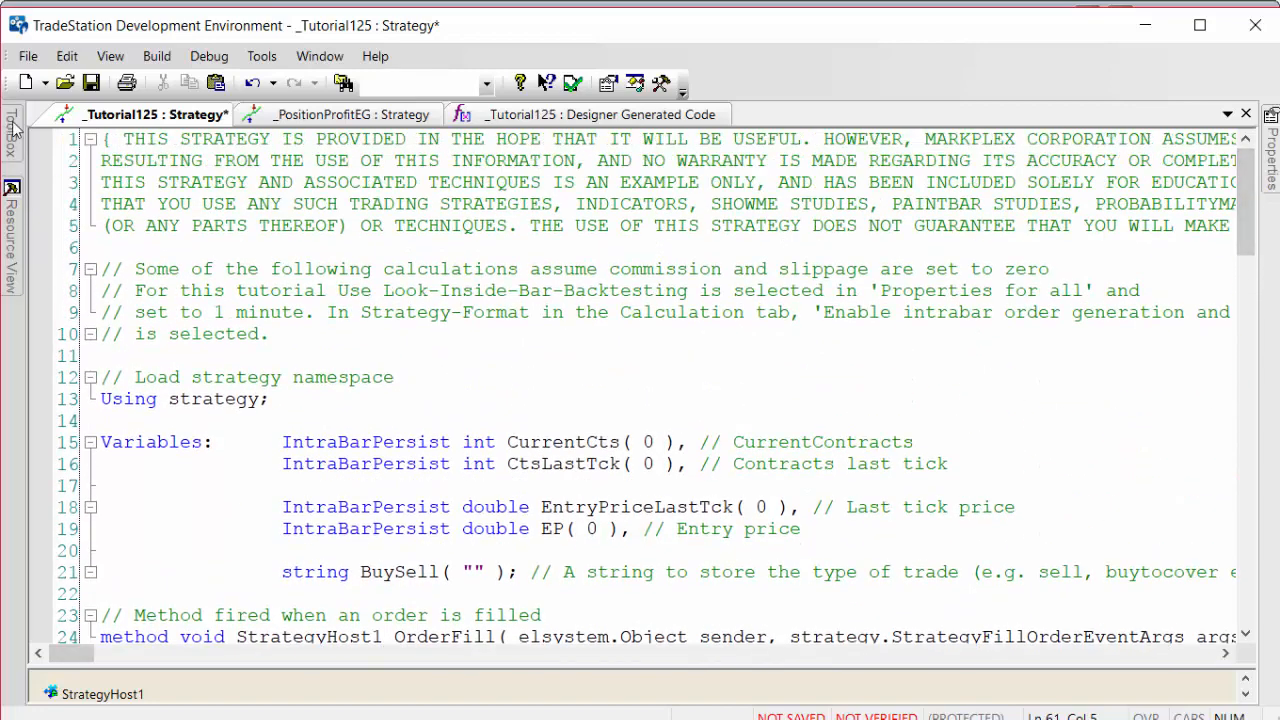
{"action": "left_click", "coordinate": [12, 130]}
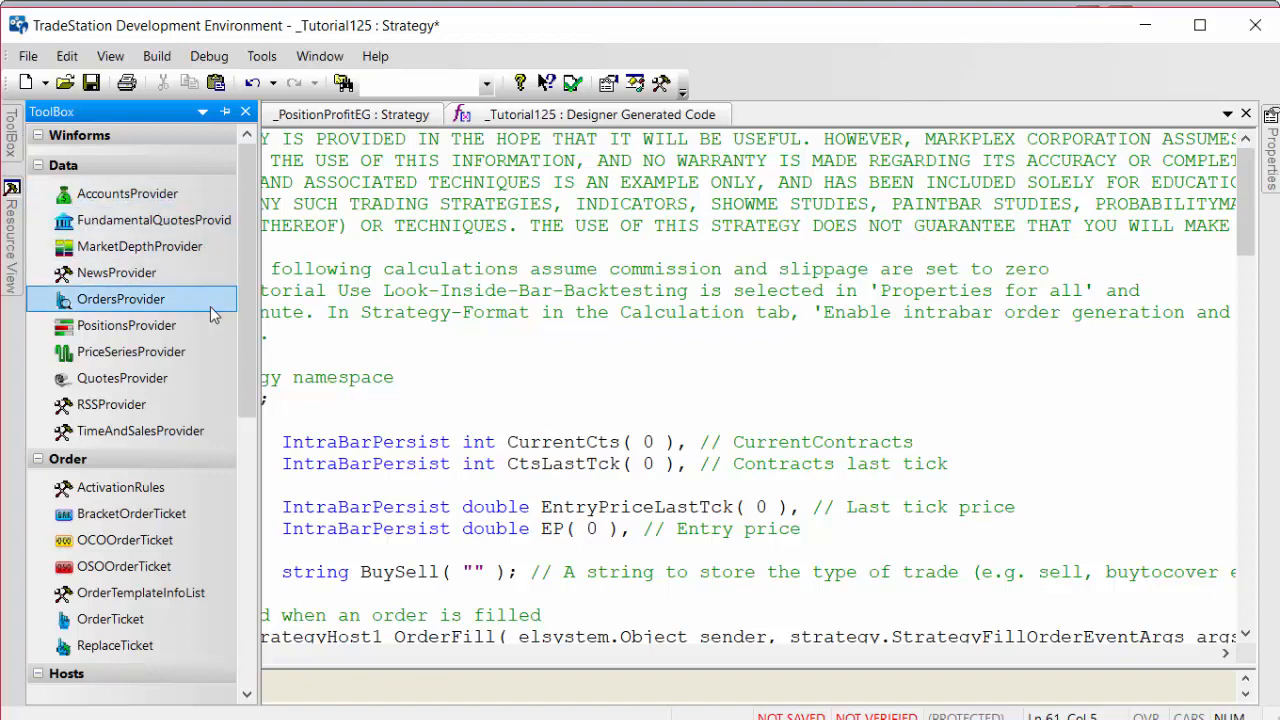
{"action": "scroll", "scroll_direction": "down", "scroll_amount": 3}
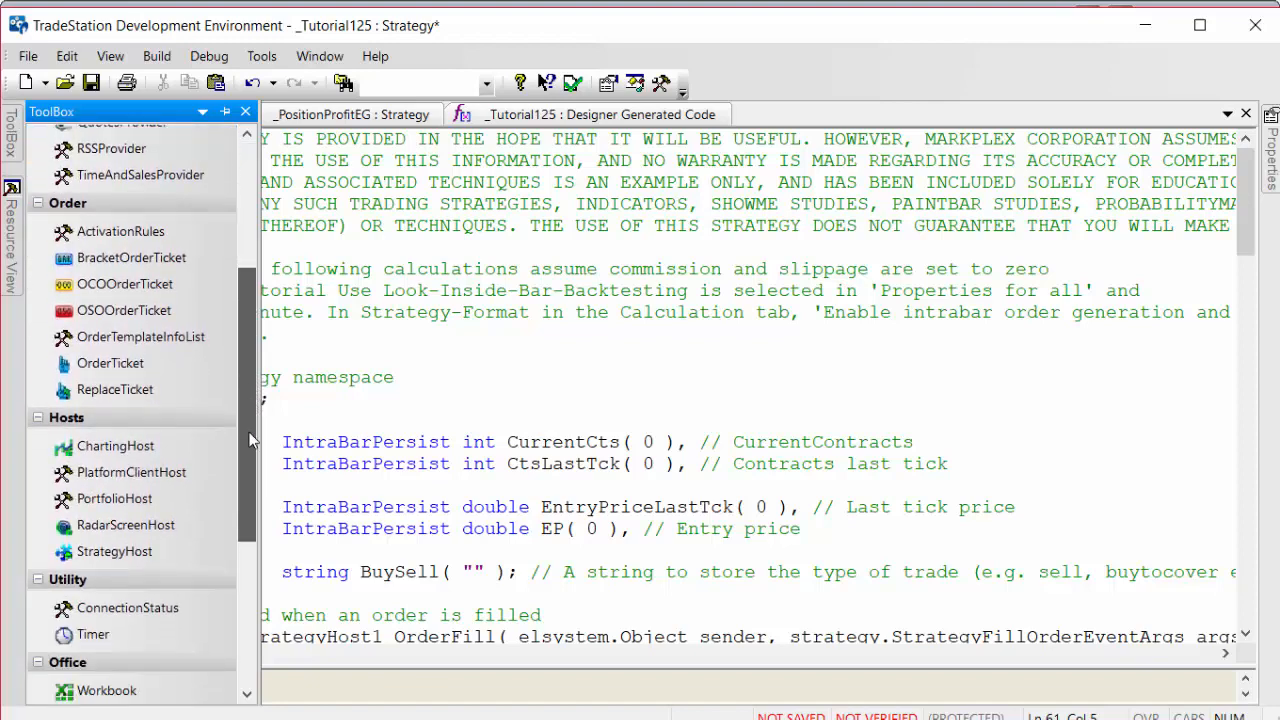
{"action": "scroll", "scroll_direction": "down", "scroll_amount": 3}
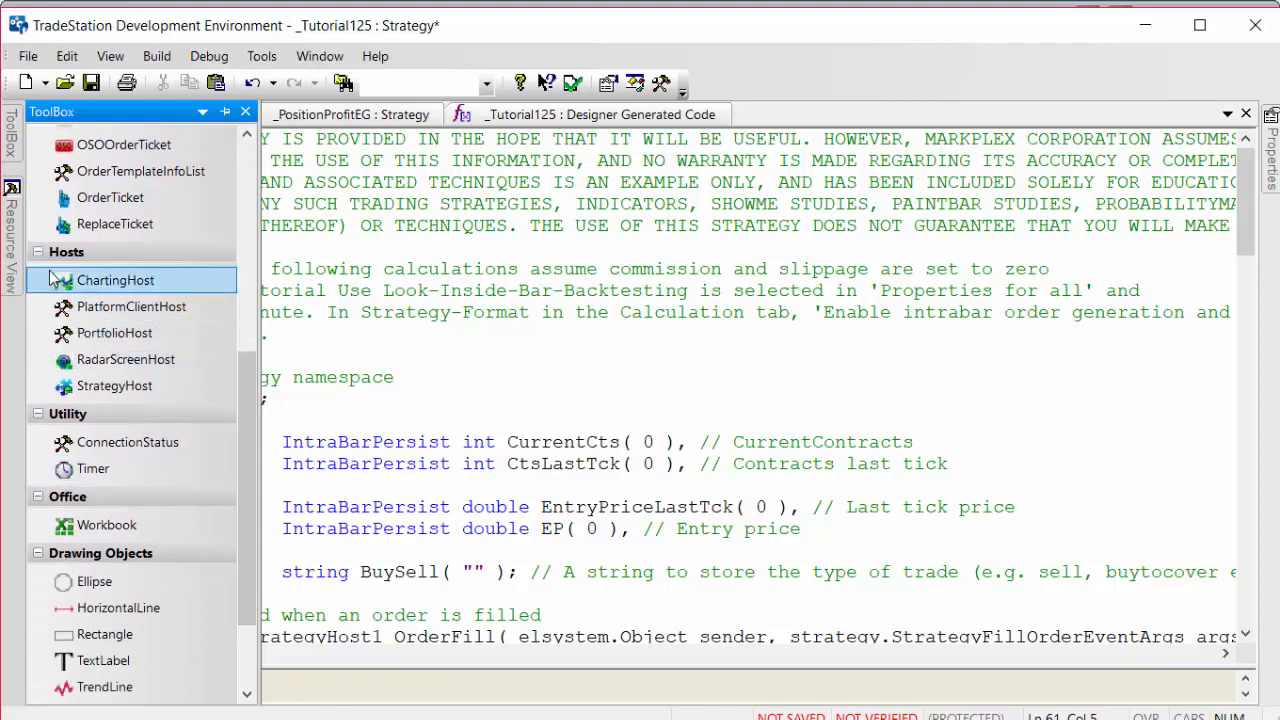
{"action": "left_click", "coordinate": [114, 386]}
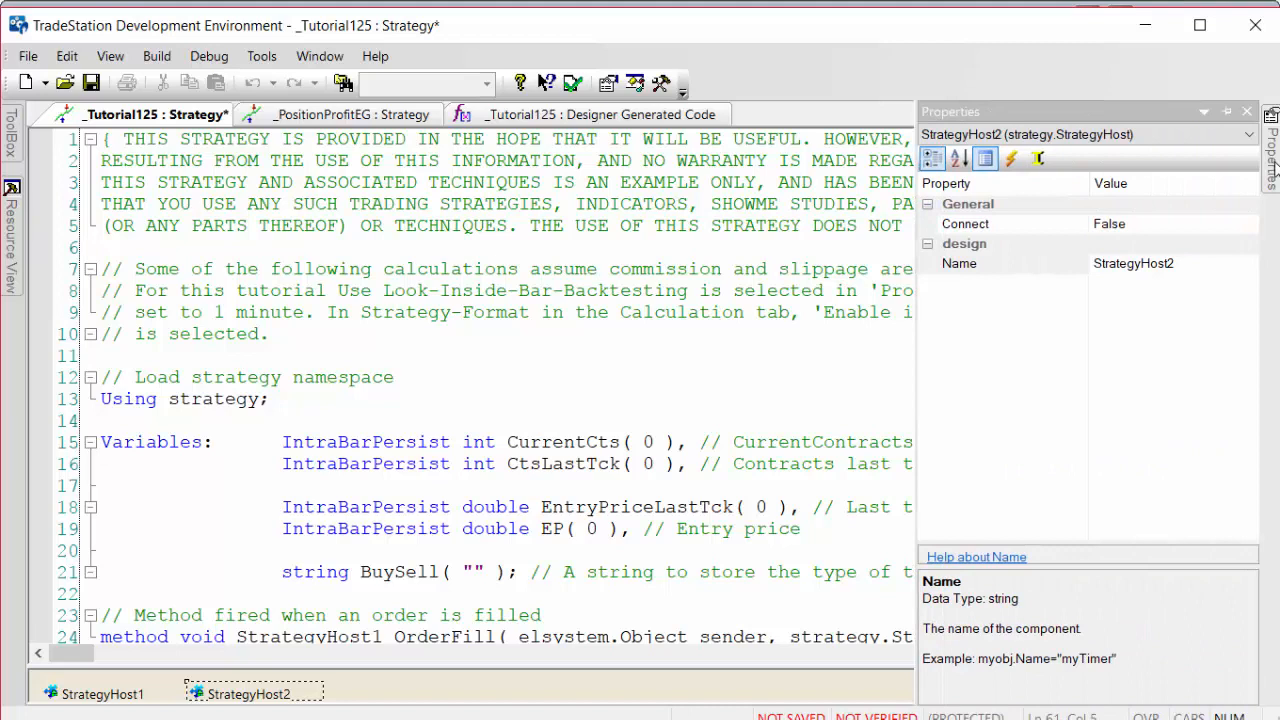
{"action": "mouse_move", "coordinate": [1132, 244]}
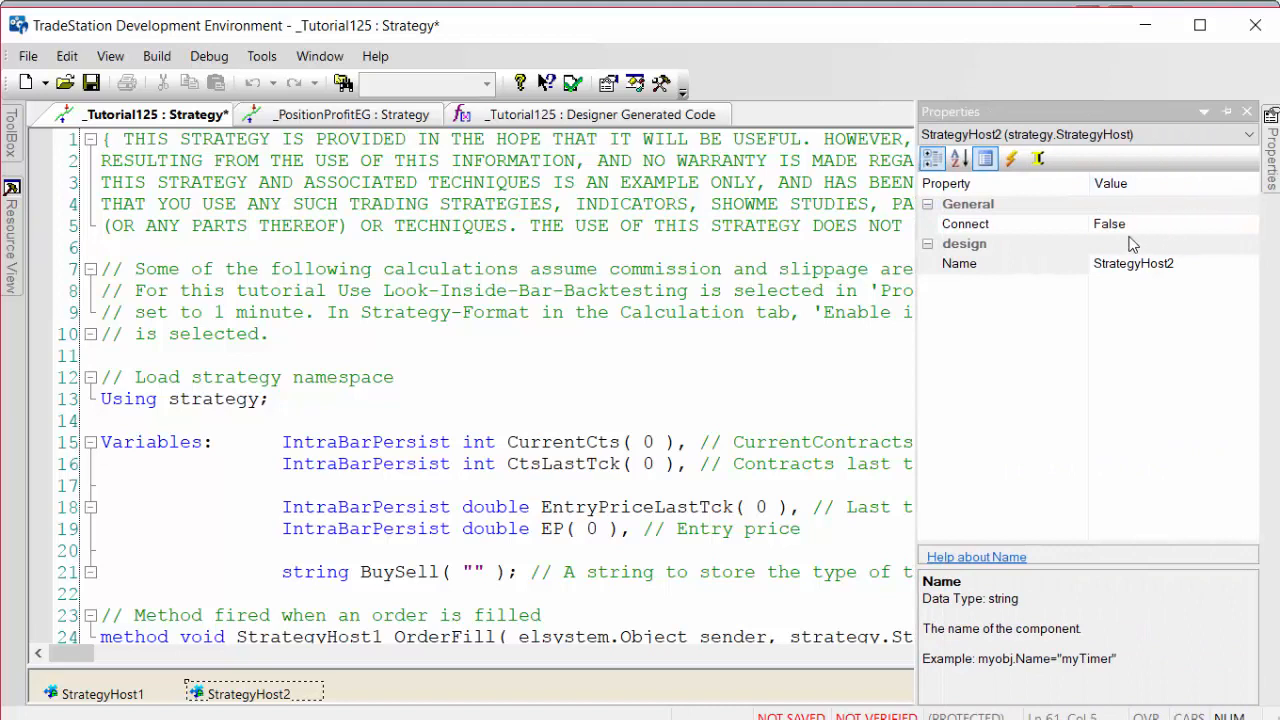
Set StrategyHost2's Connect property to true and generate its OrderFill event handler
{"action": "left_click", "coordinate": [964, 224]}
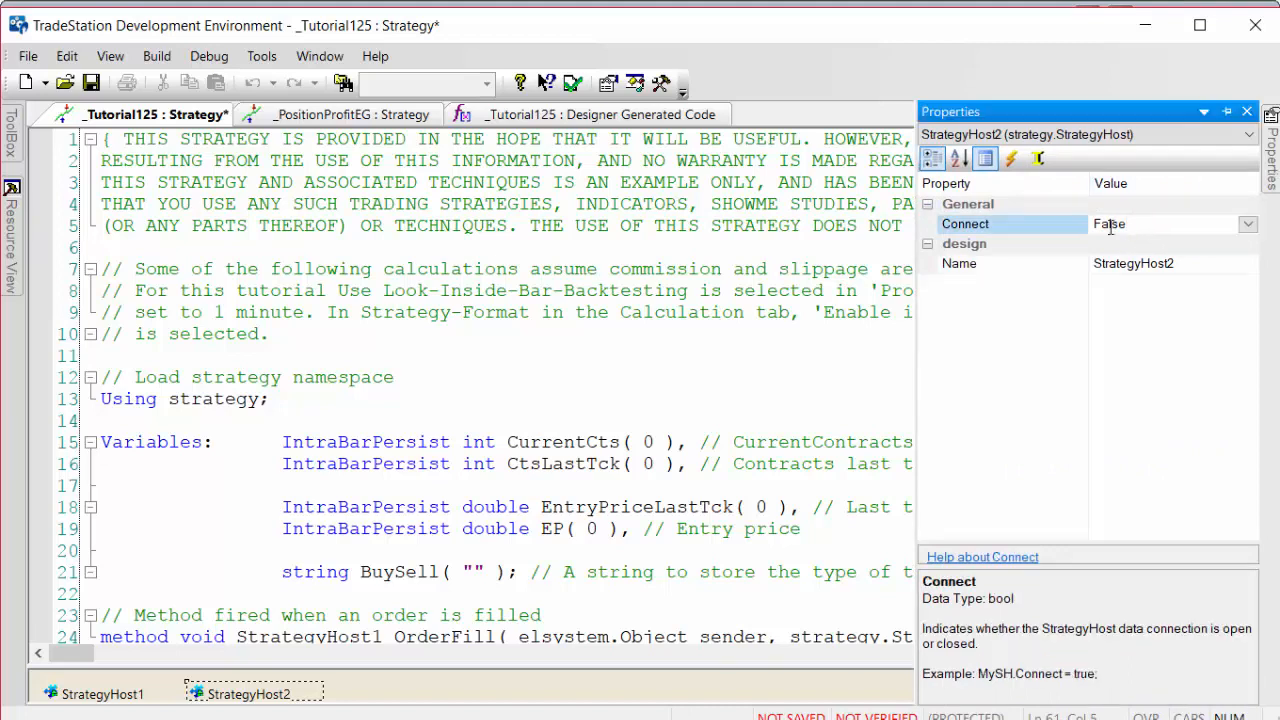
{"action": "type", "text": "tru"}
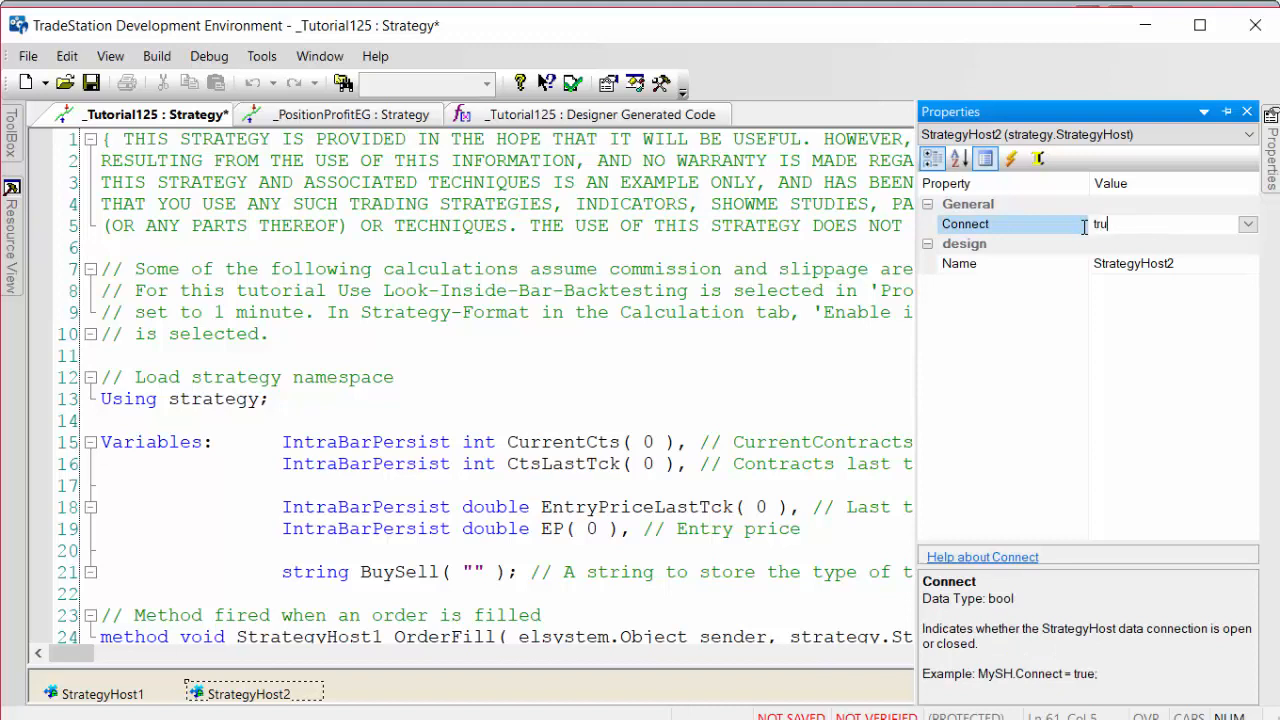
{"action": "type", "text": "e"}
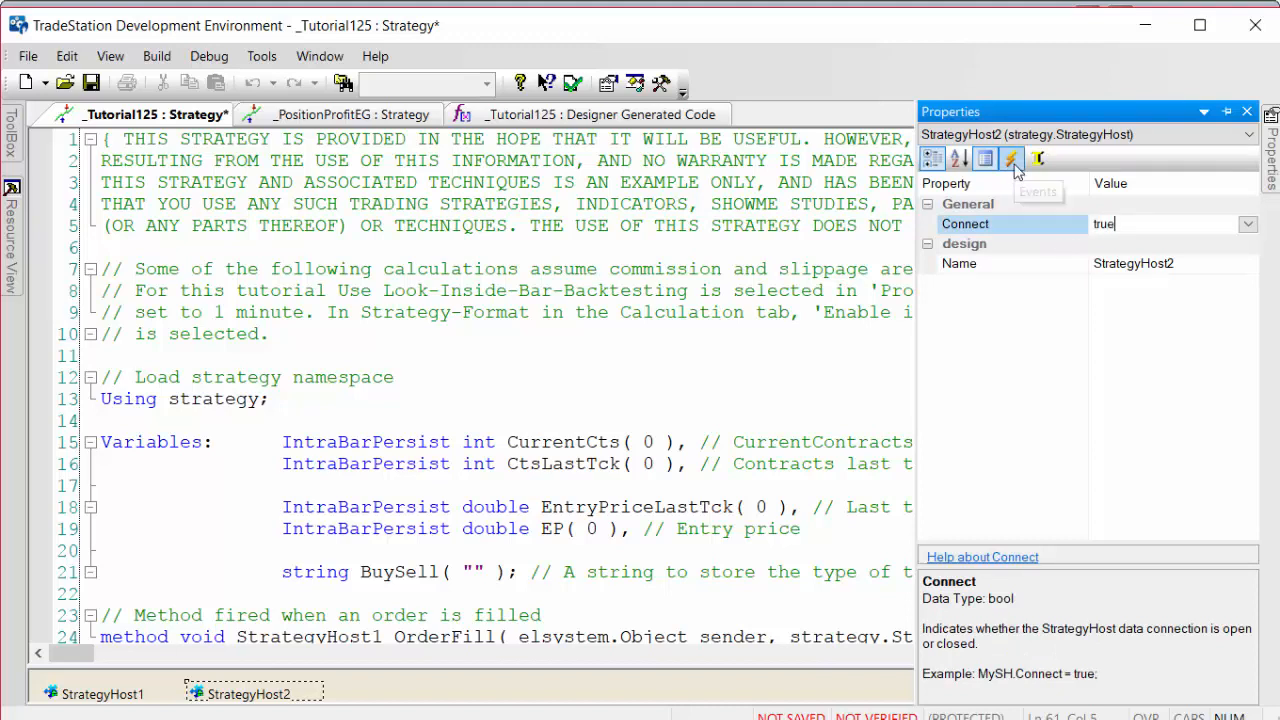
{"action": "left_click", "coordinate": [1012, 160]}
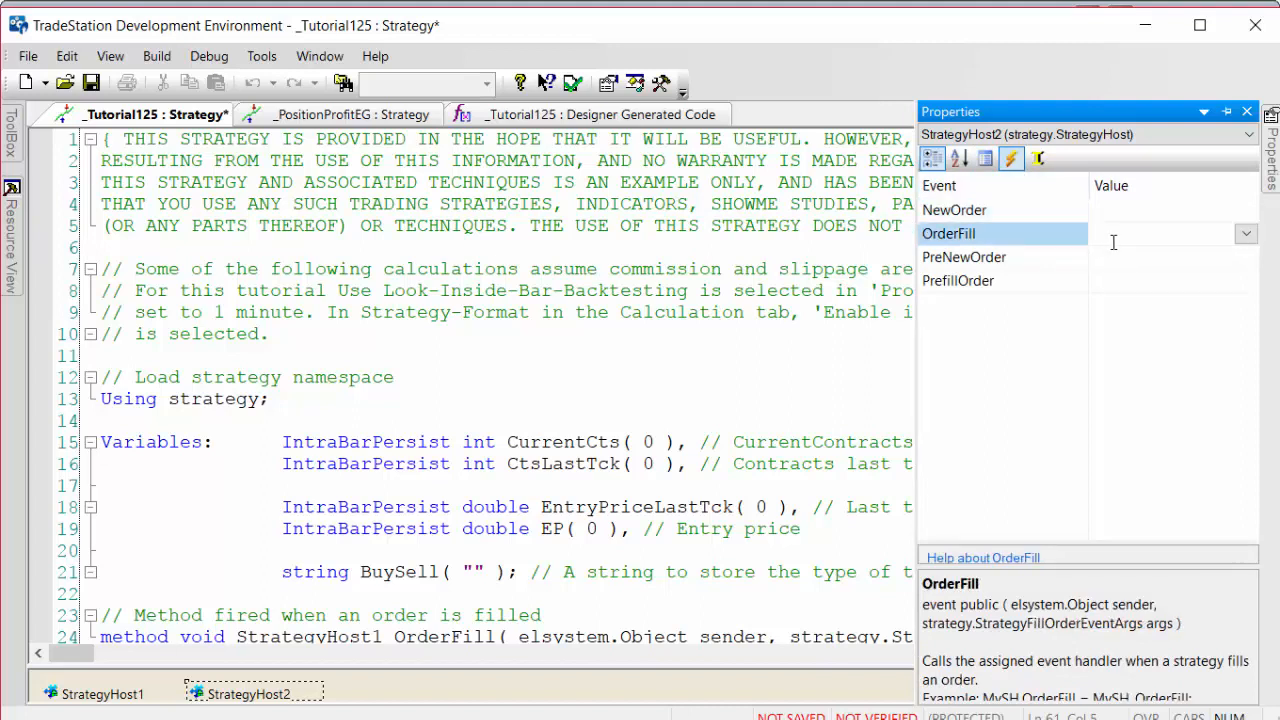
{"action": "left_click", "coordinate": [1160, 232]}
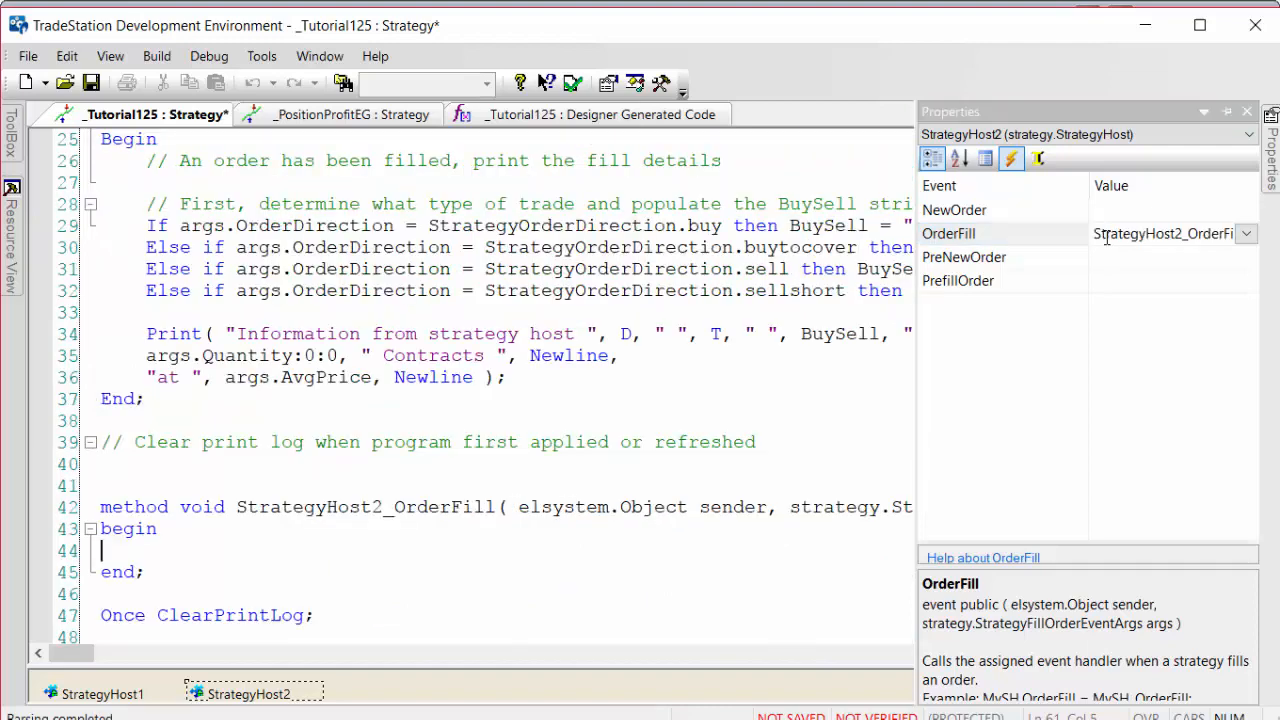
Select the StrategyHost2 component and remove it along with its empty OrderFill method
{"action": "left_click", "coordinate": [1246, 112]}
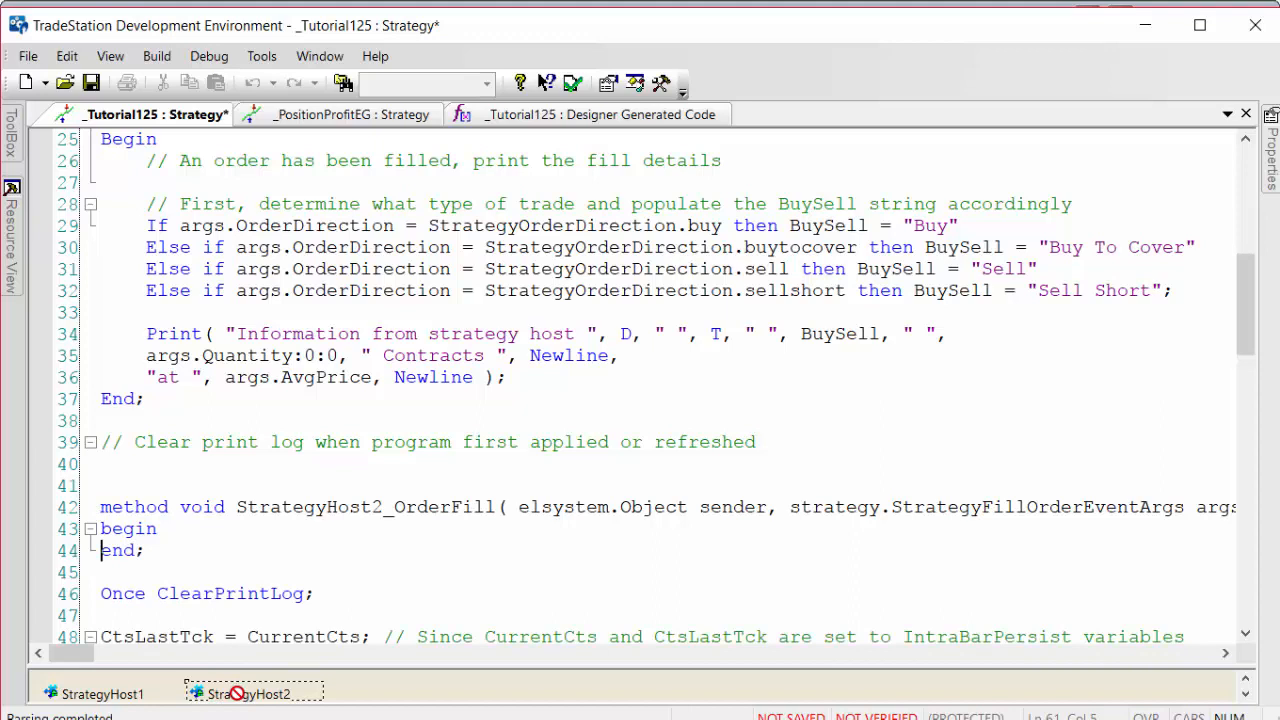
{"action": "left_click", "coordinate": [252, 692]}
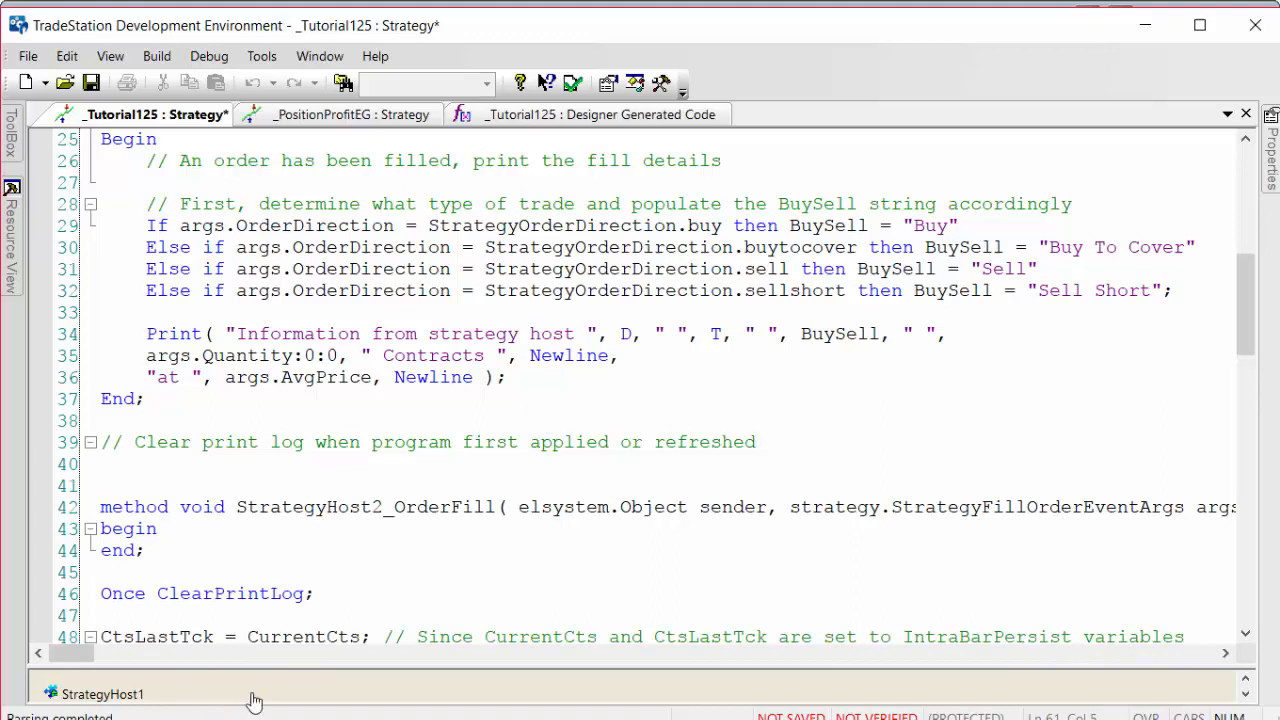
{"action": "left_click", "coordinate": [100, 508]}
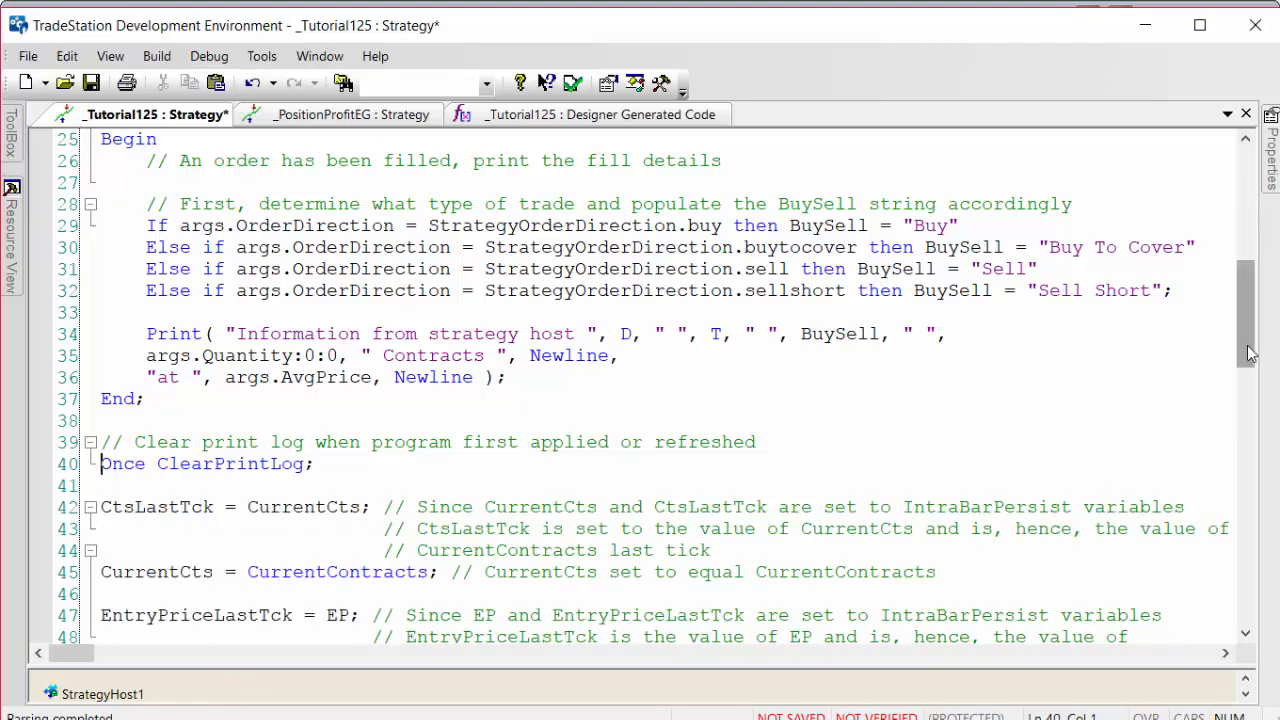
{"action": "scroll", "scroll_direction": "up", "scroll_amount": 3}
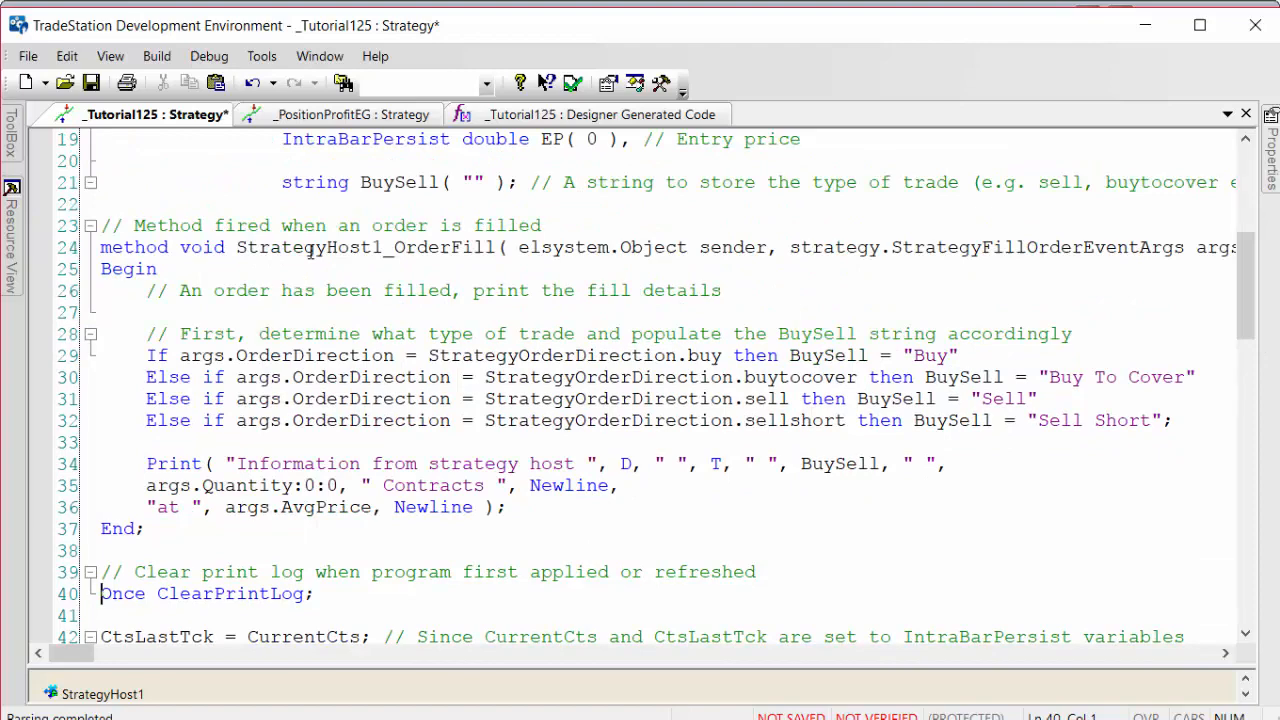
{"action": "mouse_move", "coordinate": [1210, 336]}
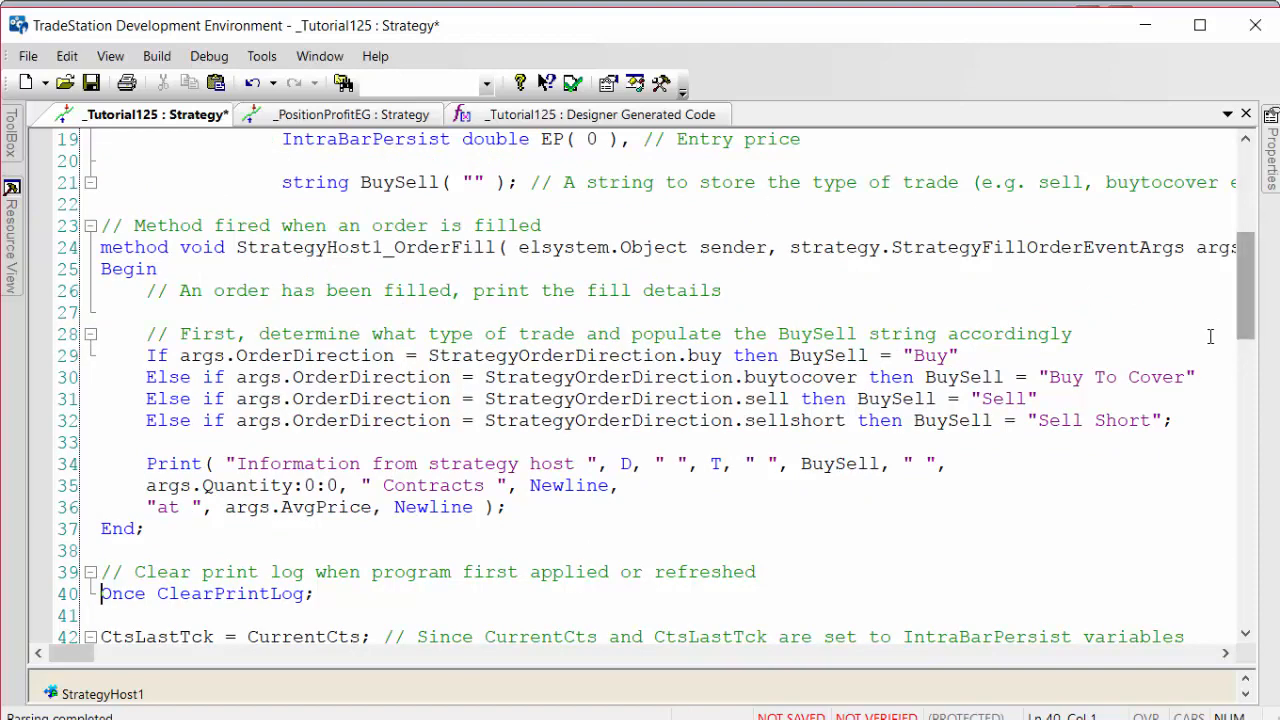
{"action": "scroll", "scroll_direction": "up", "scroll_amount": 3}
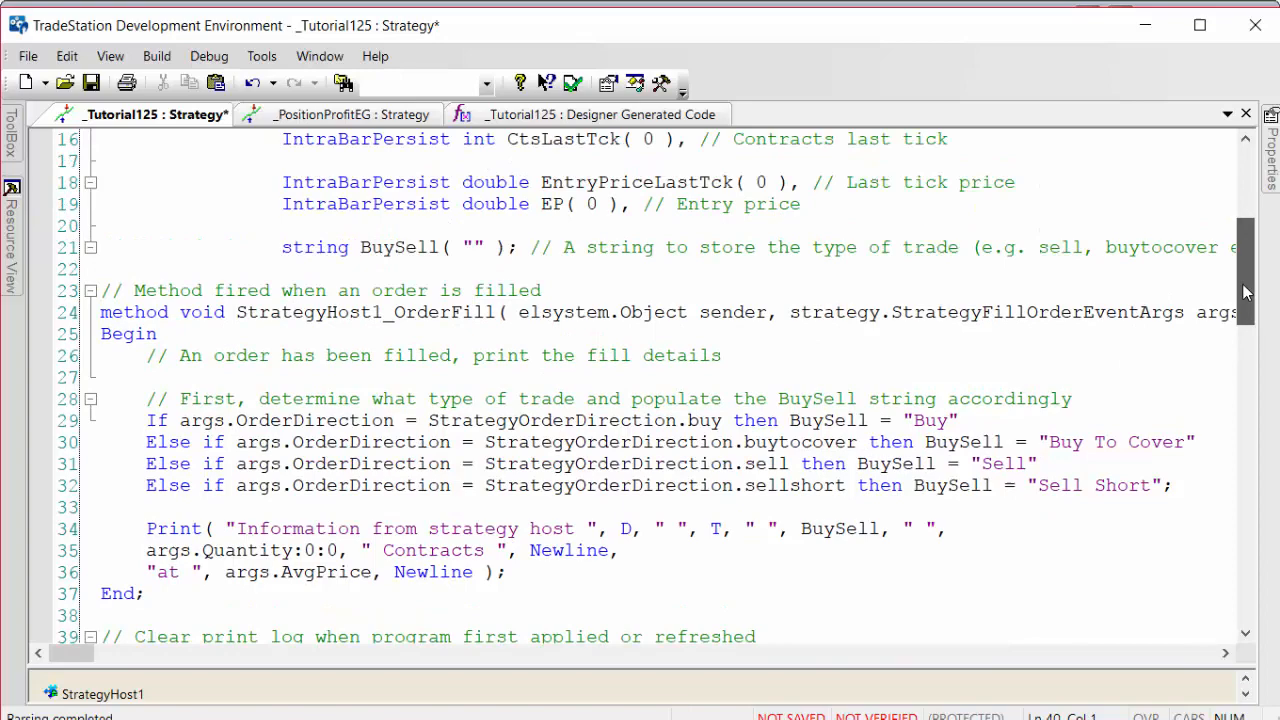
{"action": "scroll", "scroll_direction": "down", "scroll_amount": 3}
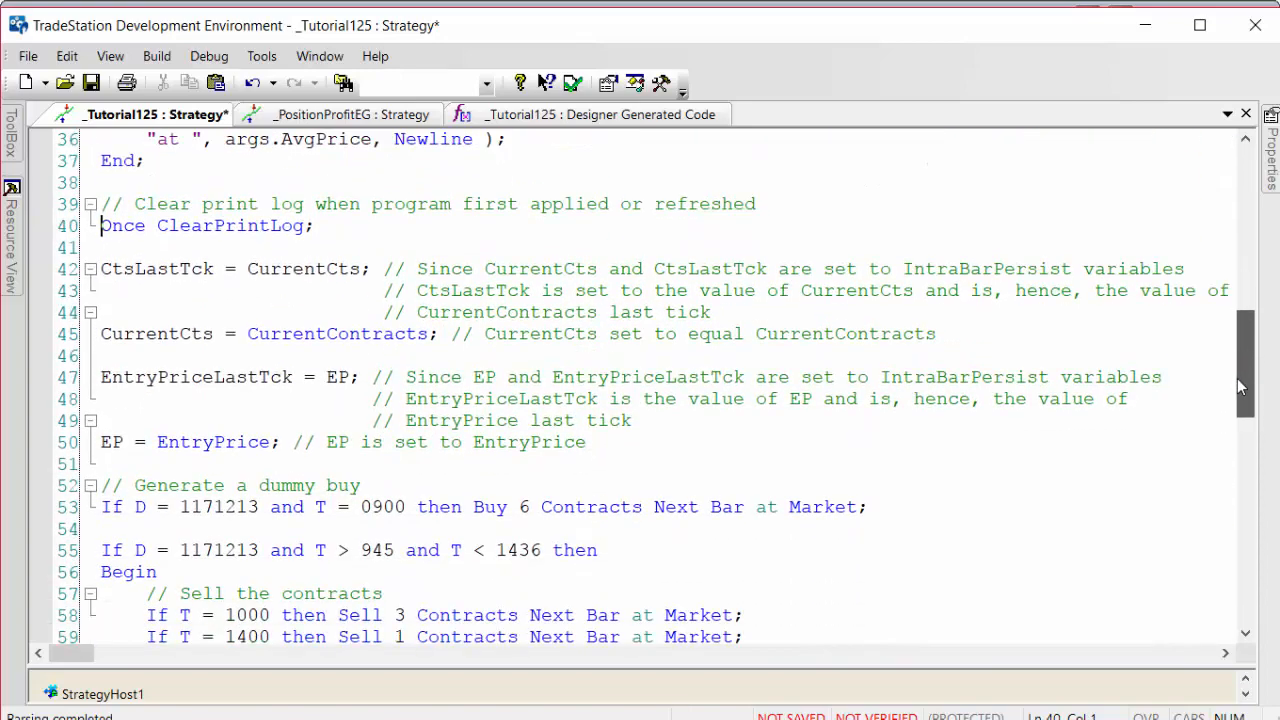
{"action": "scroll", "scroll_direction": "down", "scroll_amount": 3}
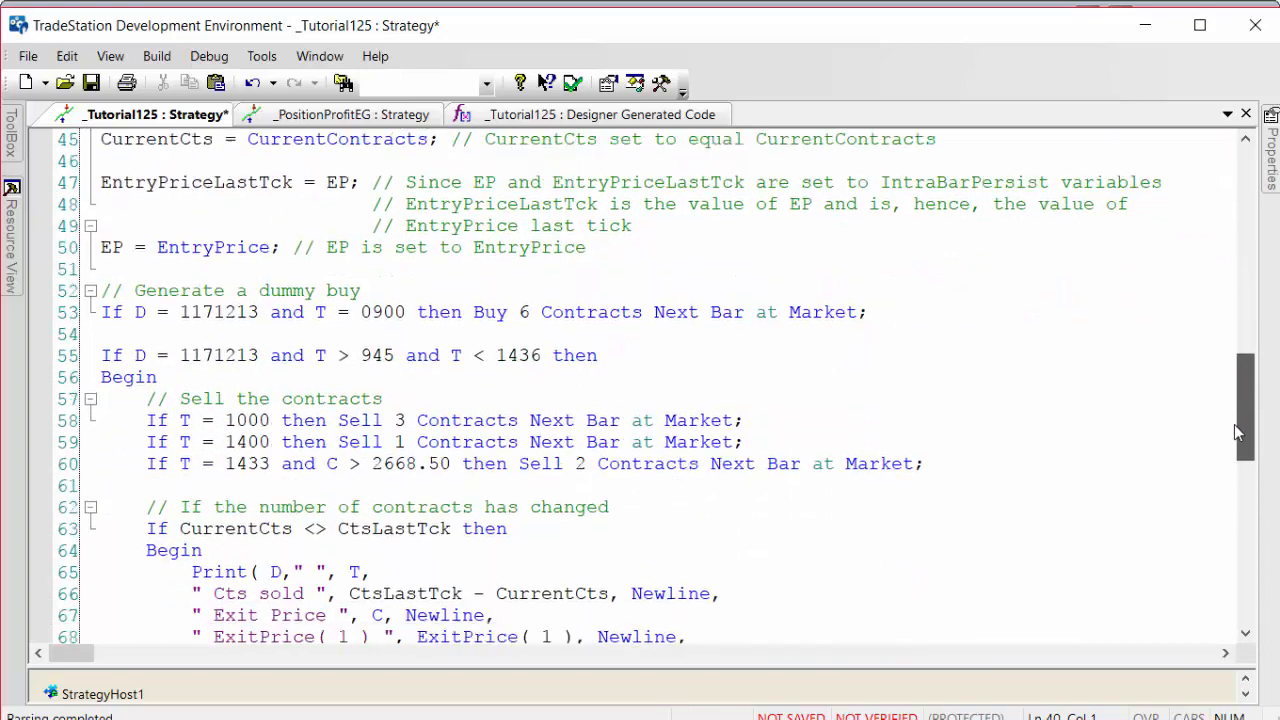
{"action": "scroll", "scroll_direction": "down", "scroll_amount": 3}
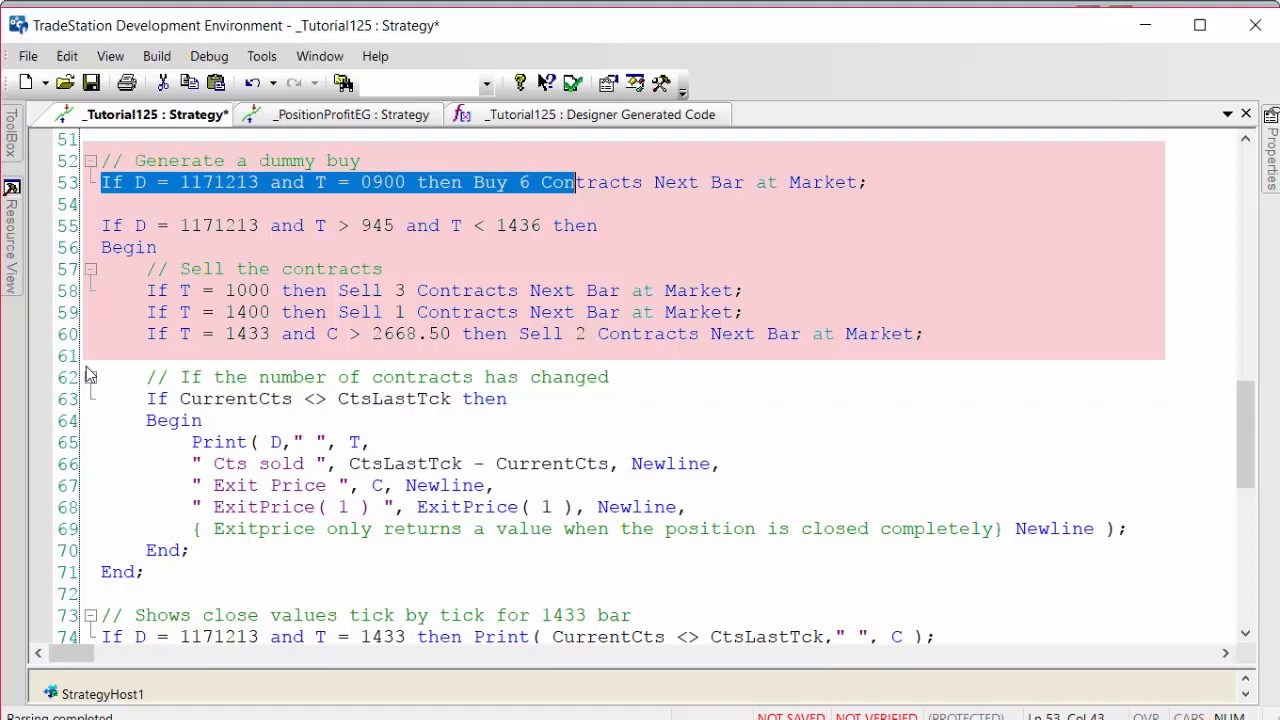
{"action": "mouse_move", "coordinate": [256, 336]}
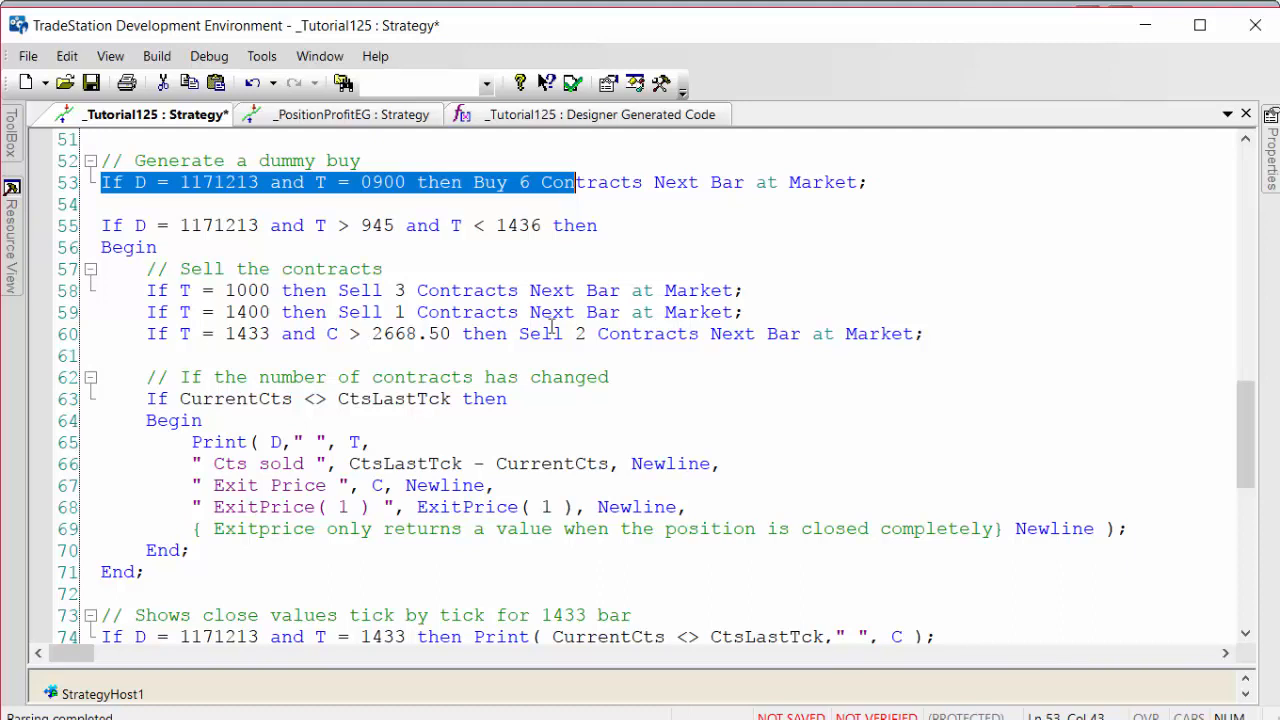
{"action": "mouse_move", "coordinate": [1192, 396]}
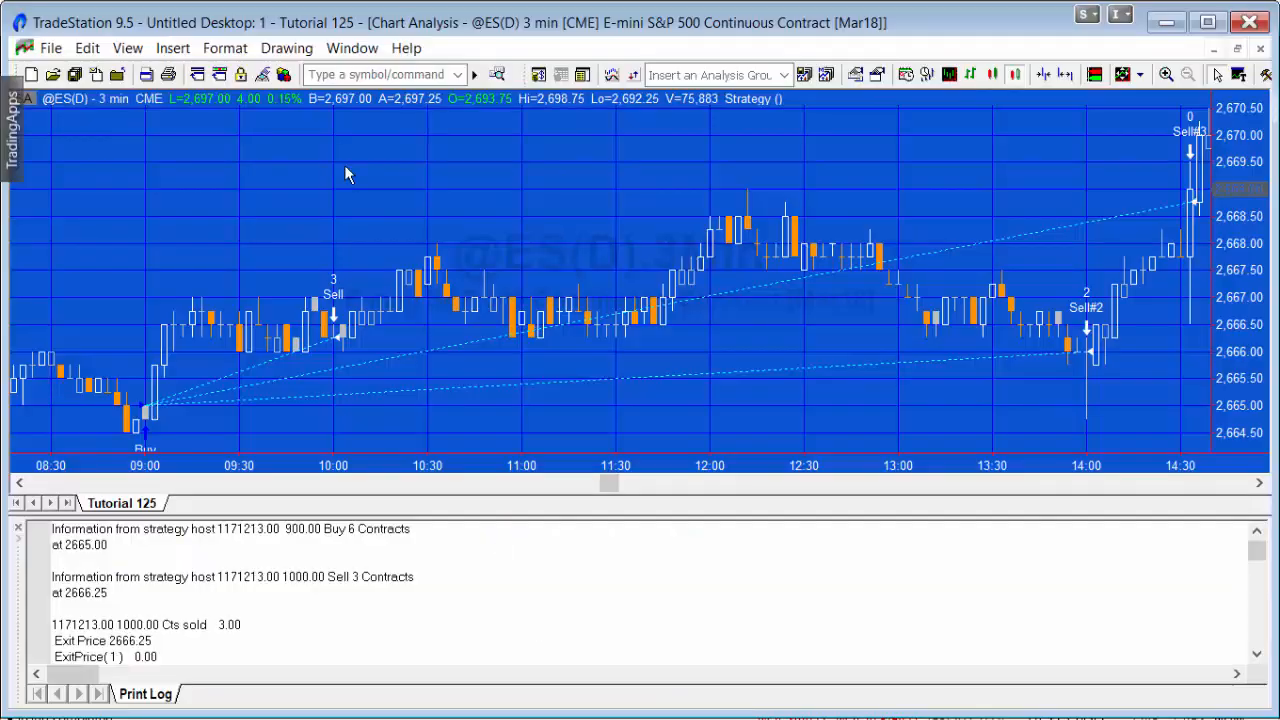
{"action": "left_click", "coordinate": [224, 48]}
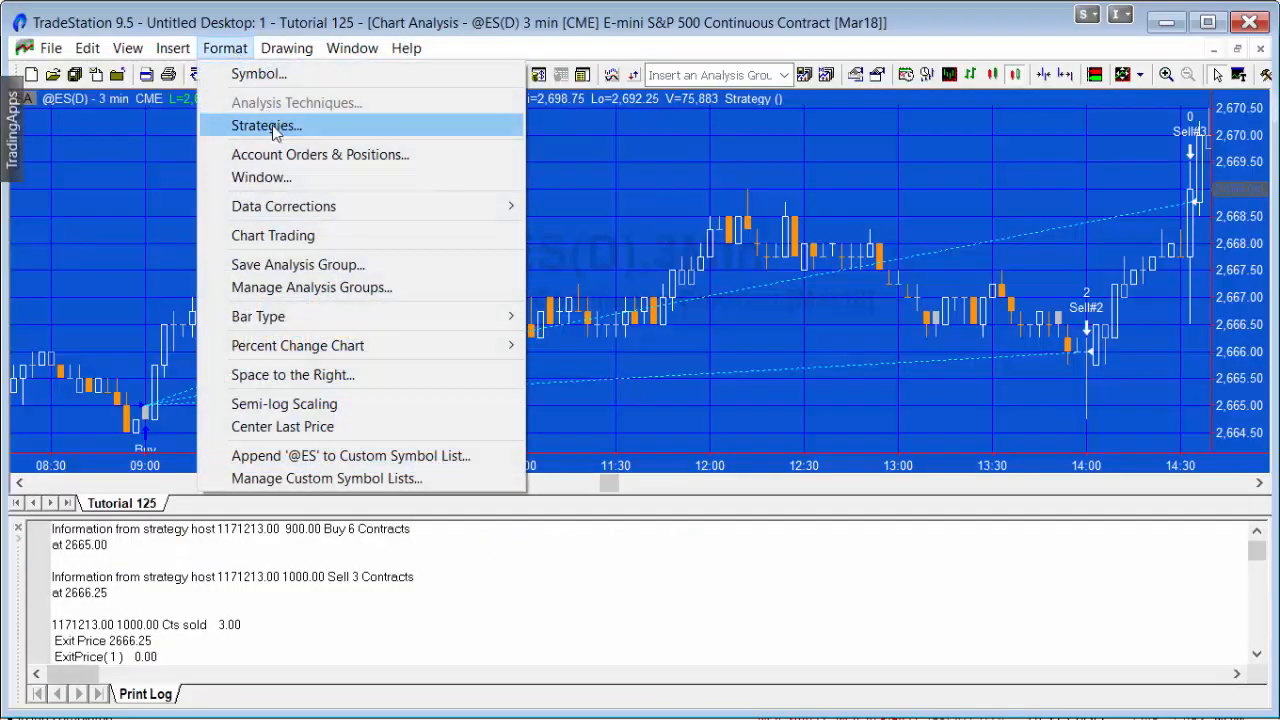
{"action": "left_click", "coordinate": [266, 124]}
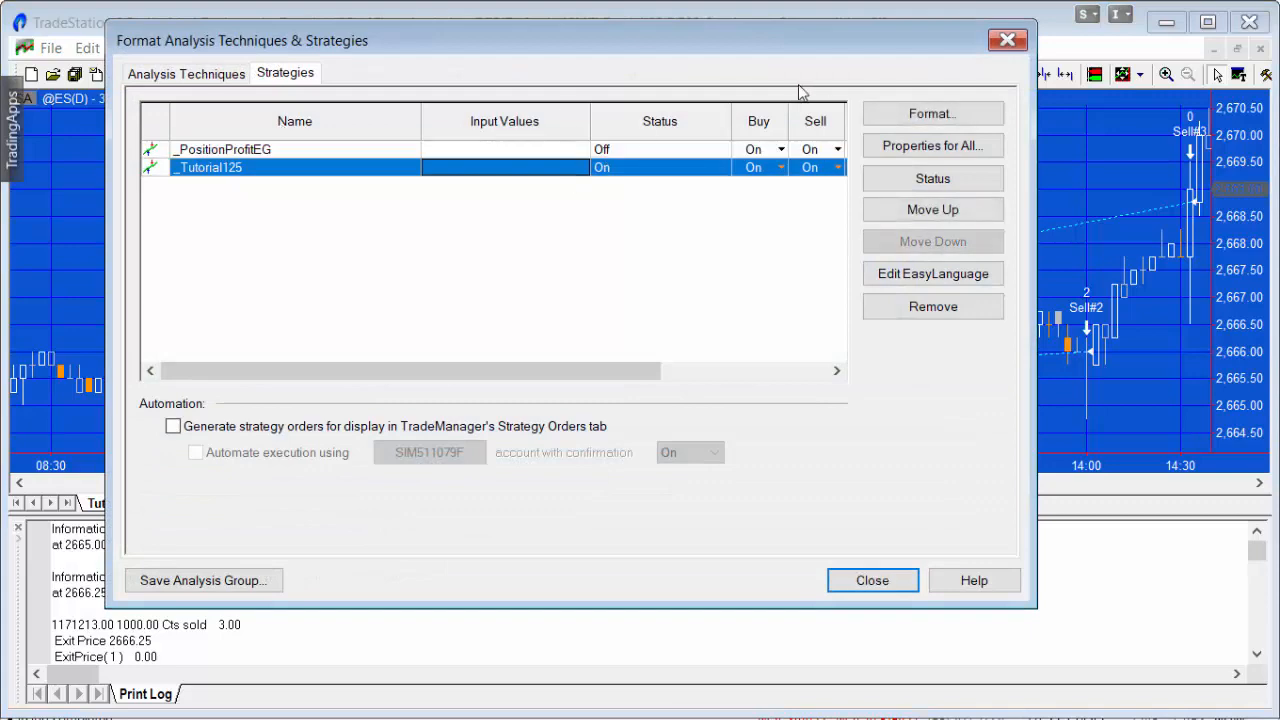
{"action": "left_click", "coordinate": [932, 144]}
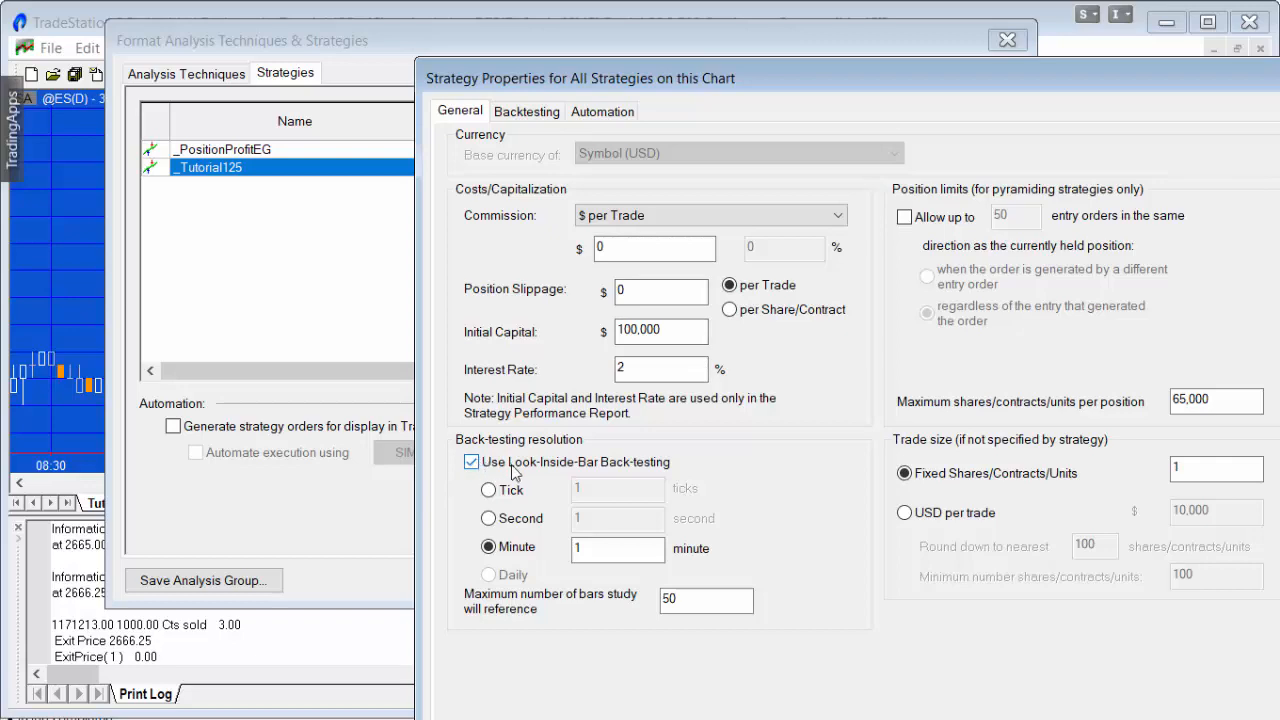
{"action": "mouse_move", "coordinate": [490, 564]}
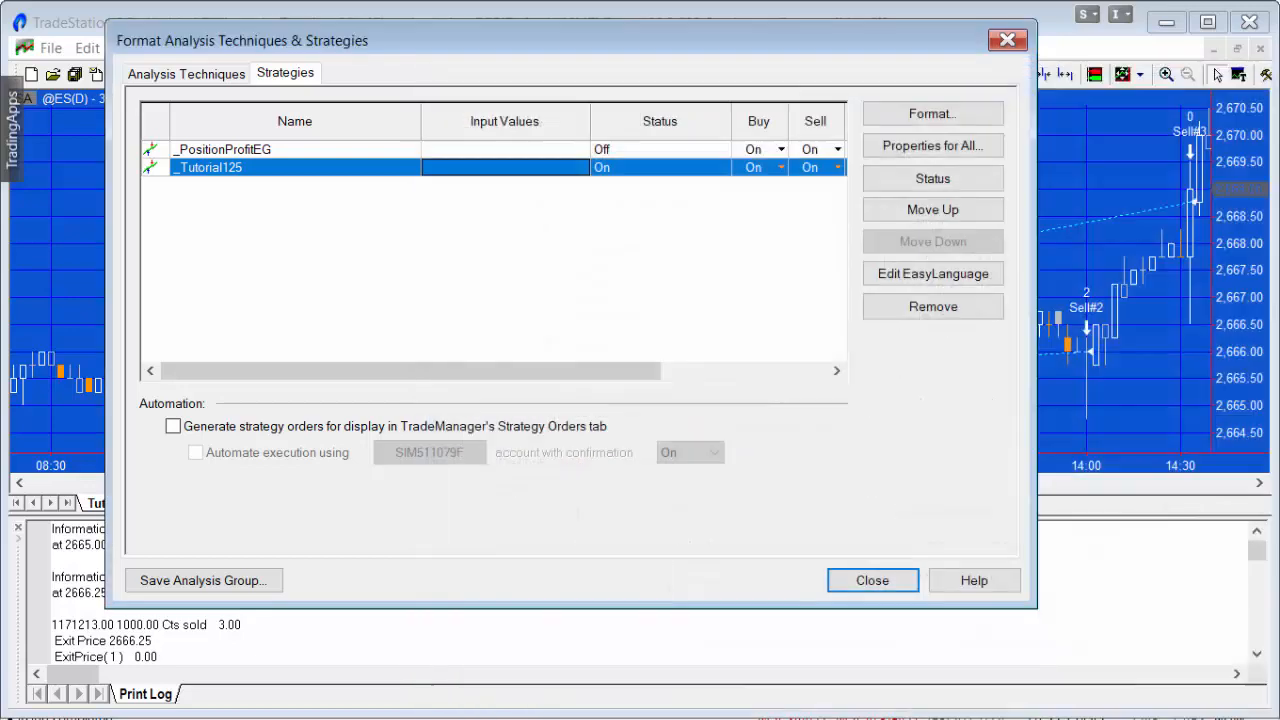
{"action": "left_click", "coordinate": [932, 112]}
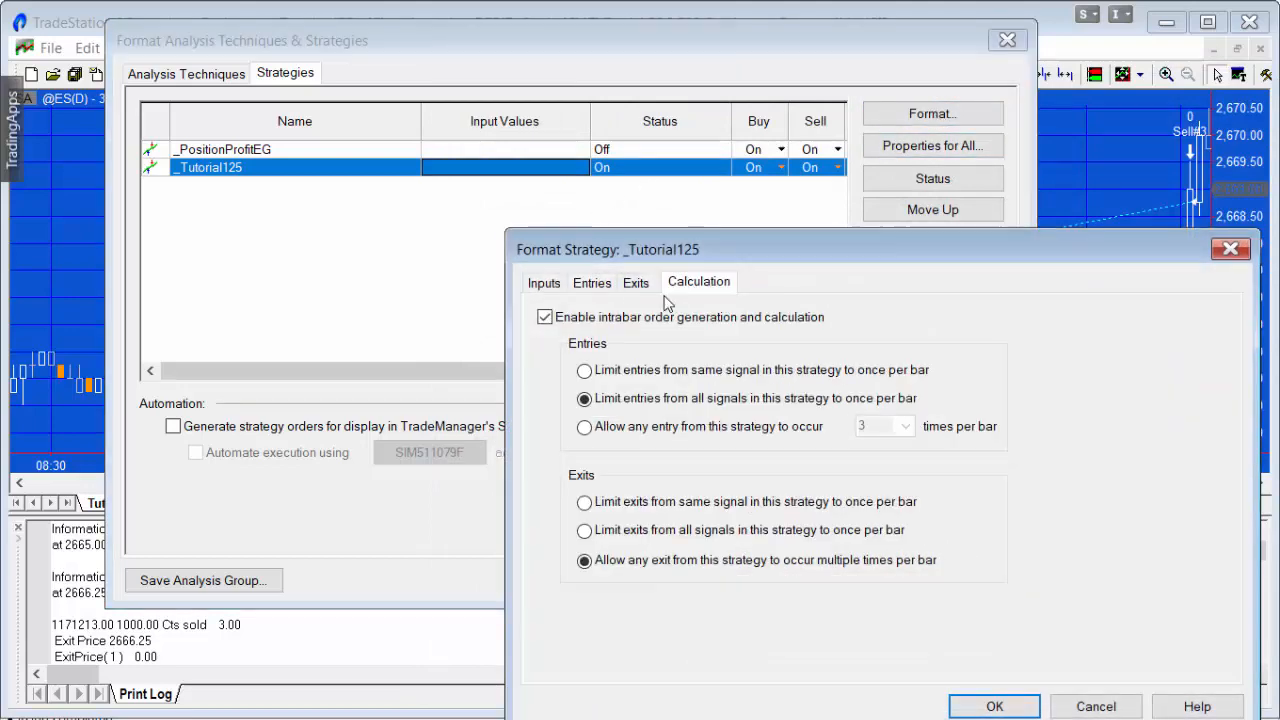
{"action": "mouse_move", "coordinate": [626, 338]}
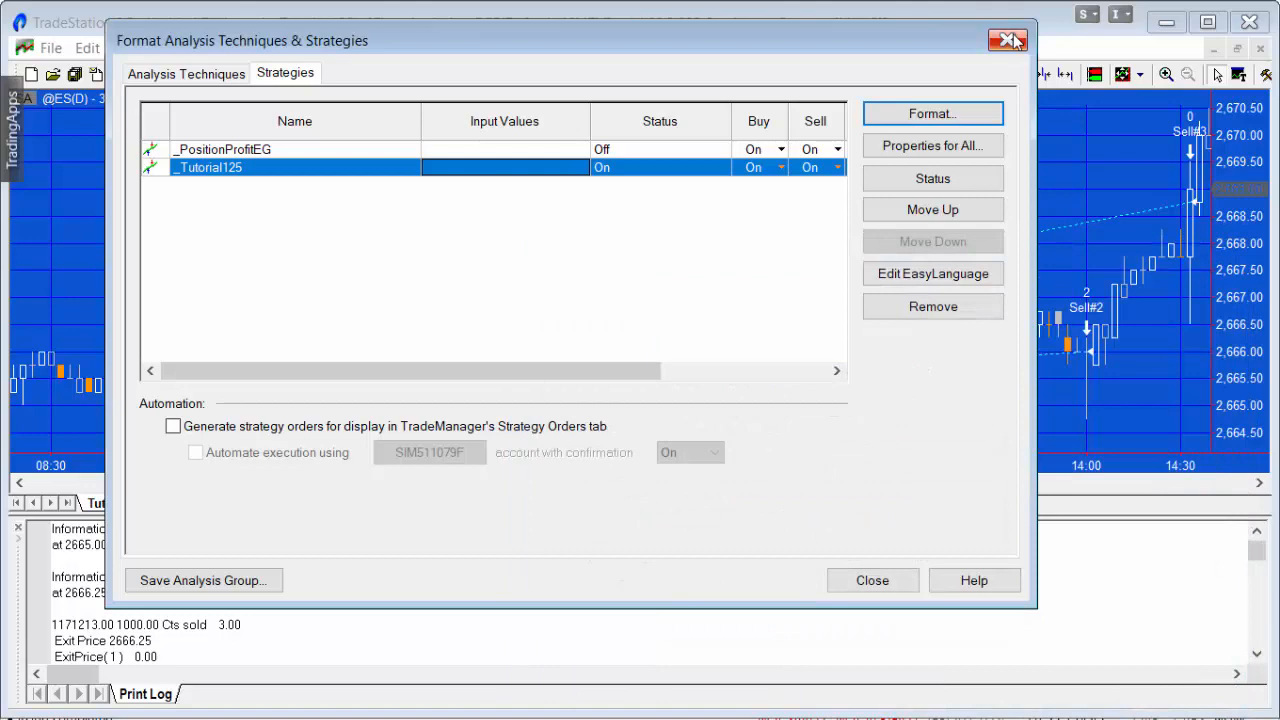
{"action": "left_click", "coordinate": [1008, 40]}
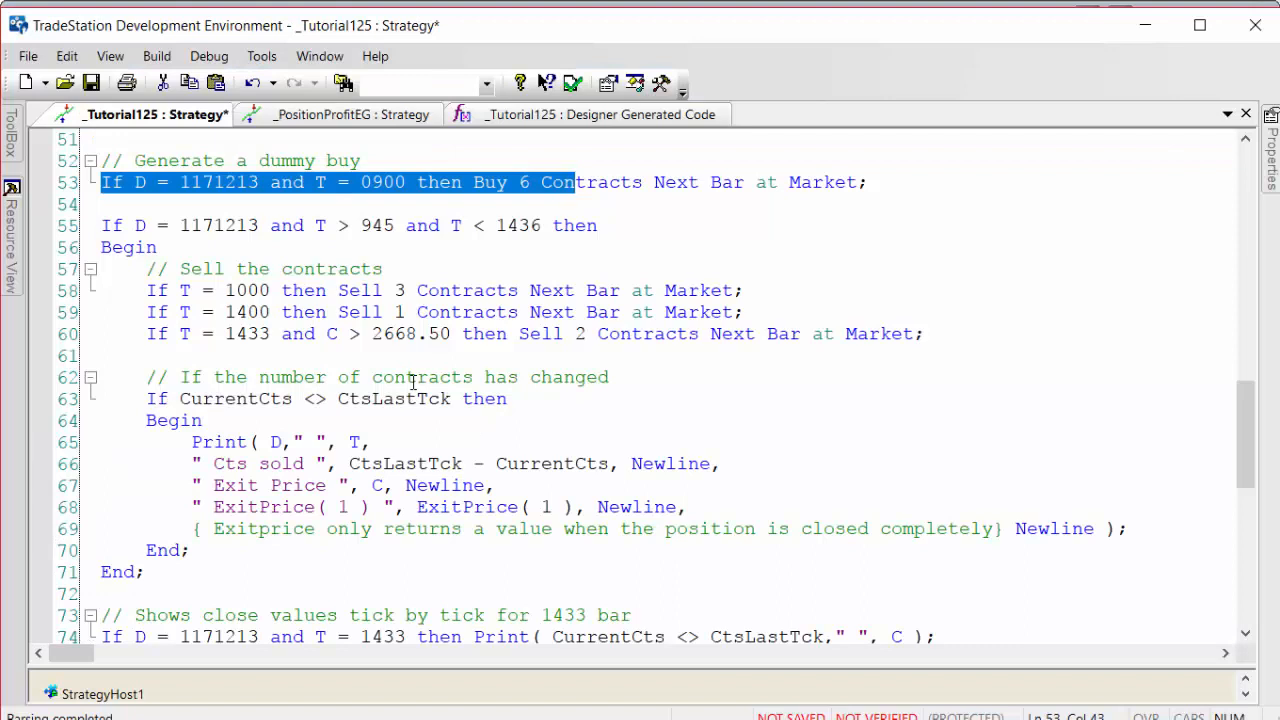
{"action": "mouse_move", "coordinate": [284, 404]}
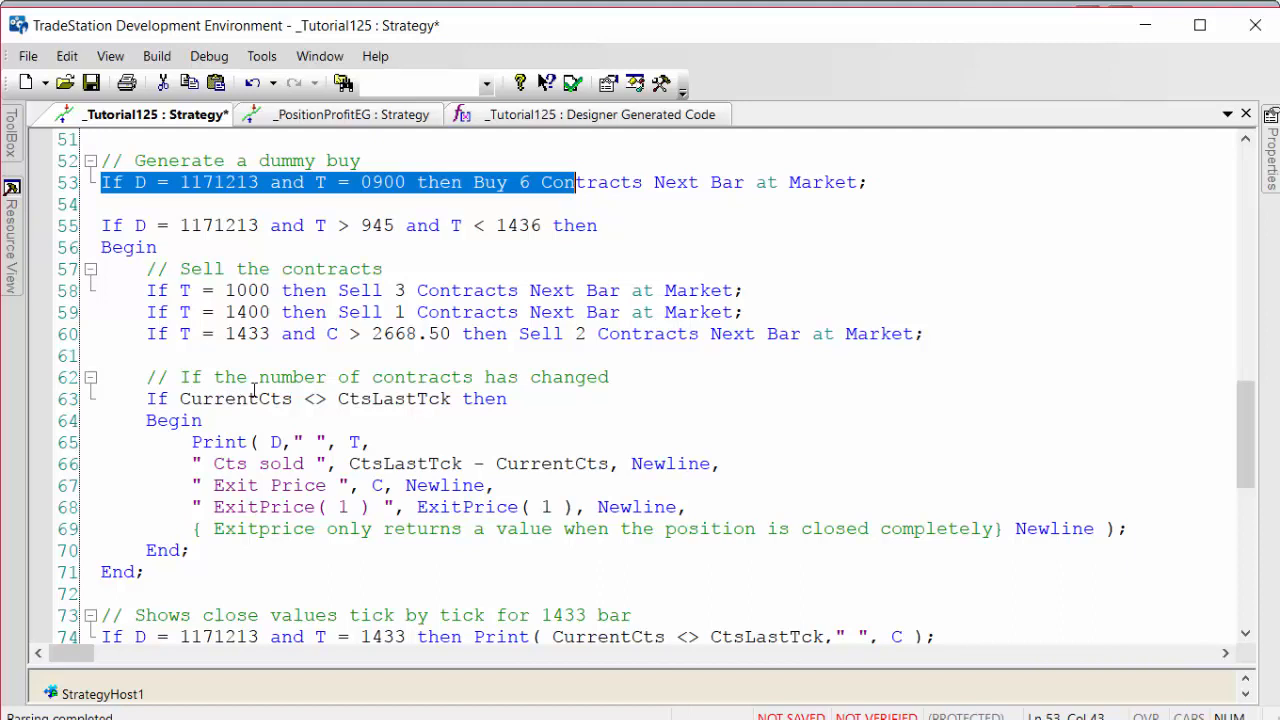
{"action": "mouse_move", "coordinate": [258, 390]}
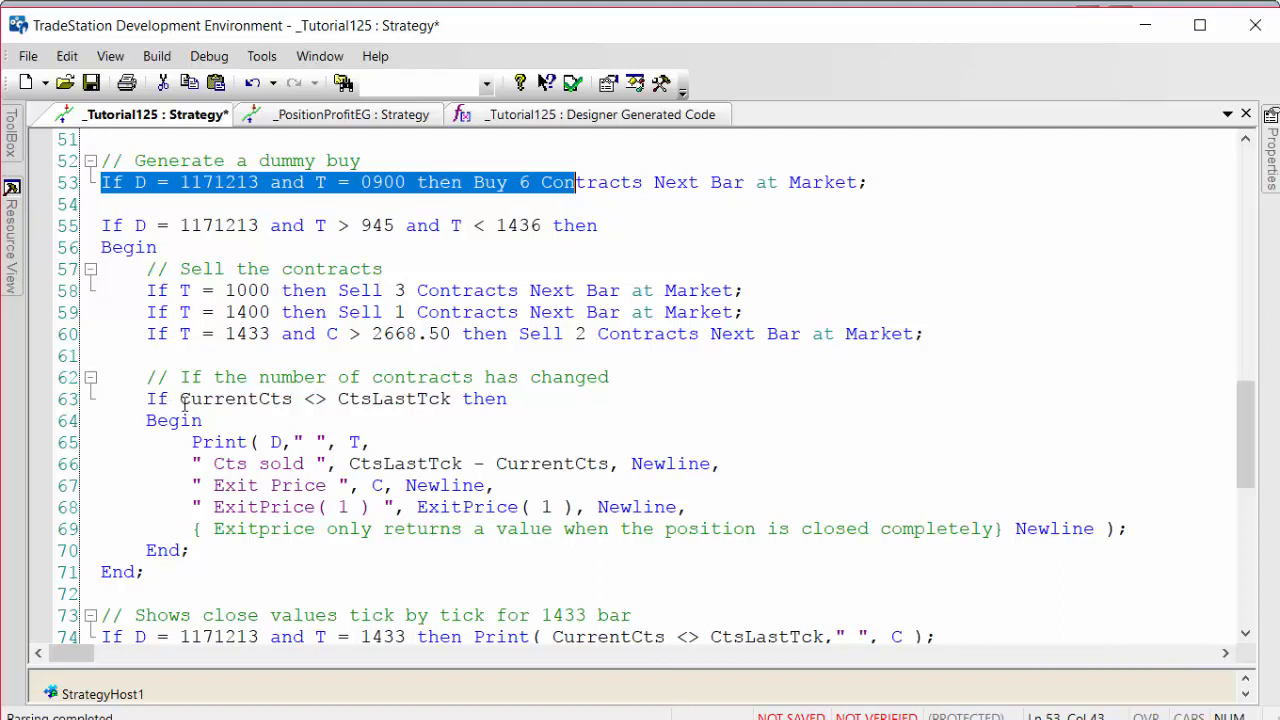
Select CurrentCts and scroll to lines 43–45 where it is assigned CurrentContracts
{"action": "double_click", "coordinate": [236, 398]}
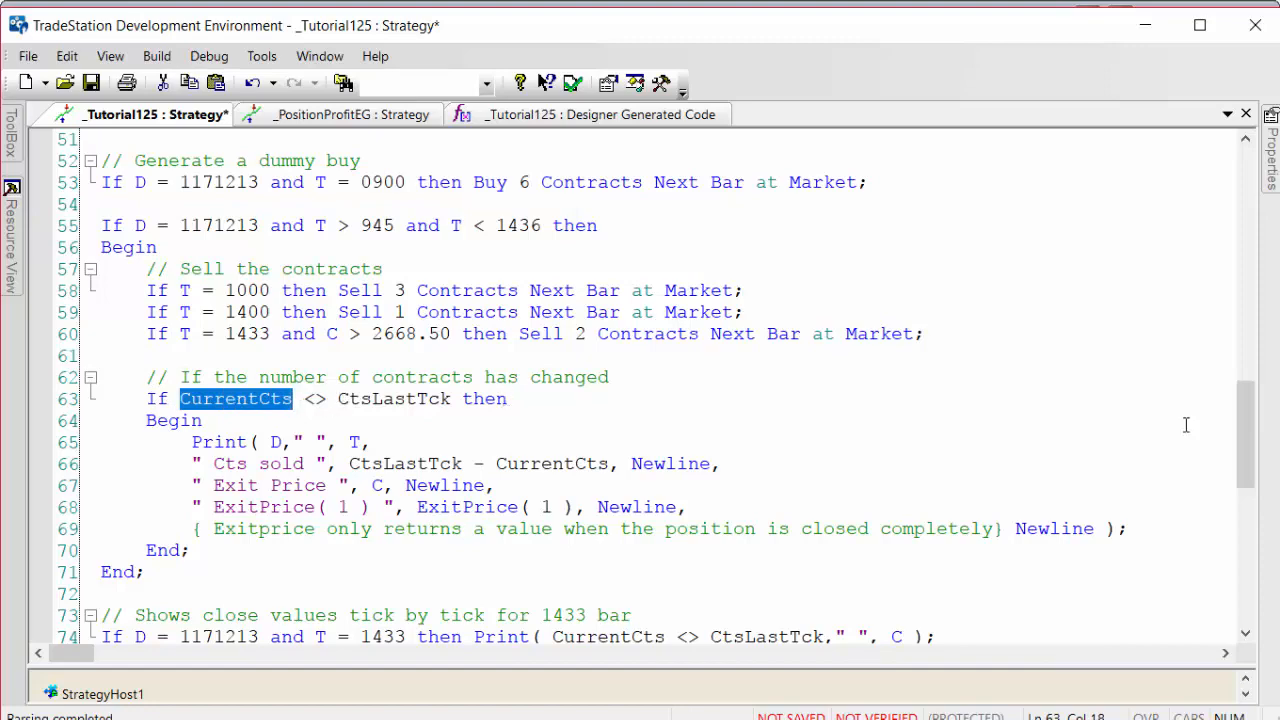
{"action": "scroll", "scroll_direction": "up", "scroll_amount": 3}
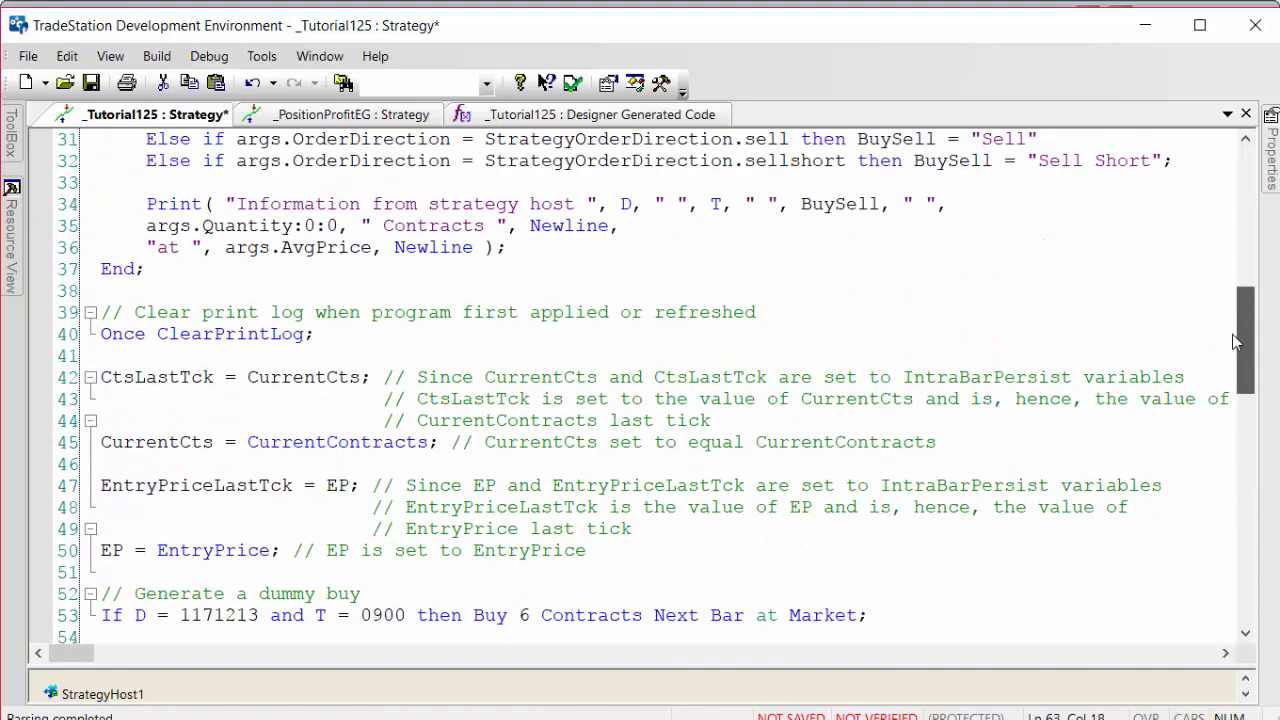
{"action": "scroll", "scroll_direction": "down", "scroll_amount": 3}
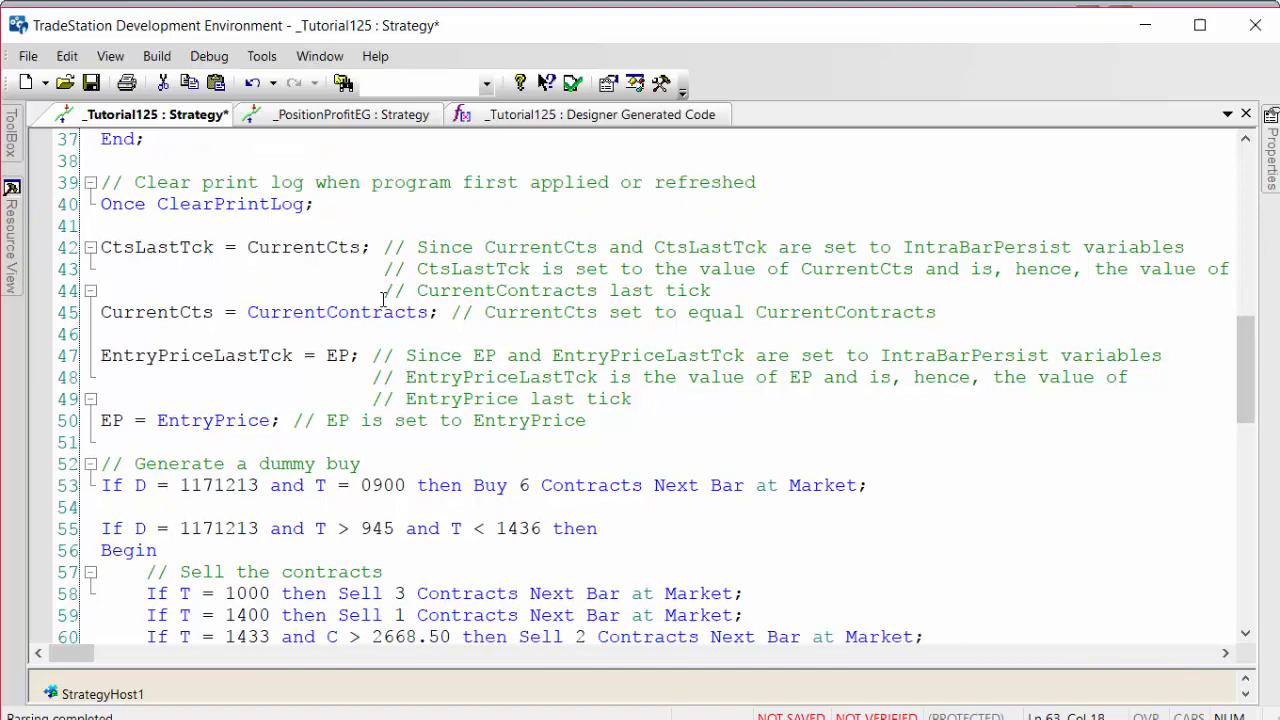
{"action": "right_click", "coordinate": [324, 312]}
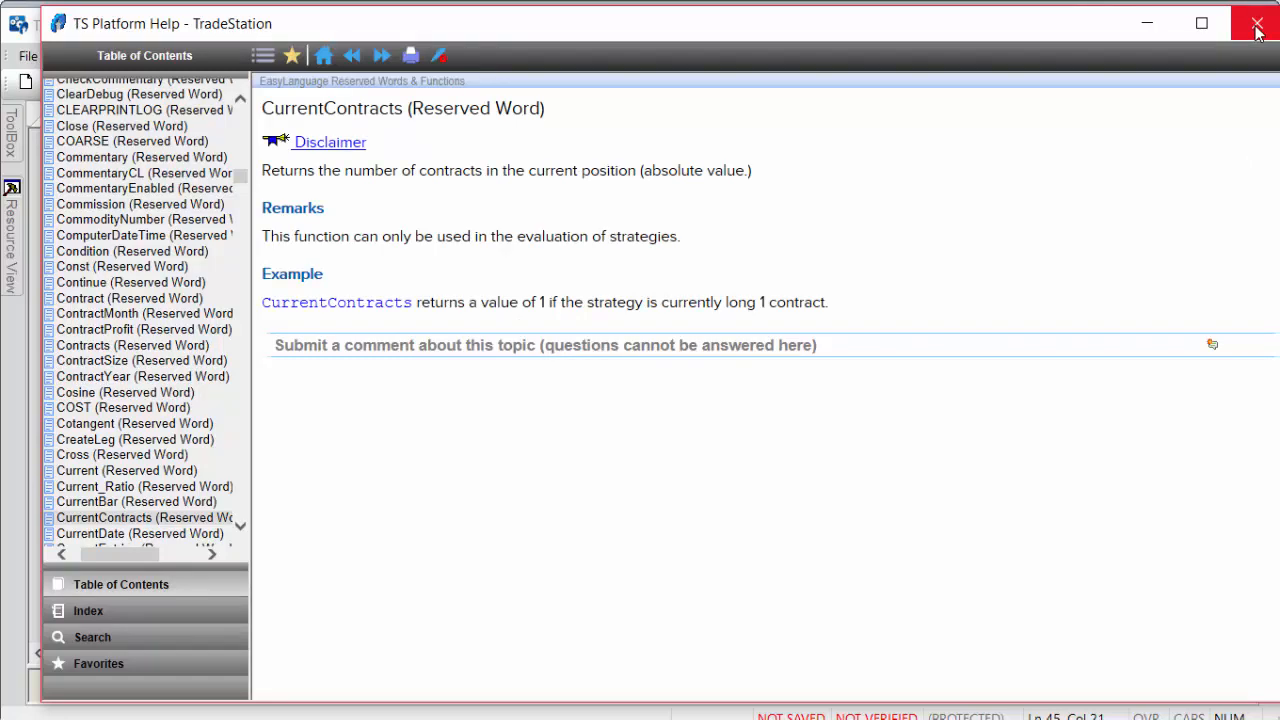
{"action": "left_click", "coordinate": [1256, 24]}
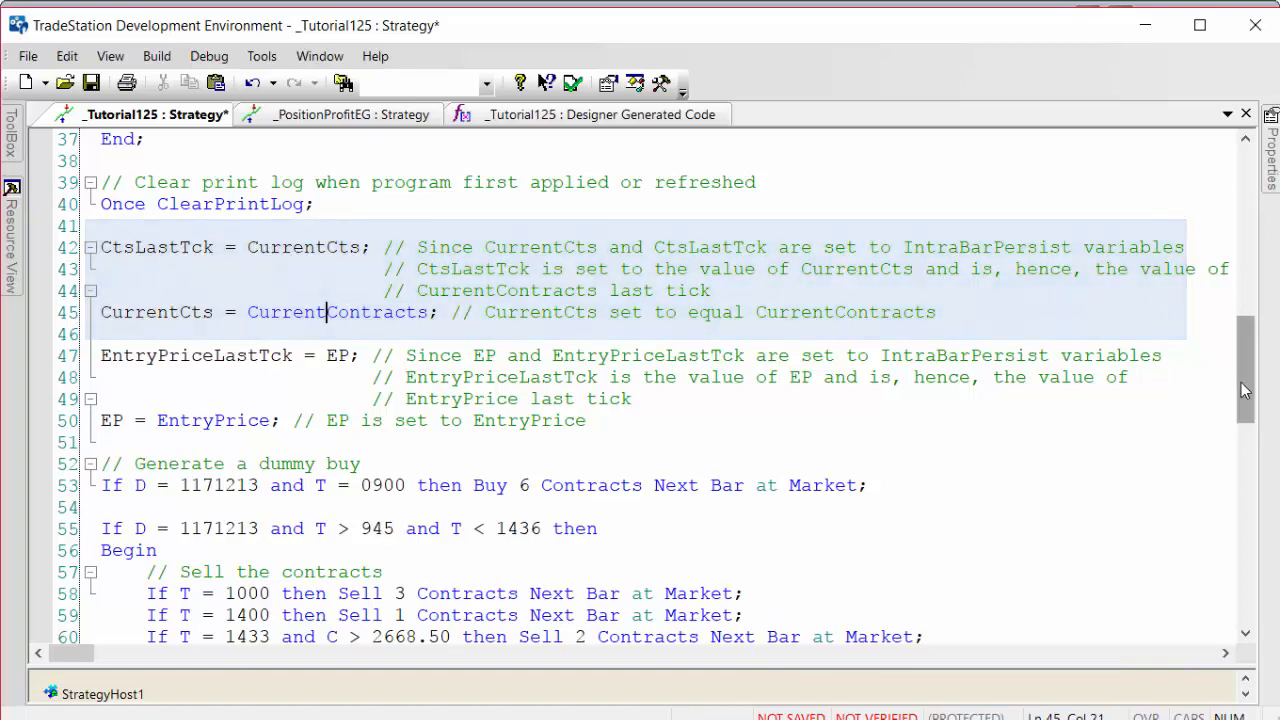
Review the IntraBarPersist declarations for CurrentCts and CtsLastTck, then return to the CurrentCts assignments
{"action": "scroll", "scroll_direction": "up", "scroll_amount": 3}
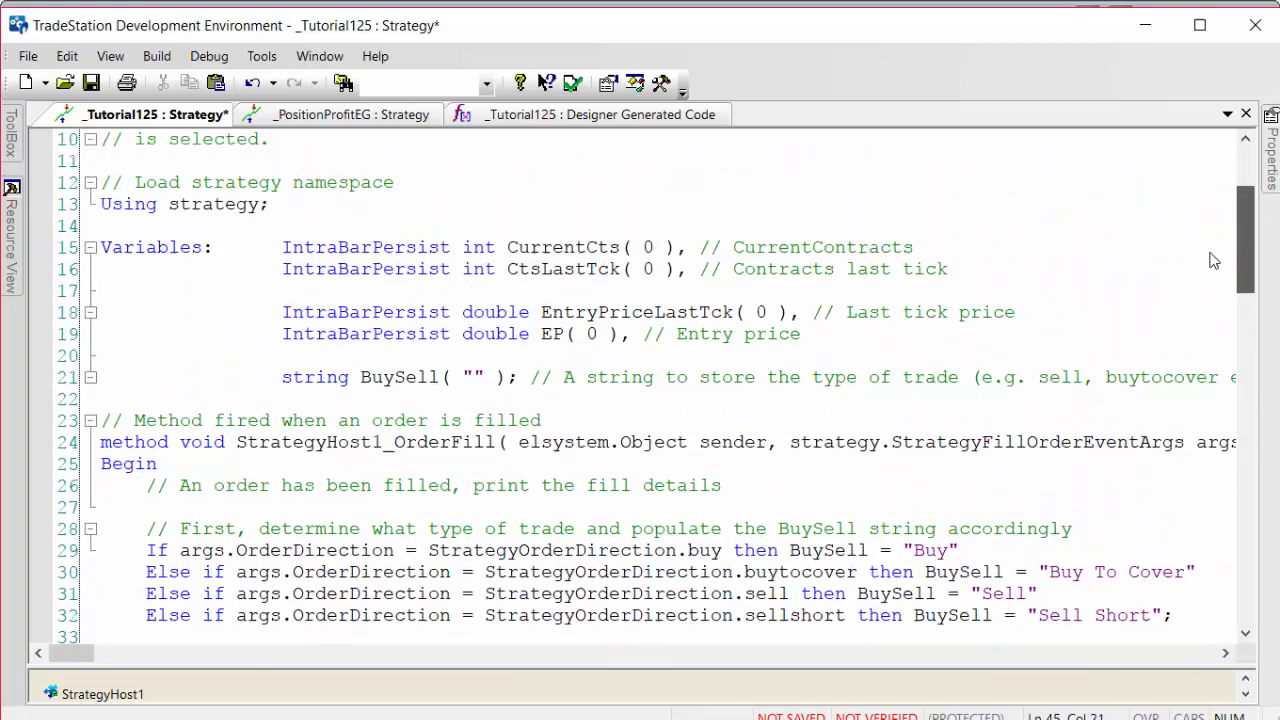
{"action": "scroll", "scroll_direction": "up", "scroll_amount": 3}
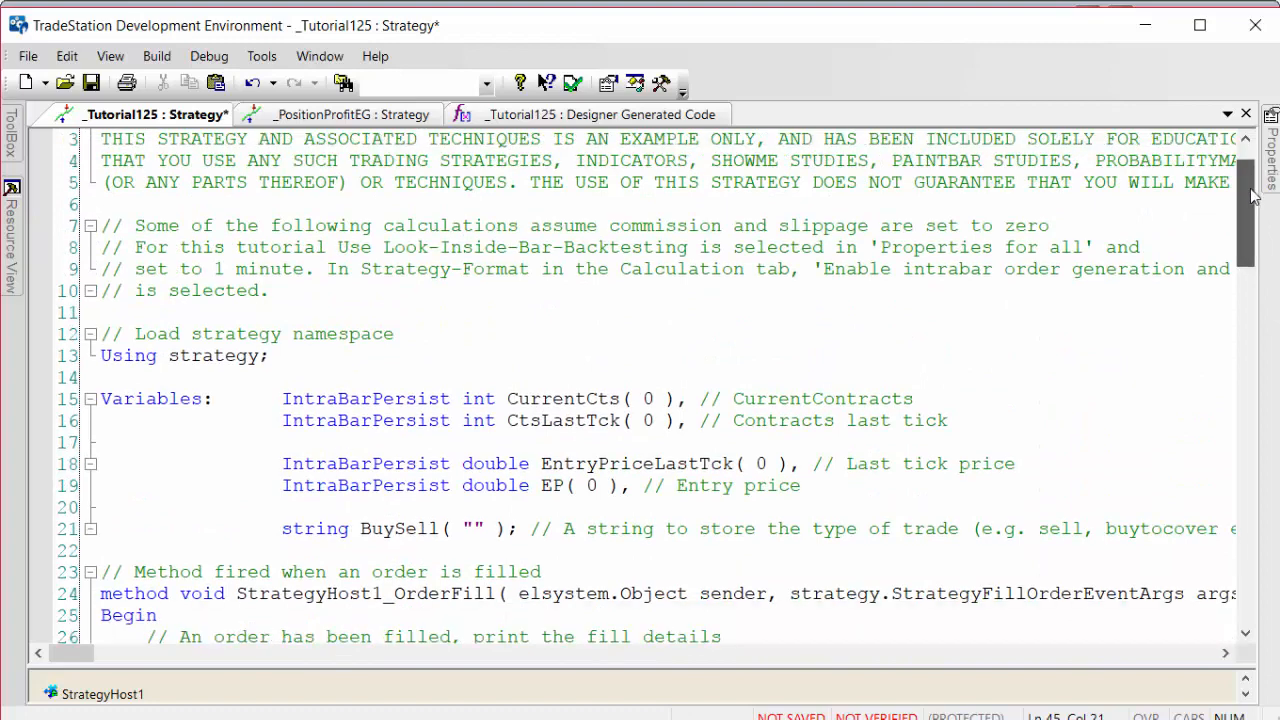
{"action": "scroll", "scroll_direction": "down", "scroll_amount": 3}
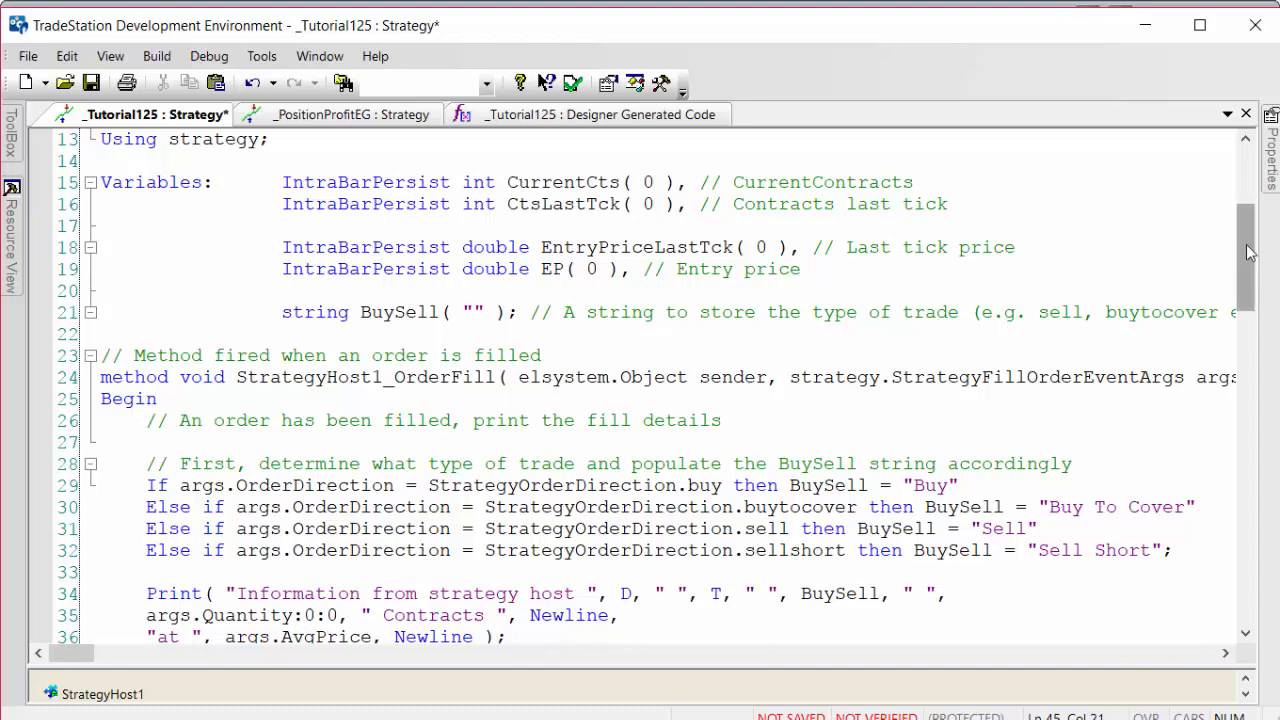
{"action": "scroll", "scroll_direction": "down", "scroll_amount": 3}
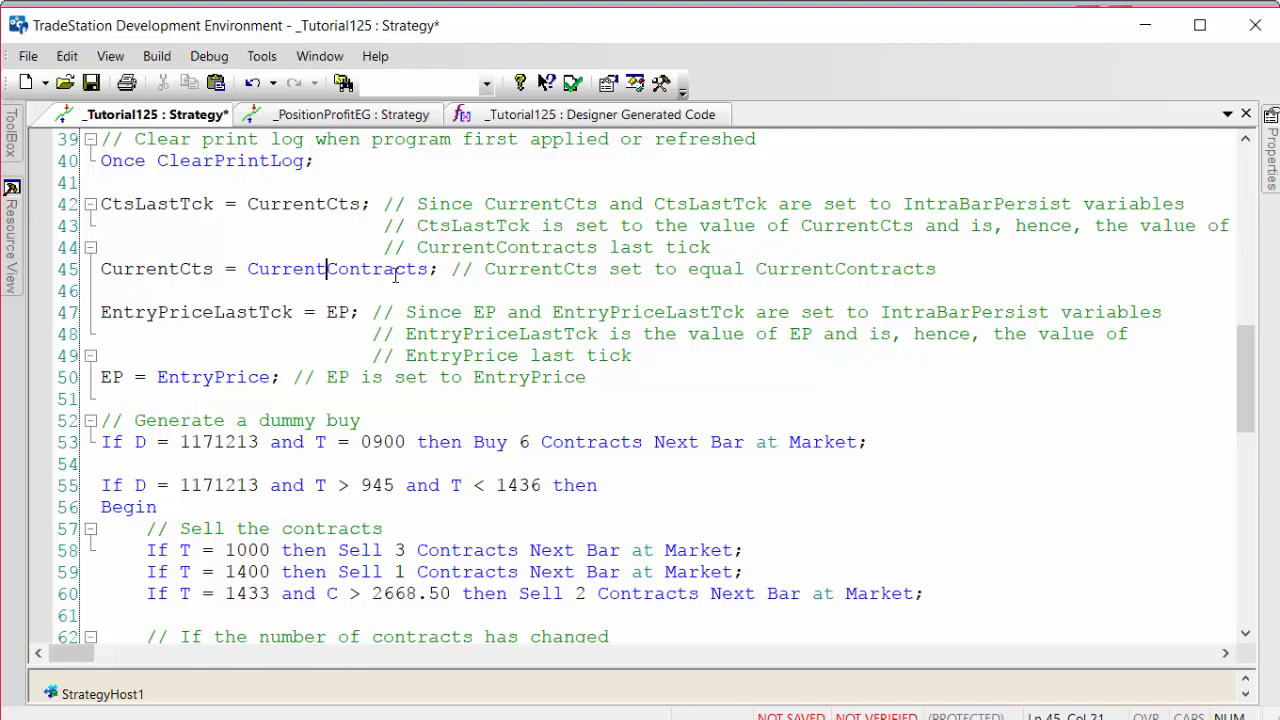
{"action": "mouse_move", "coordinate": [1268, 382]}
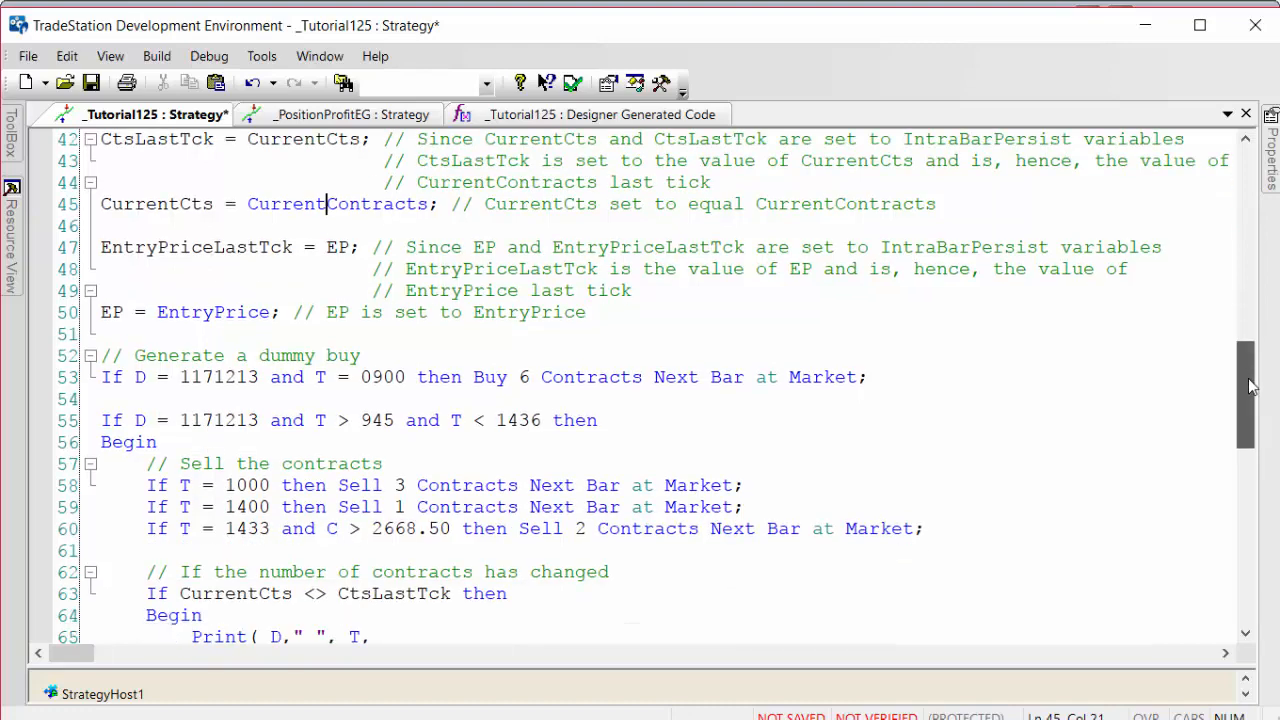
{"action": "scroll", "scroll_direction": "down", "scroll_amount": 3}
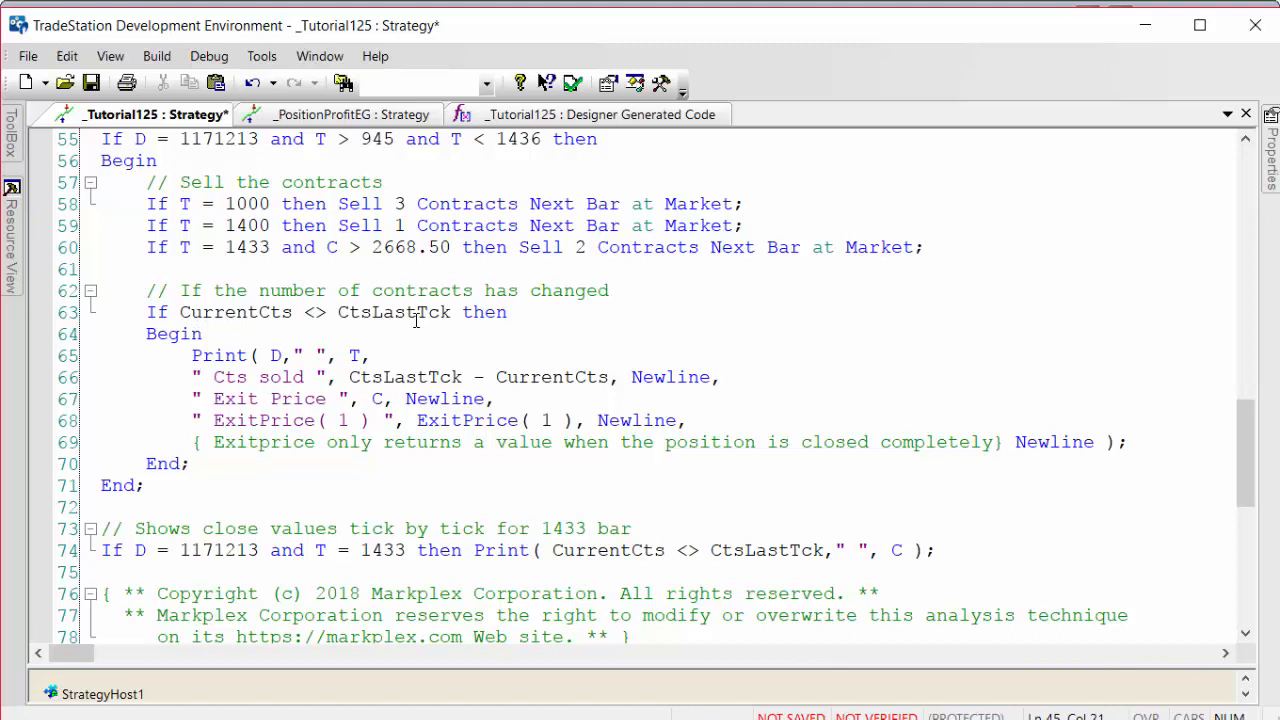
{"action": "mouse_move", "coordinate": [336, 356]}
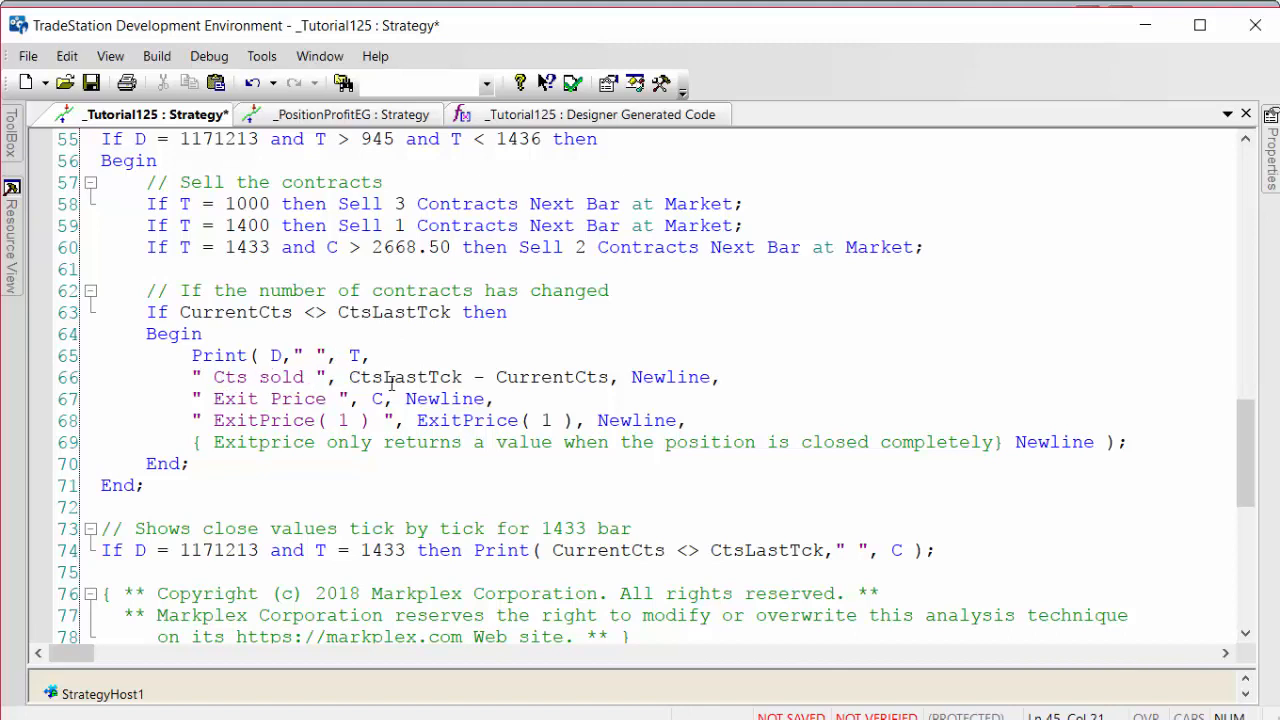
{"action": "mouse_move", "coordinate": [588, 376]}
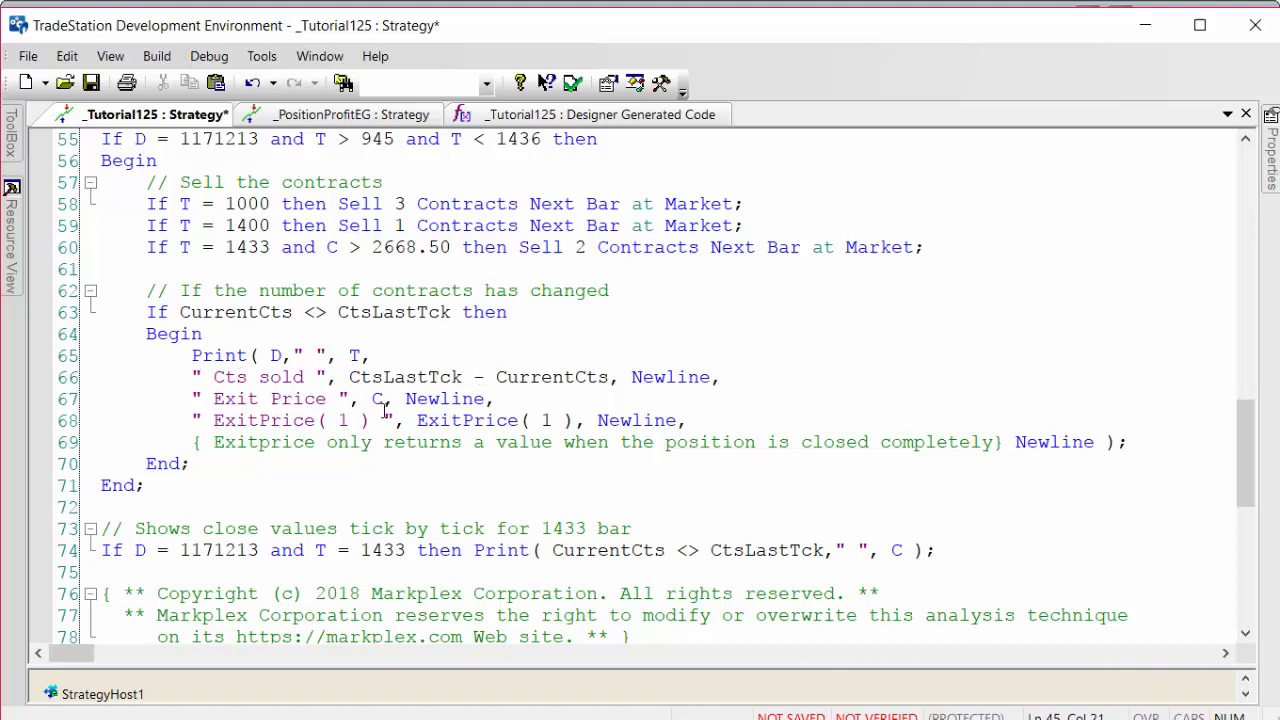
{"action": "double_click", "coordinate": [376, 400]}
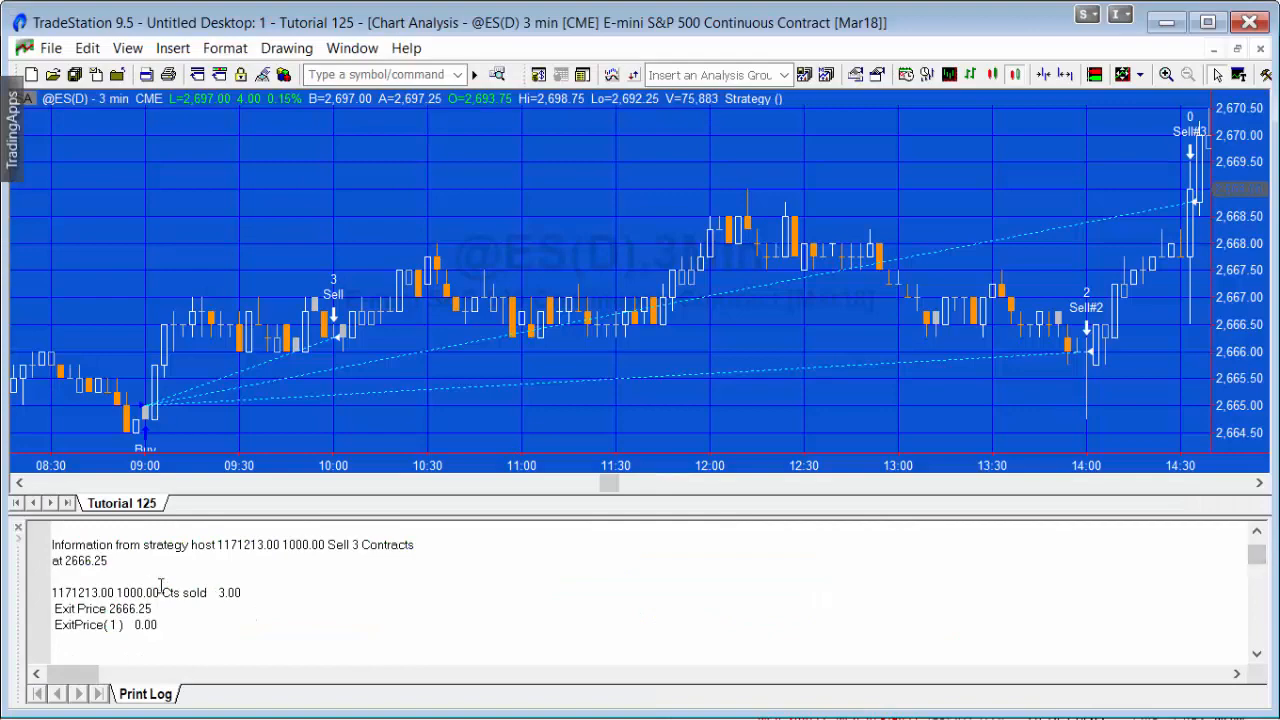
{"action": "mouse_move", "coordinate": [336, 358]}
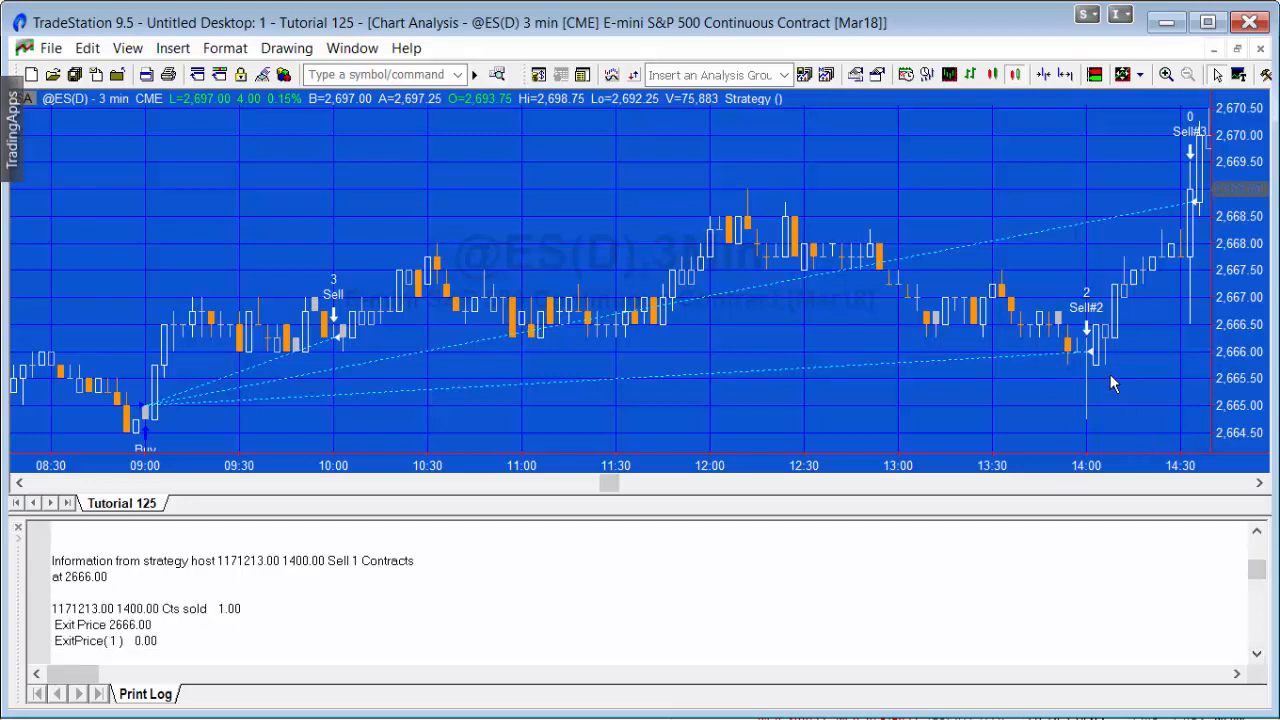
{"action": "mouse_move", "coordinate": [1088, 404]}
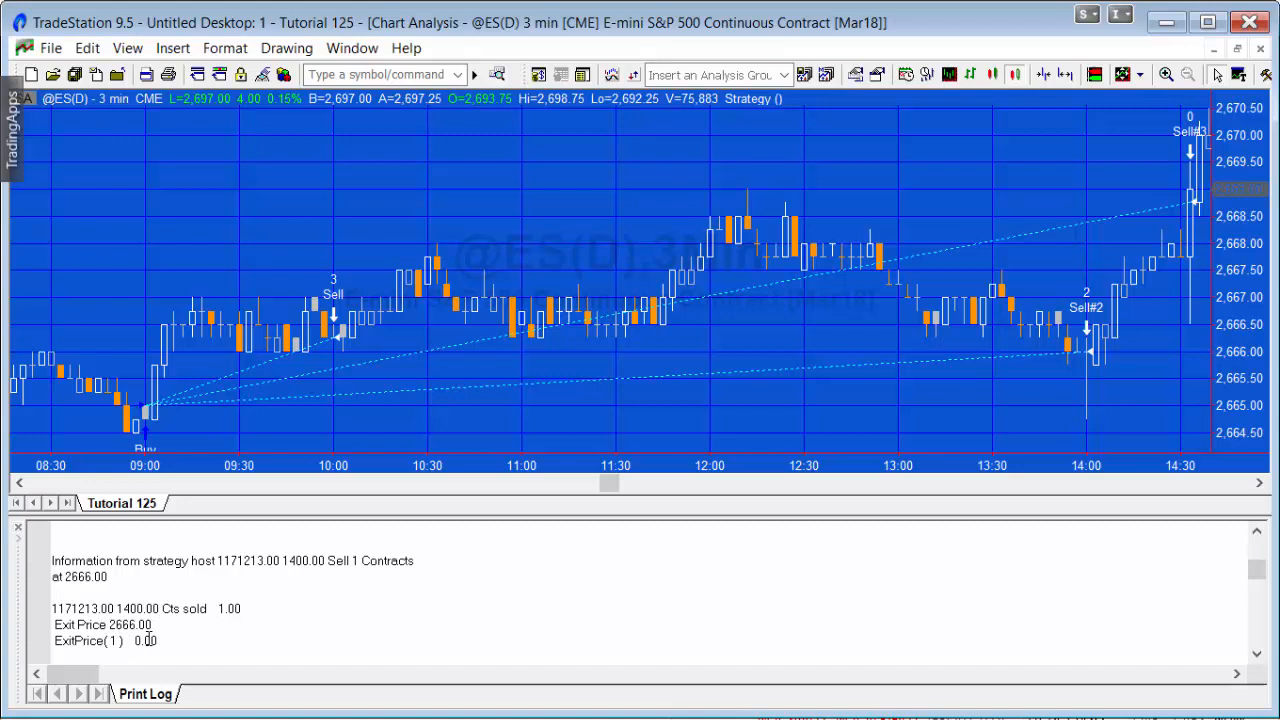
{"action": "mouse_move", "coordinate": [1088, 186]}
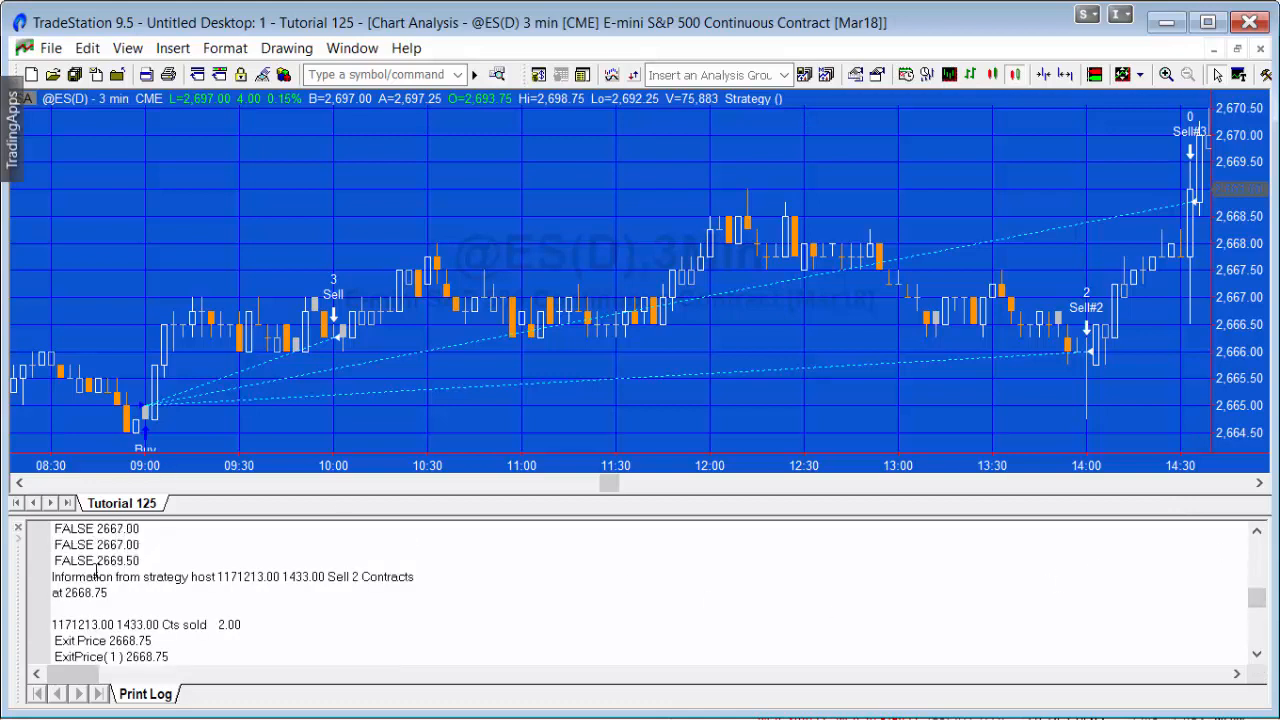
Pick out the last FALSE close value and the ExitPrice(1) 2668.75 in the Print Log
{"action": "double_click", "coordinate": [96, 560]}
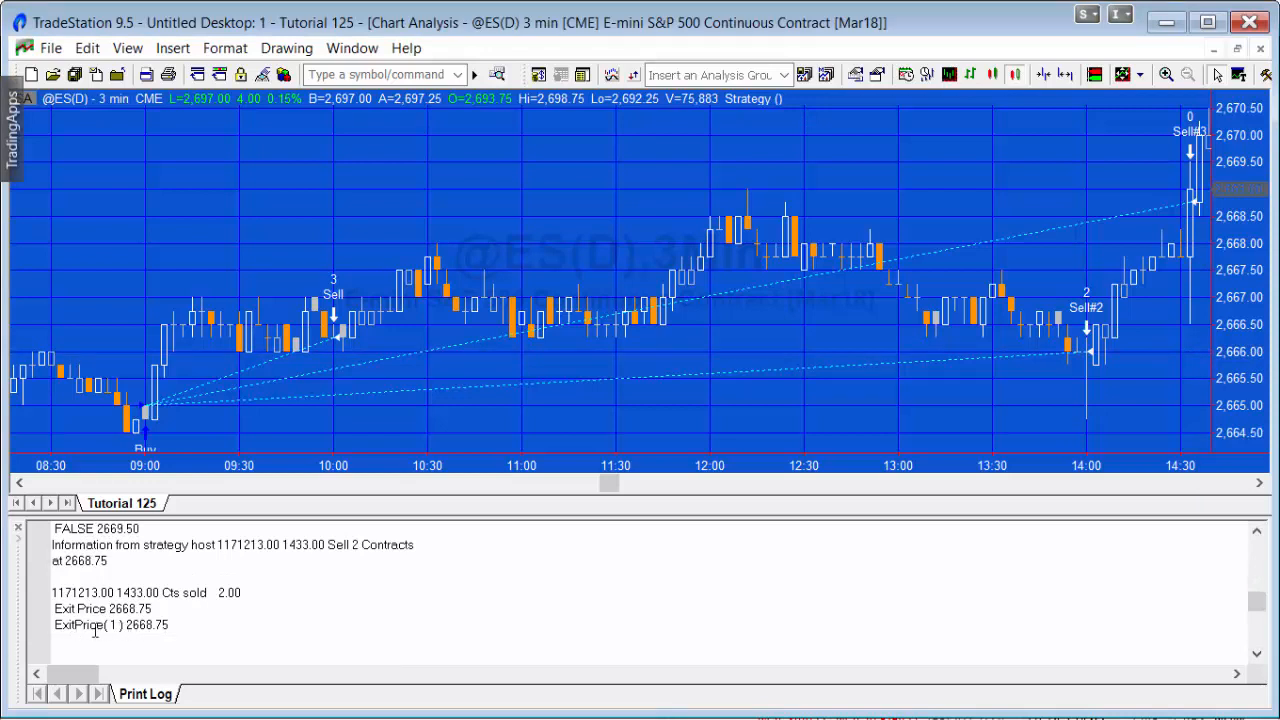
{"action": "double_click", "coordinate": [100, 624]}
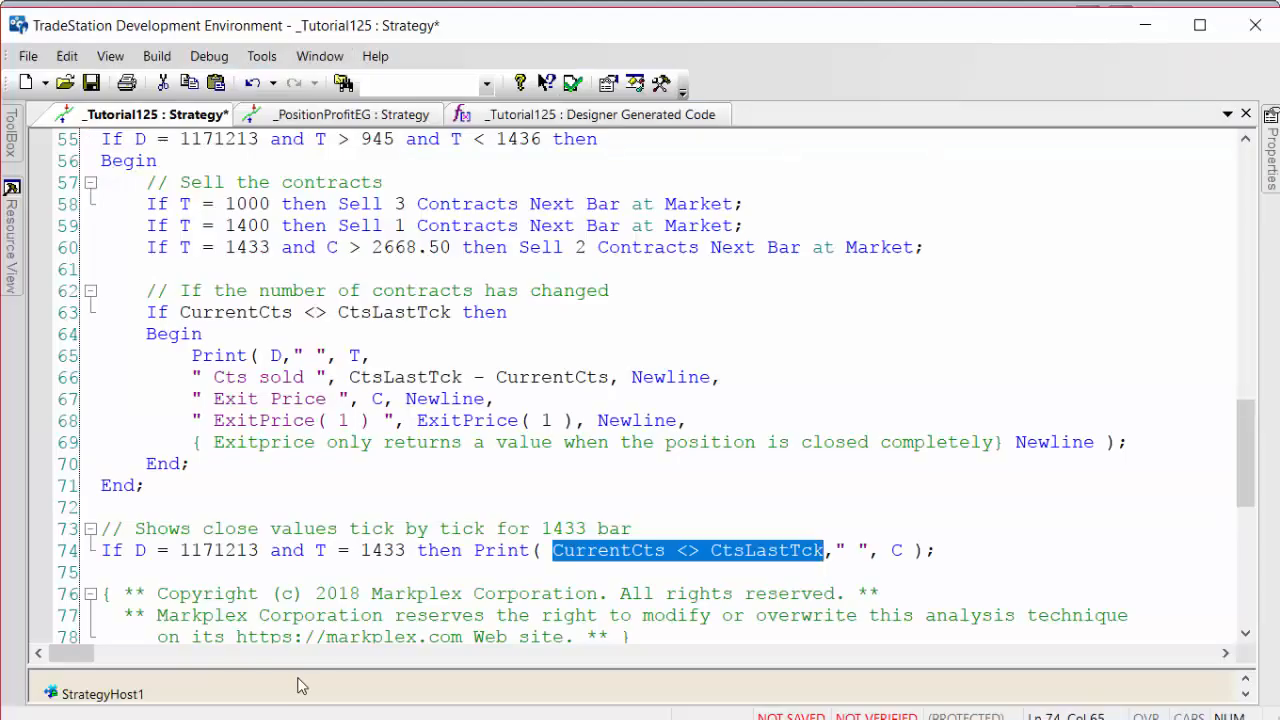
{"action": "mouse_move", "coordinate": [120, 716]}
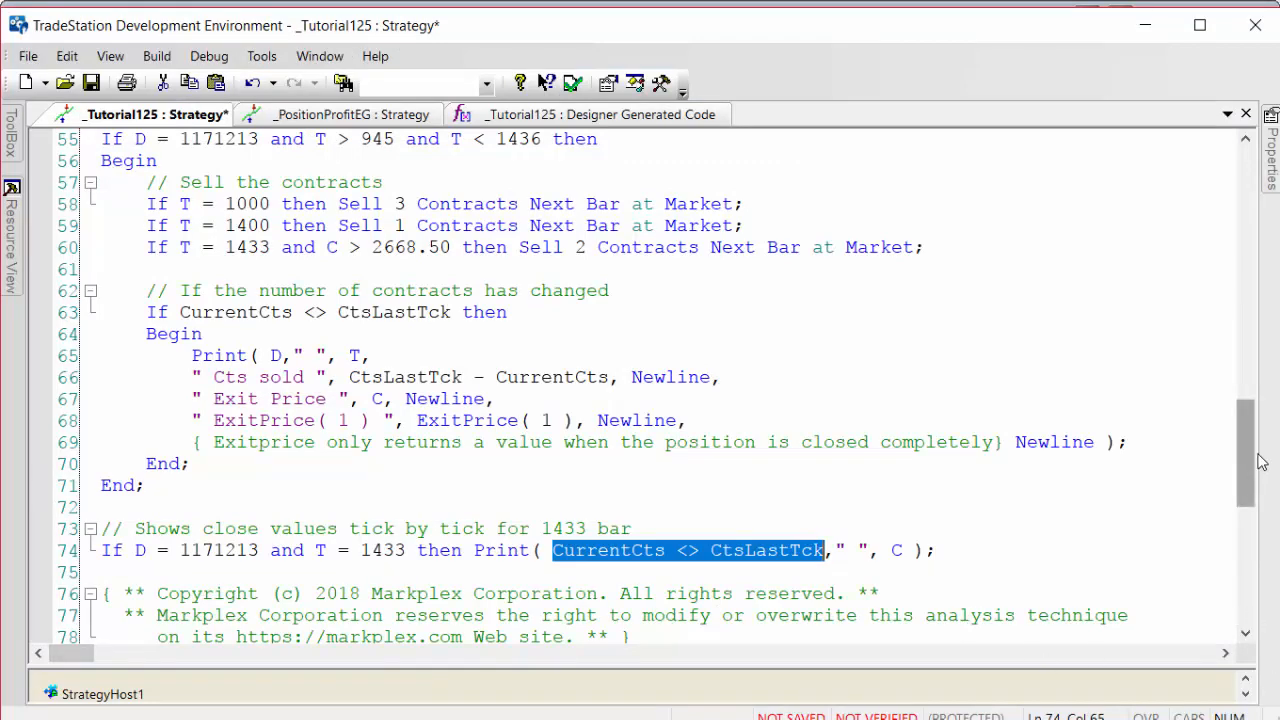
Scroll to the top of the strategy showing the StrategyHost1_OrderFill method
{"action": "scroll", "scroll_direction": "up", "scroll_amount": 3}
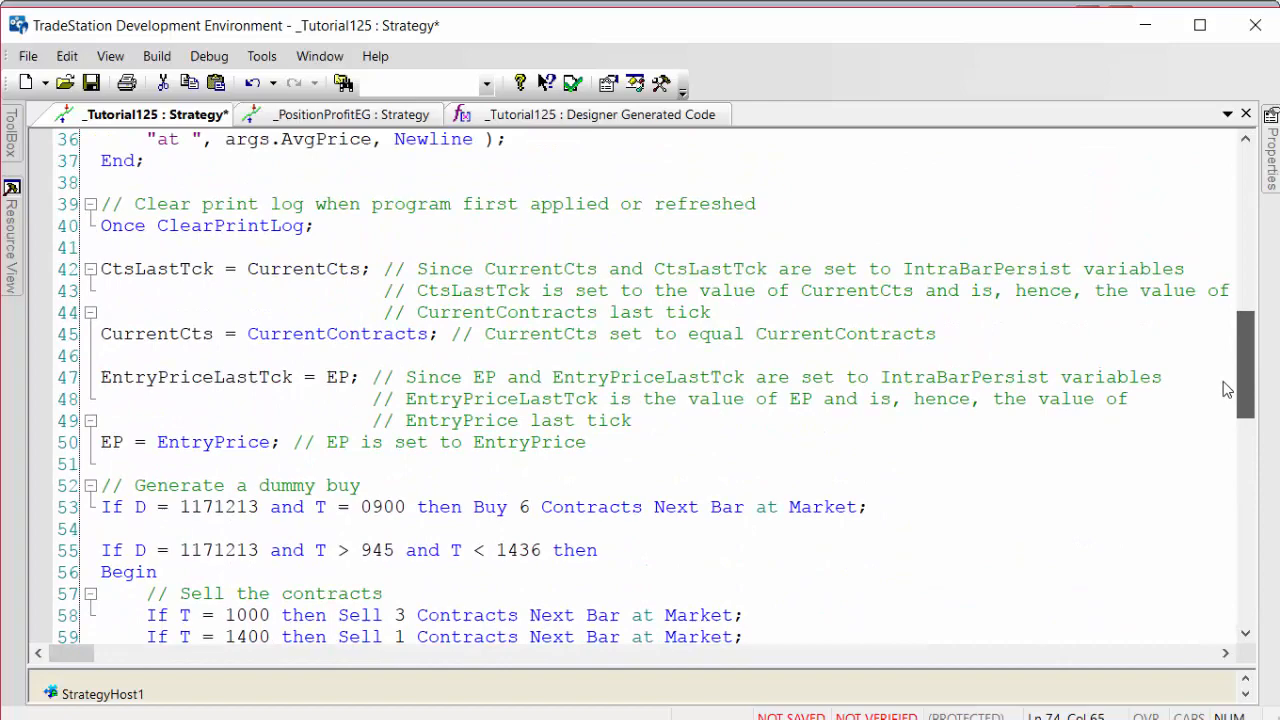
{"action": "scroll", "scroll_direction": "up", "scroll_amount": 3}
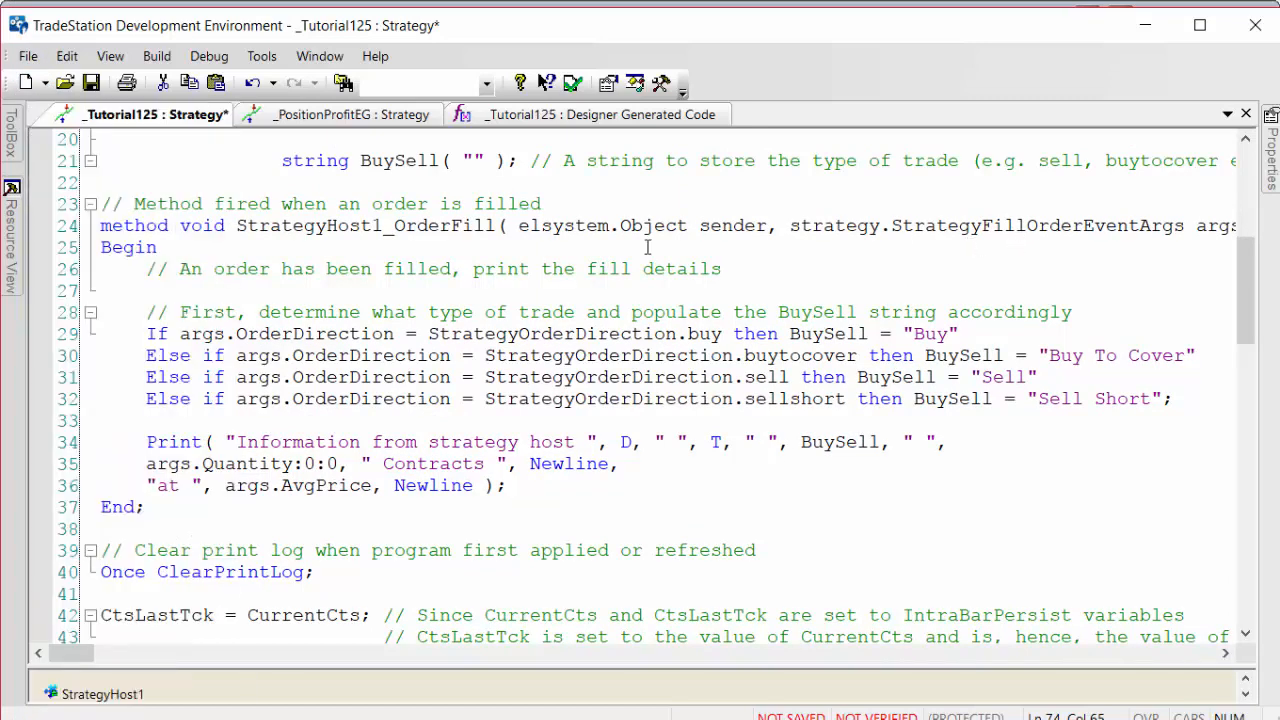
{"action": "mouse_move", "coordinate": [432, 260]}
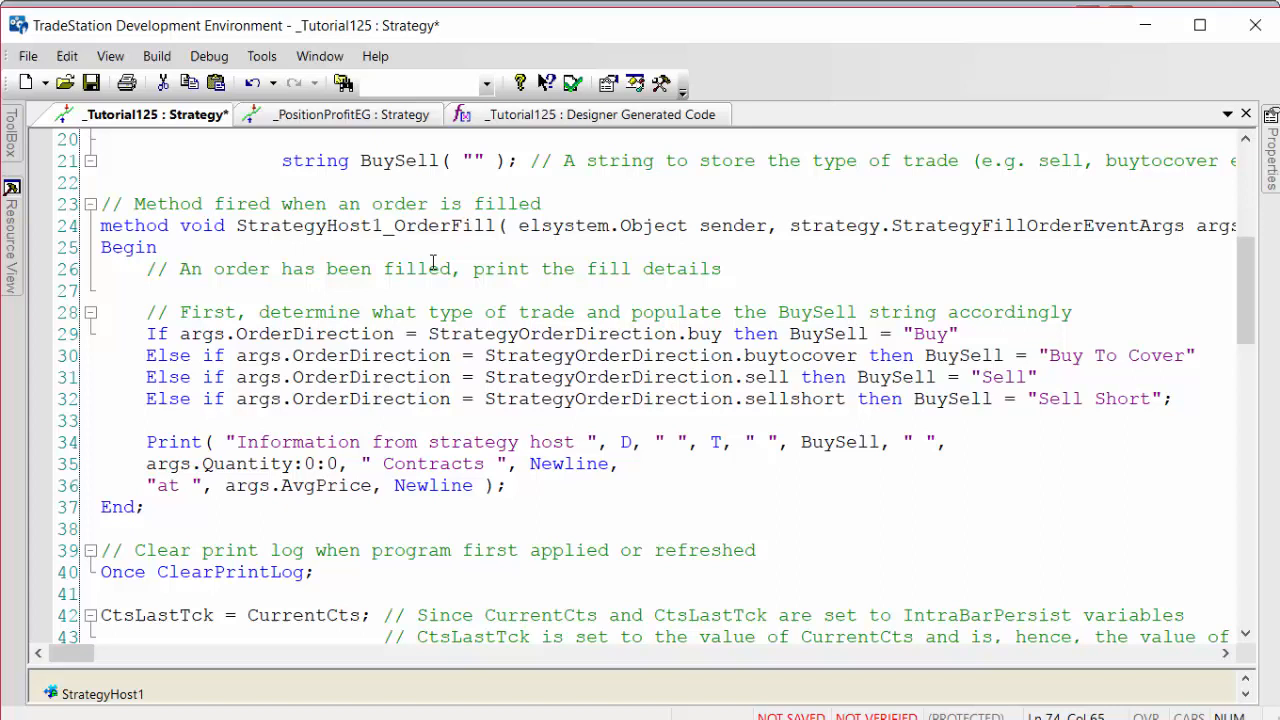
{"action": "mouse_move", "coordinate": [412, 308]}
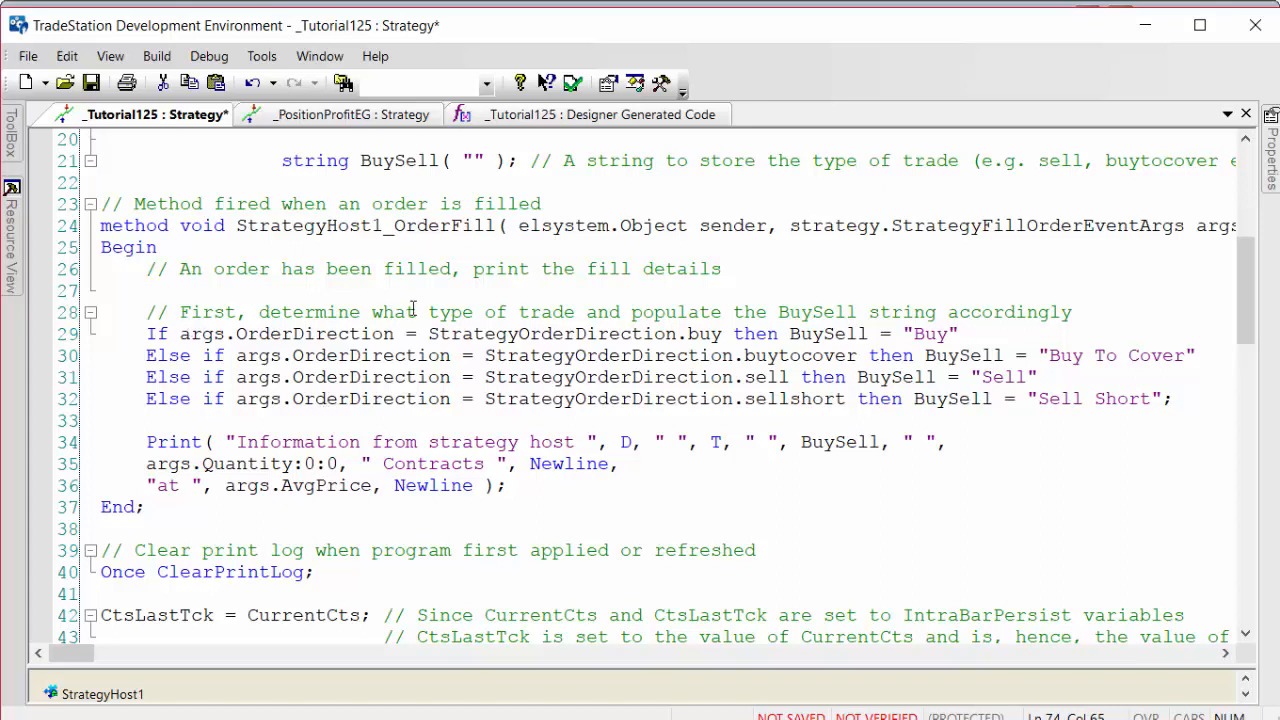
Start an args. line after the fill details comment to show the OrderDirection member
{"action": "left_click", "coordinate": [744, 268]}
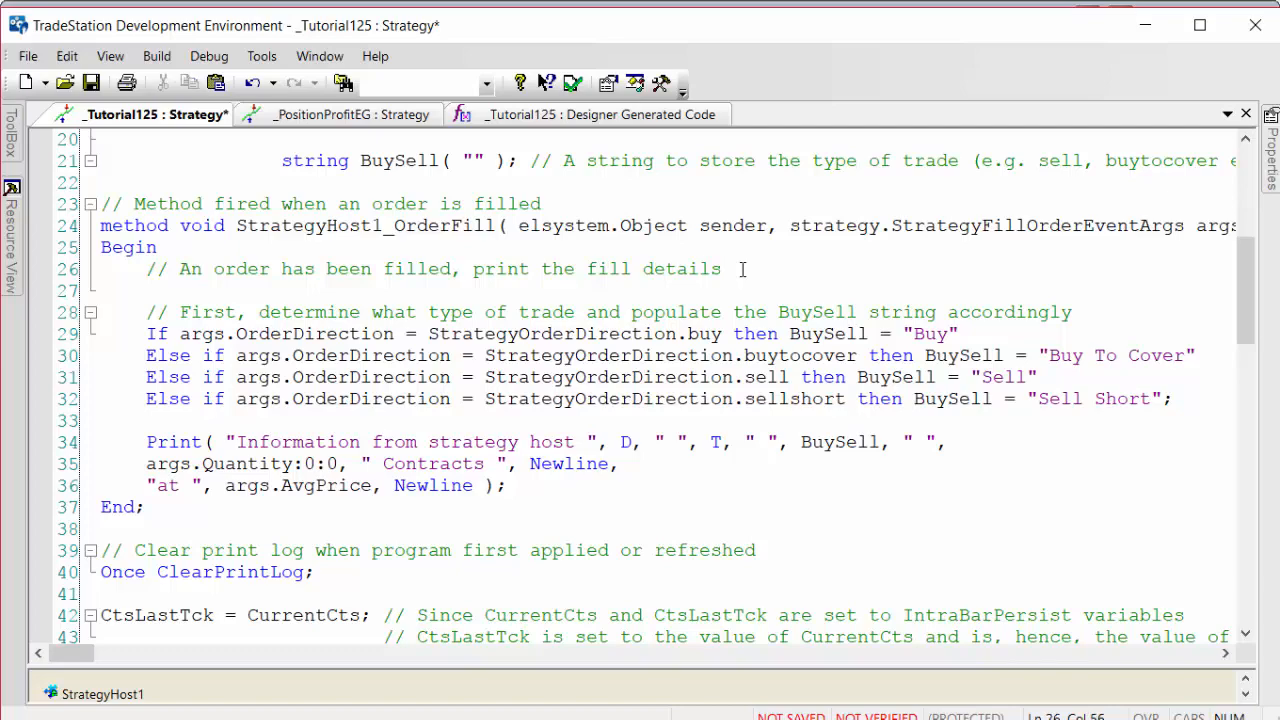
{"action": "type", "text": "a"}
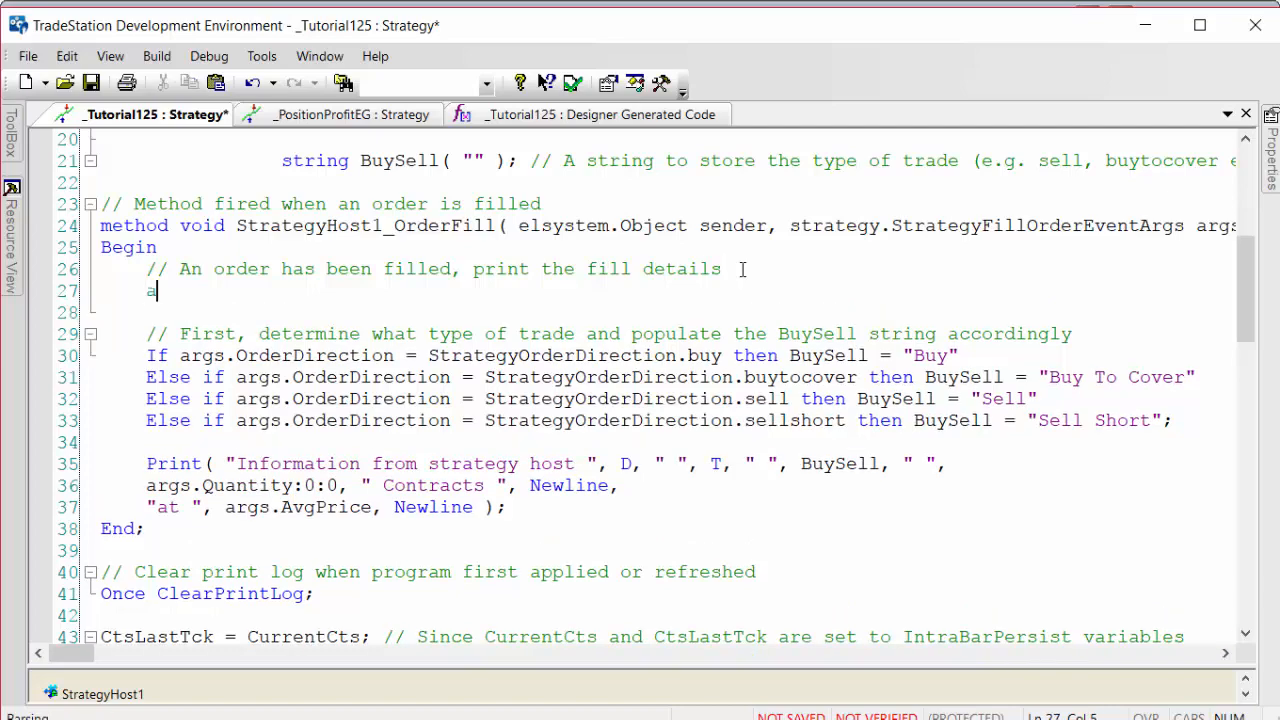
{"action": "type", "text": "rgs"}
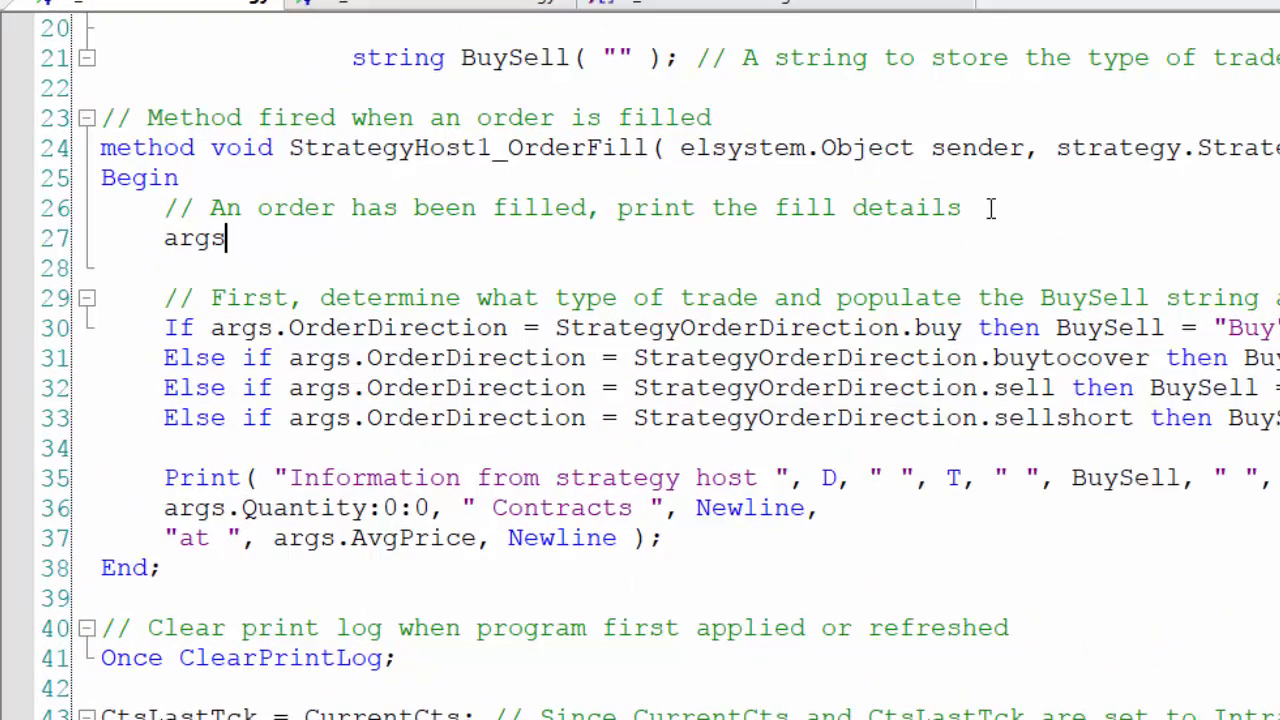
{"action": "type", "text": "."}
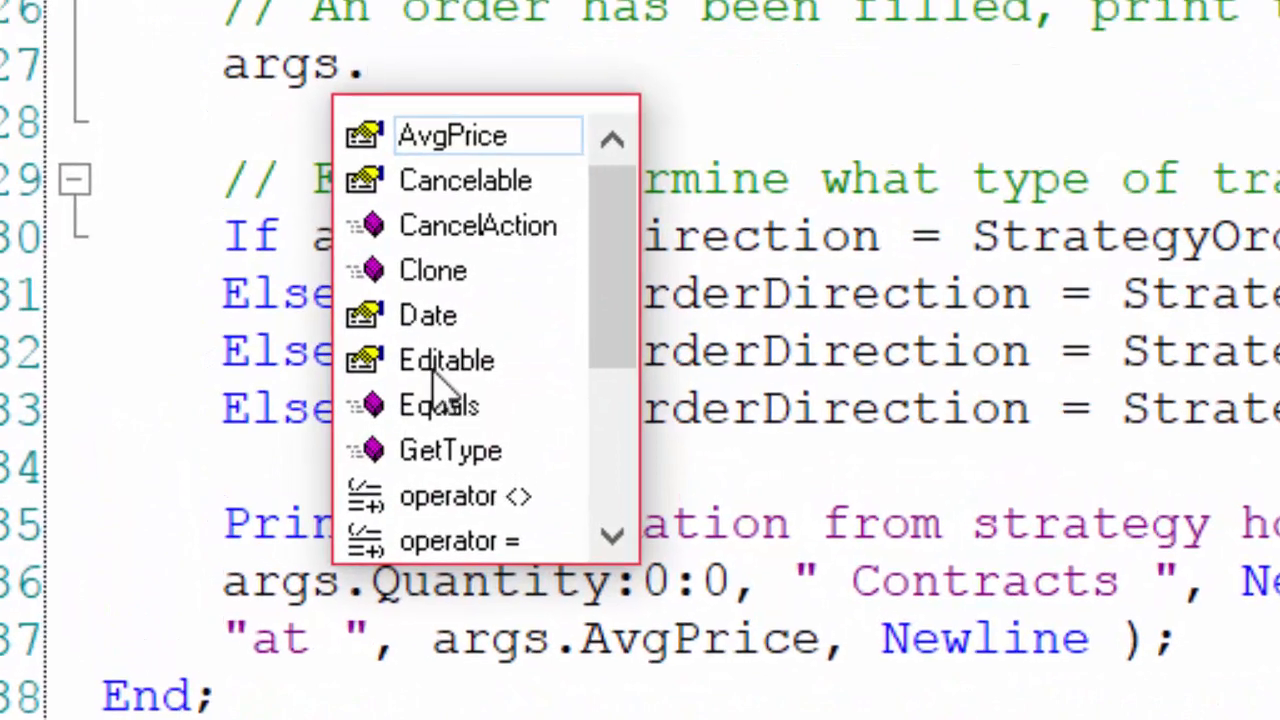
{"action": "scroll", "scroll_direction": "down", "scroll_amount": 3}
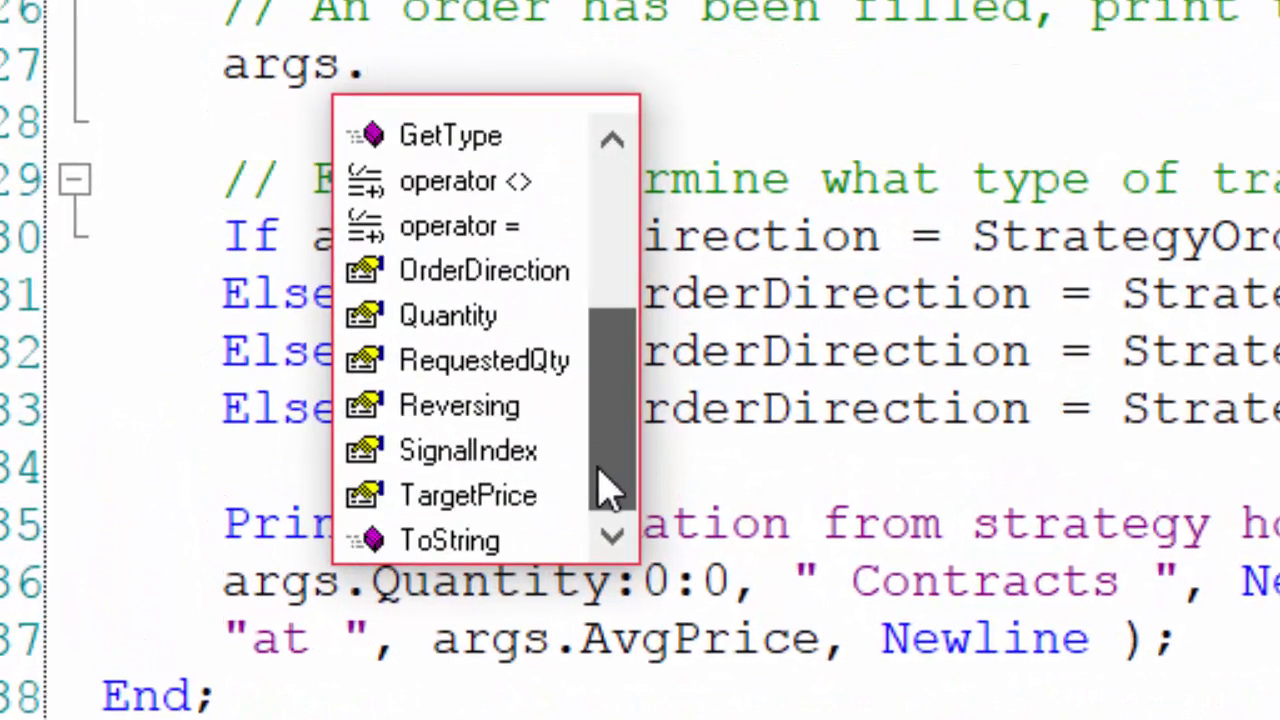
{"action": "mouse_move", "coordinate": [484, 272]}
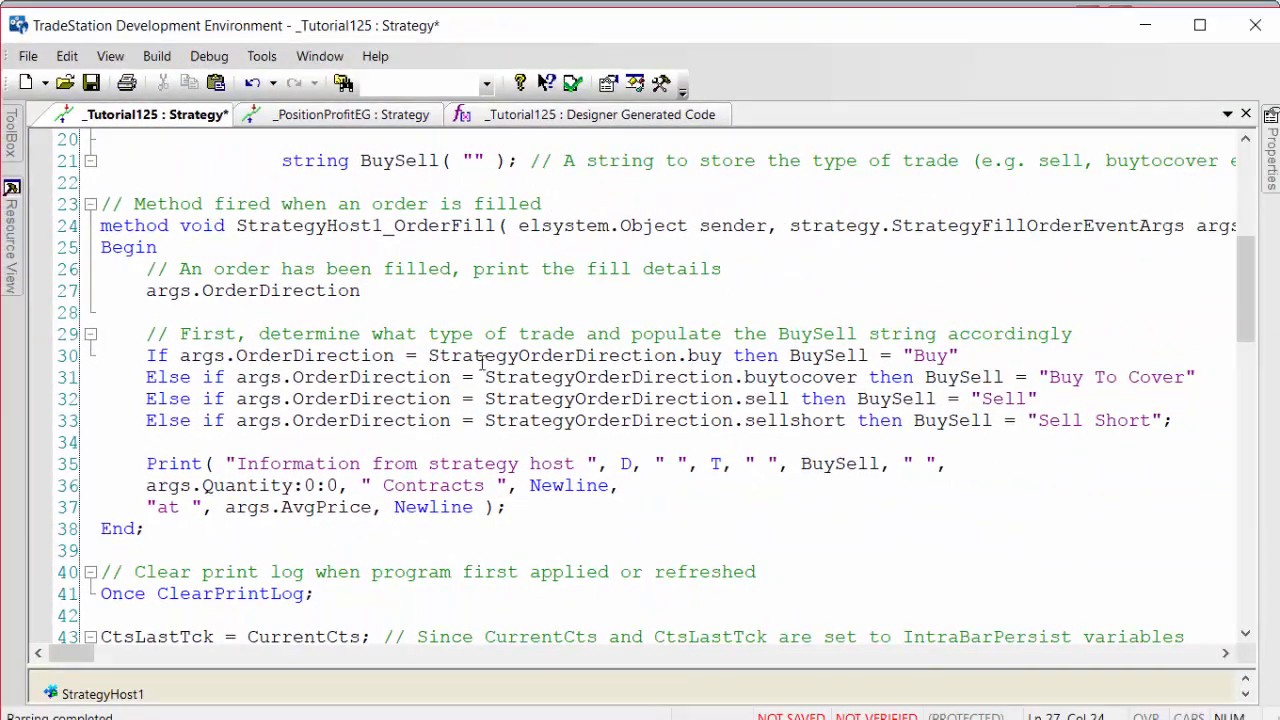
{"action": "left_click", "coordinate": [362, 290]}
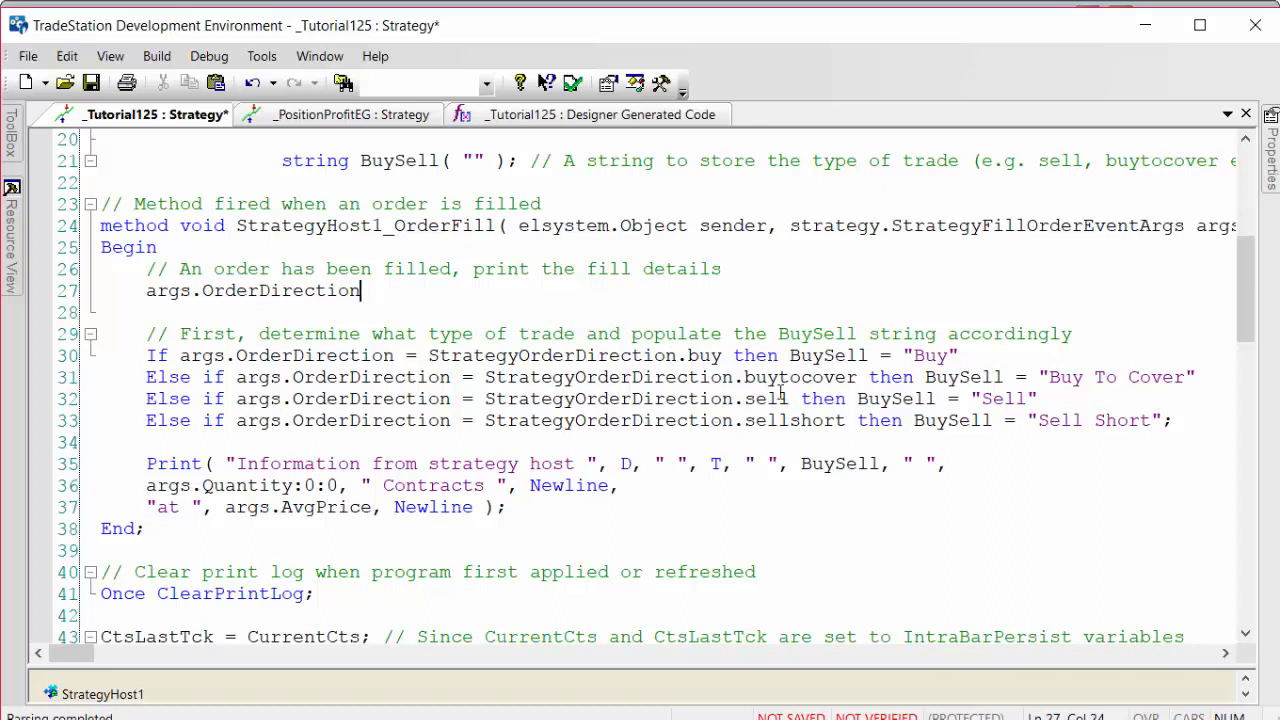
{"action": "mouse_move", "coordinate": [450, 350]}
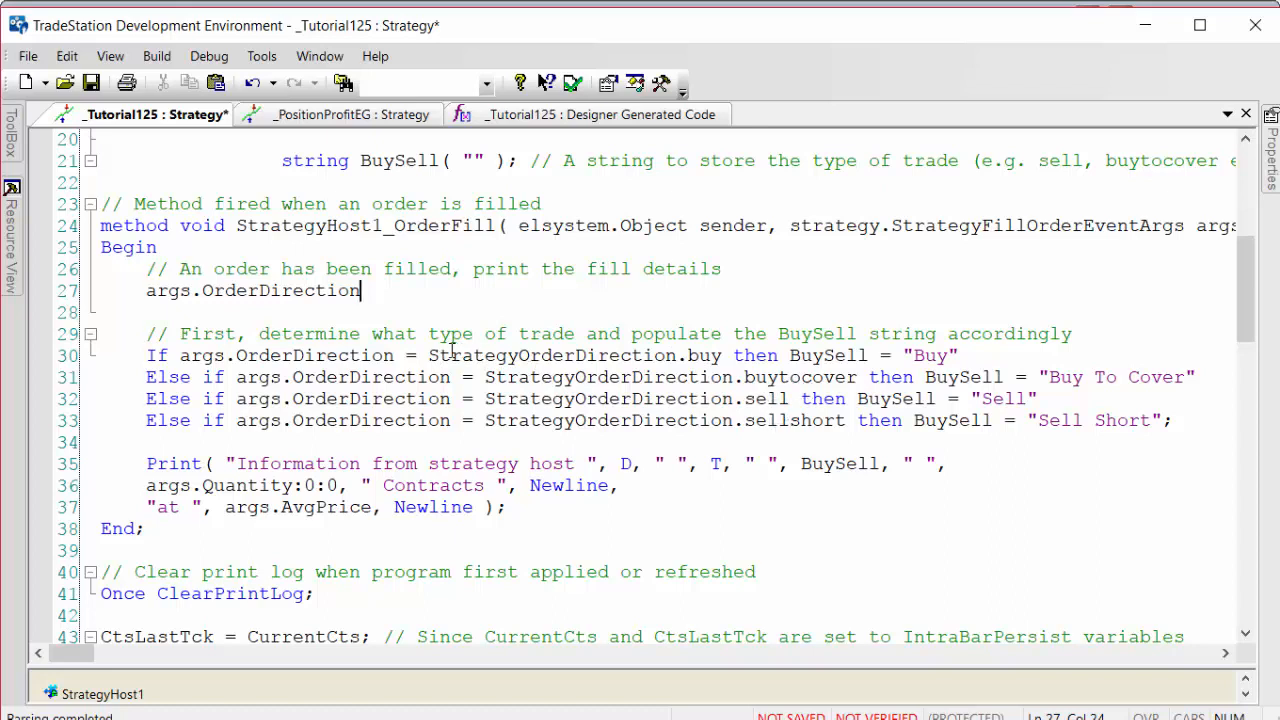
Highlight StrategyOrderDirection, BuySell, args.AvgPrice and args.Quantity in the fill handler code
{"action": "double_click", "coordinate": [504, 356]}
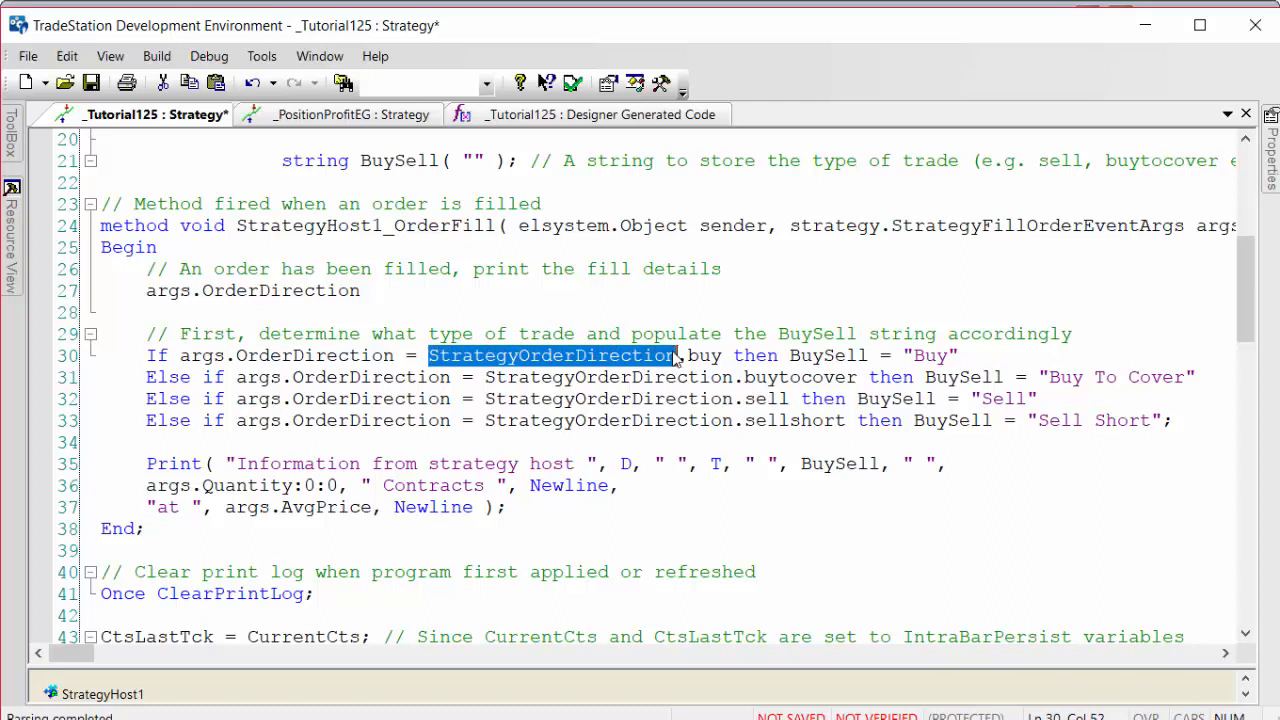
{"action": "mouse_move", "coordinate": [590, 364]}
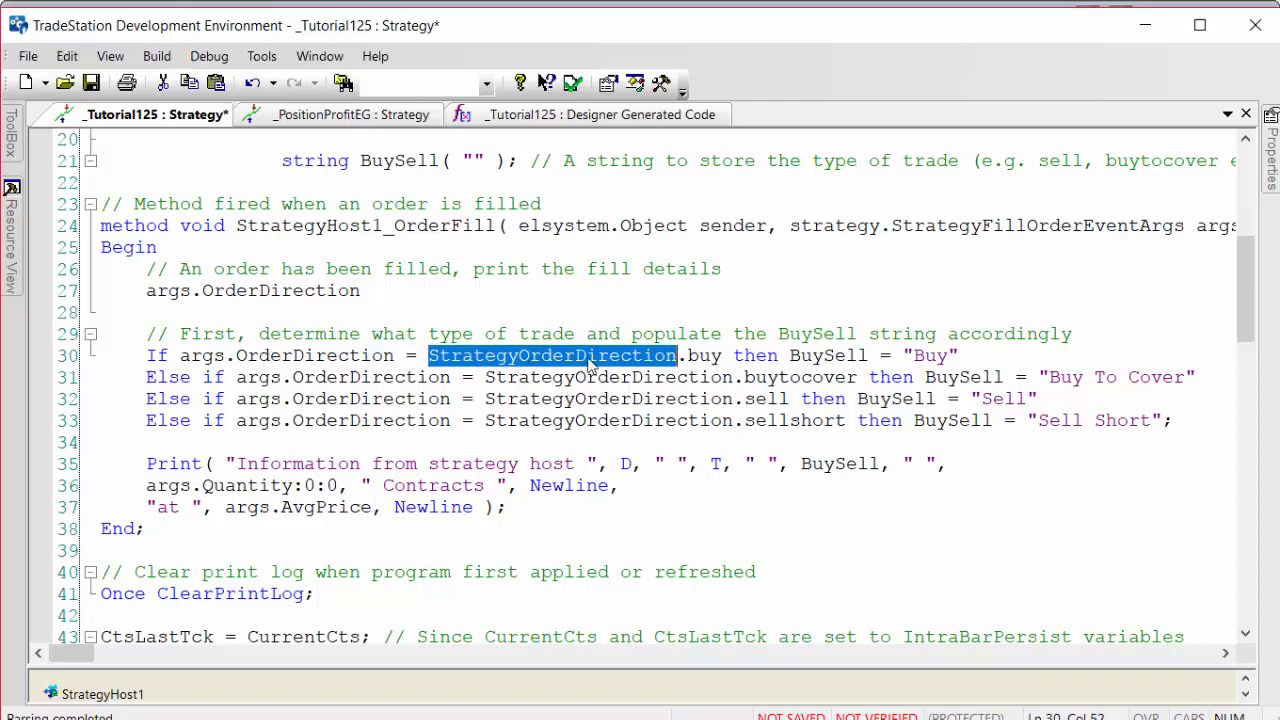
{"action": "mouse_move", "coordinate": [796, 356]}
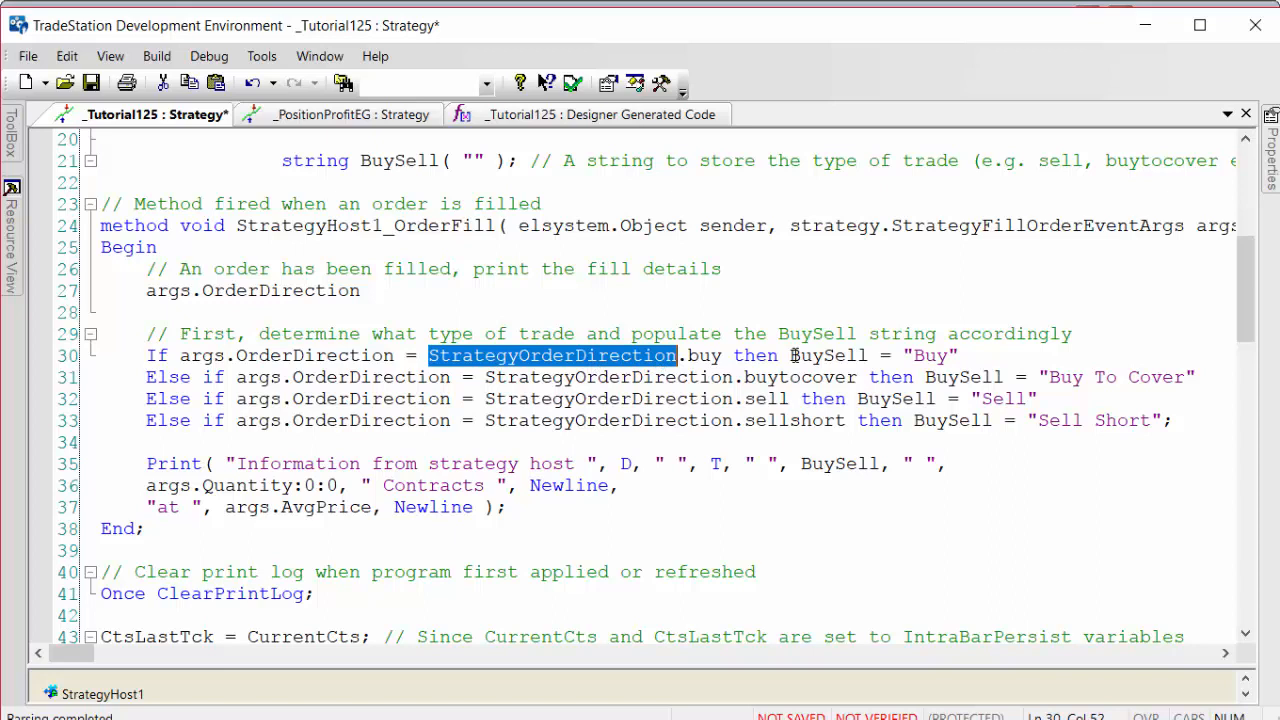
{"action": "double_click", "coordinate": [828, 356]}
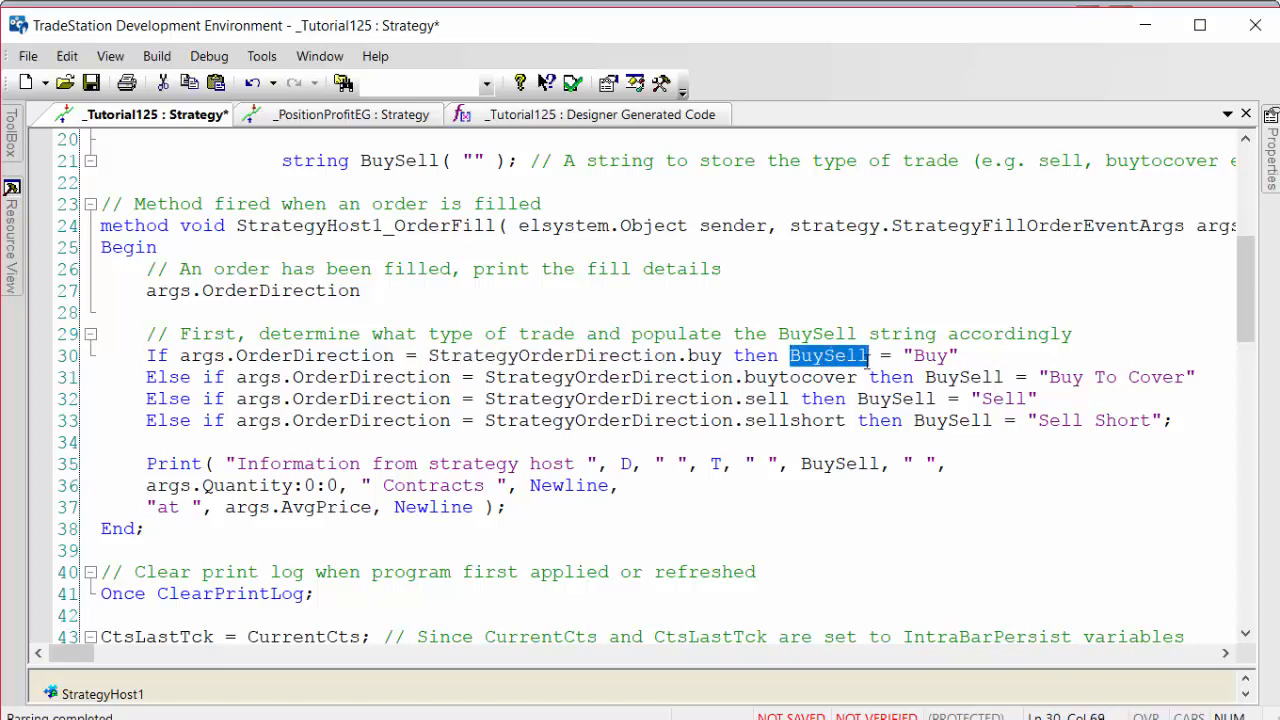
{"action": "mouse_move", "coordinate": [780, 382]}
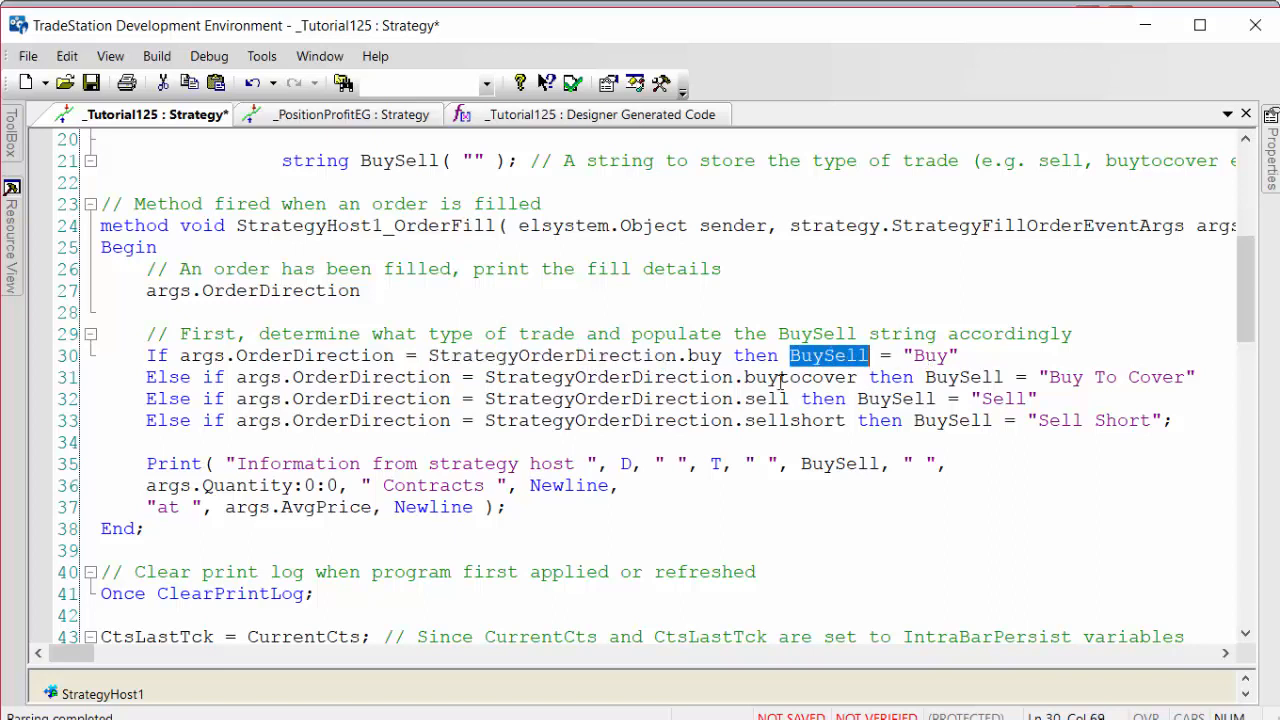
{"action": "left_click", "coordinate": [748, 376]}
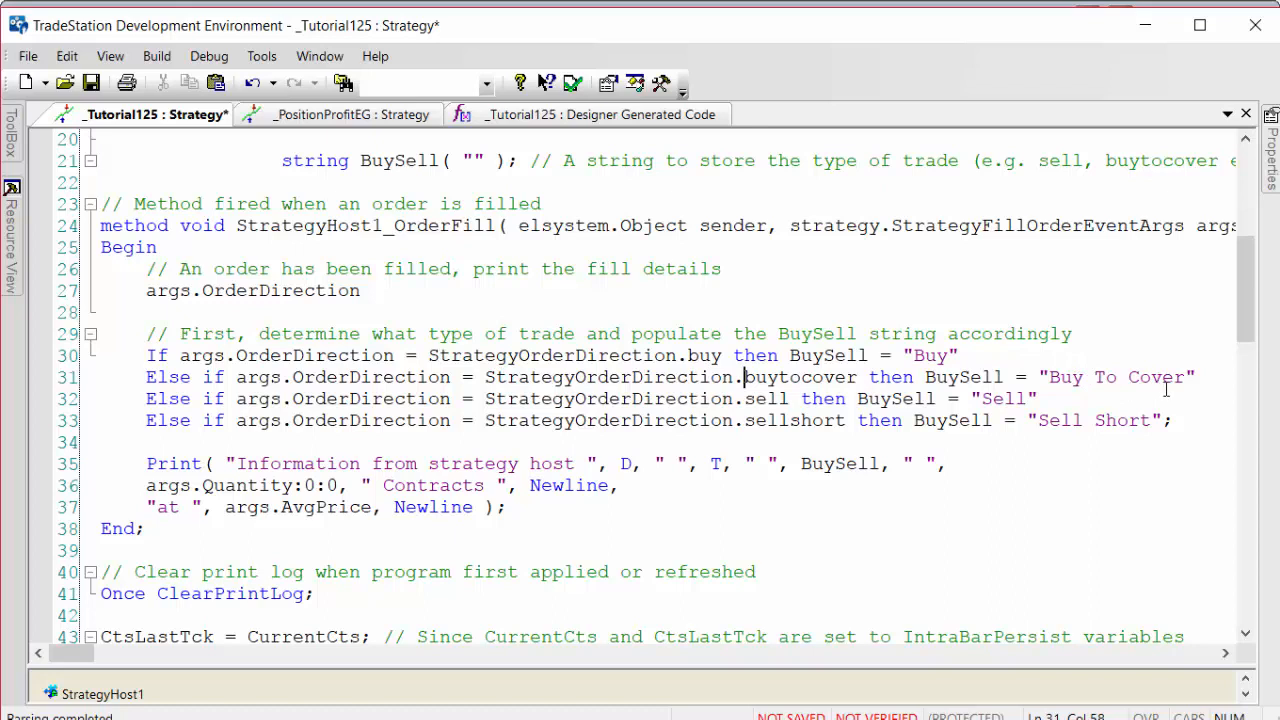
{"action": "mouse_move", "coordinate": [384, 294]}
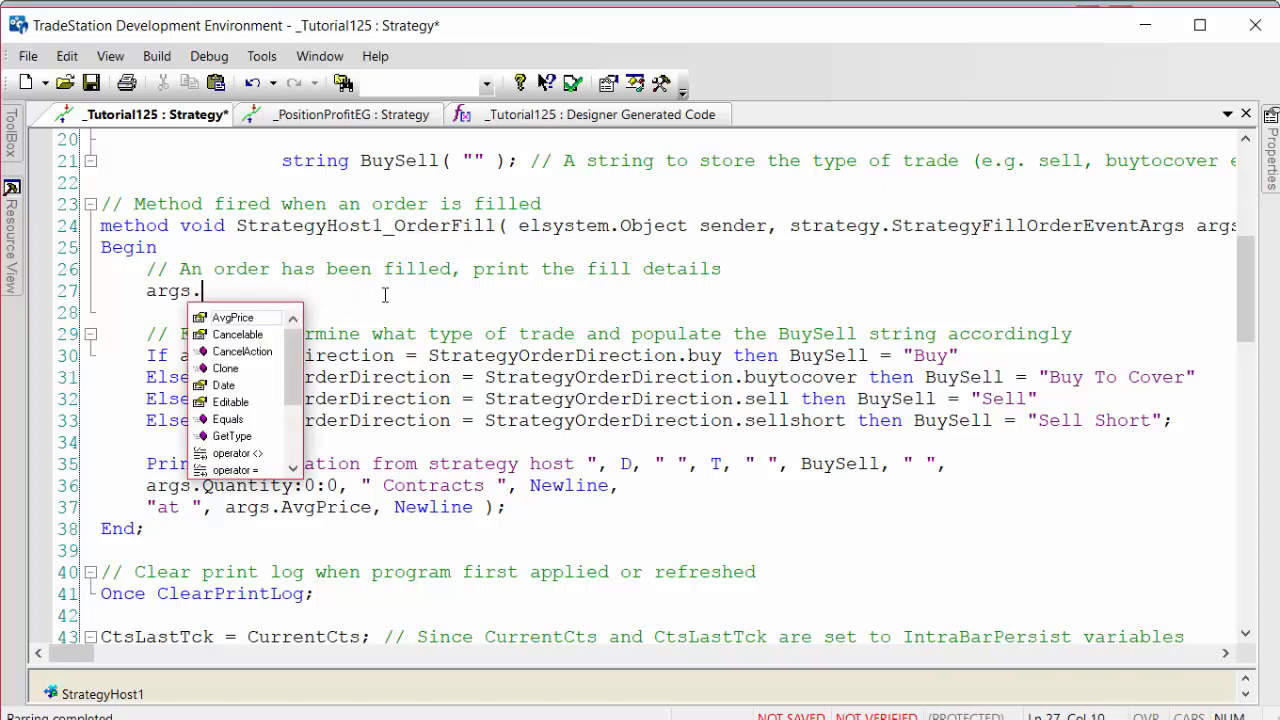
{"action": "mouse_move", "coordinate": [310, 364]}
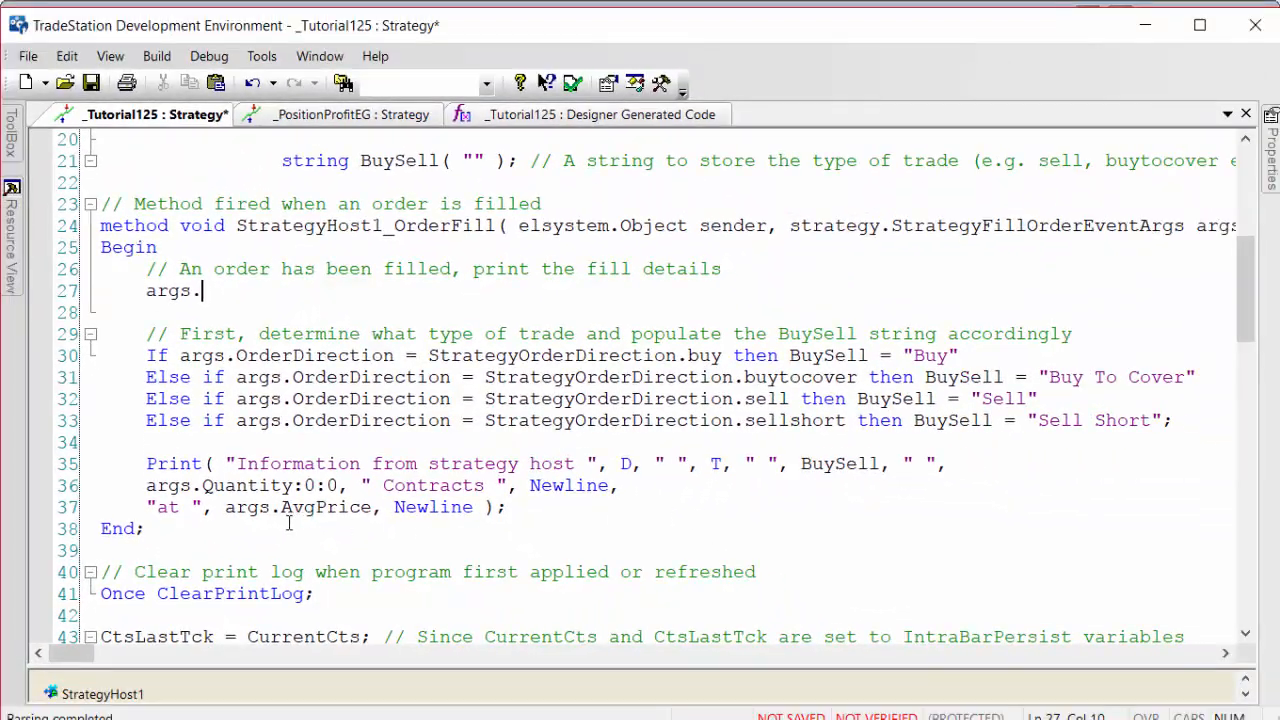
{"action": "double_click", "coordinate": [296, 508]}
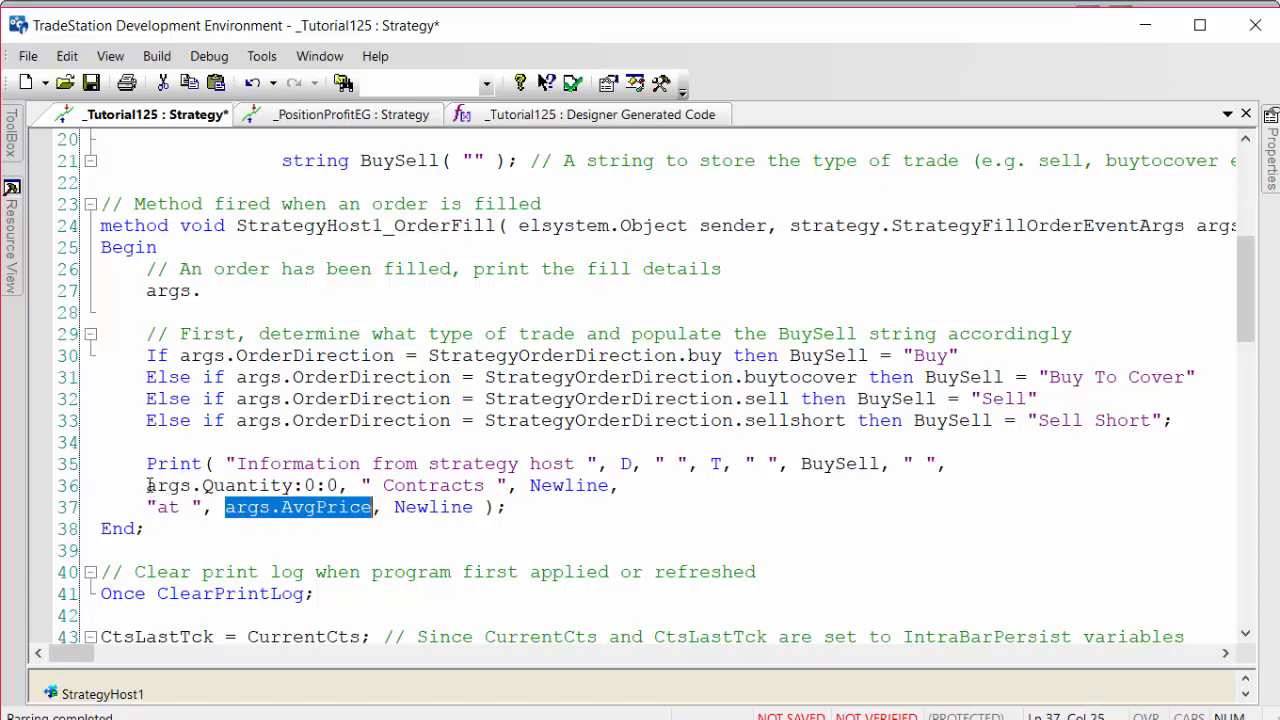
{"action": "double_click", "coordinate": [220, 486]}
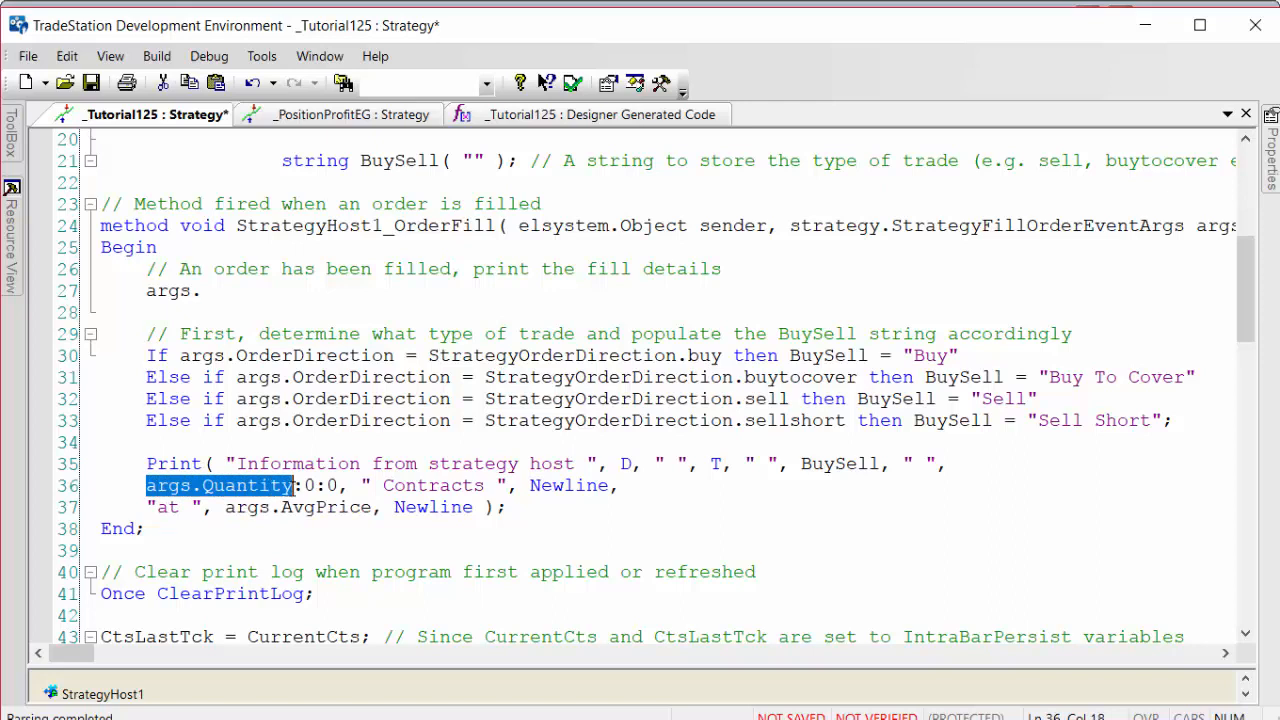
{"action": "mouse_move", "coordinate": [192, 266]}
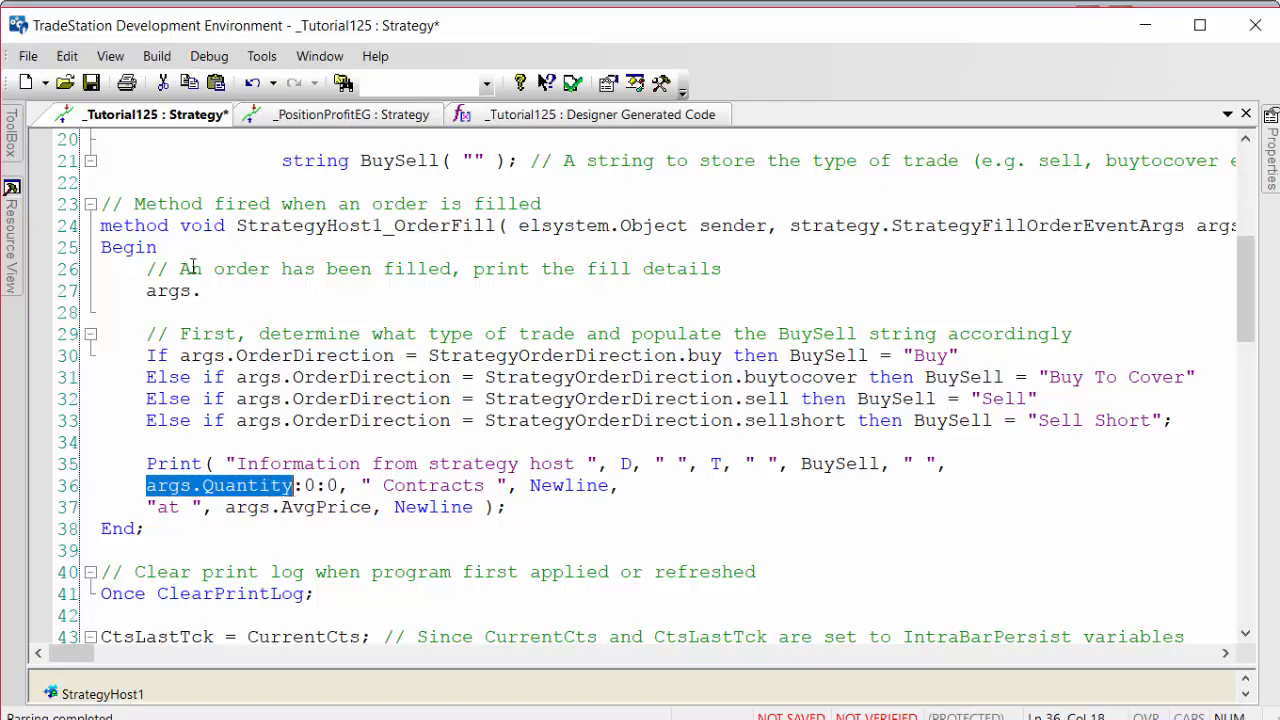
{"action": "mouse_move", "coordinate": [312, 292]}
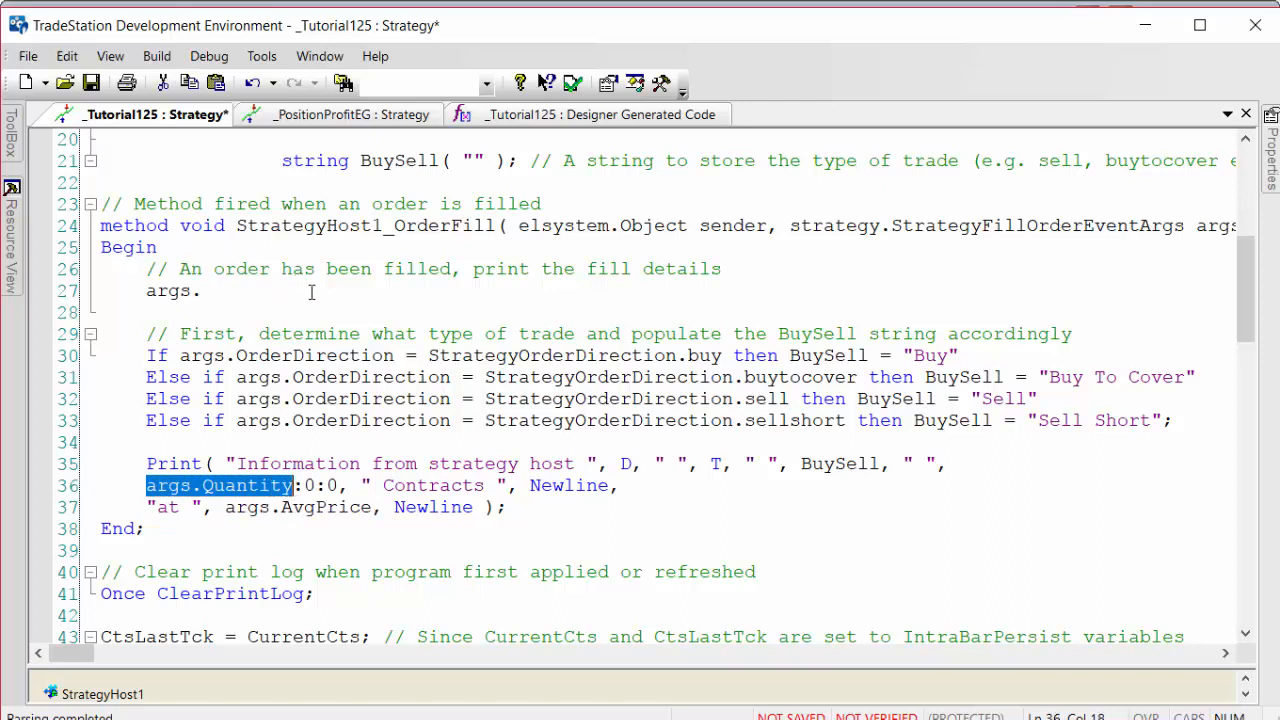
Delete the leftover args. text on line 27 and return to the chart window
{"action": "double_click", "coordinate": [172, 292]}
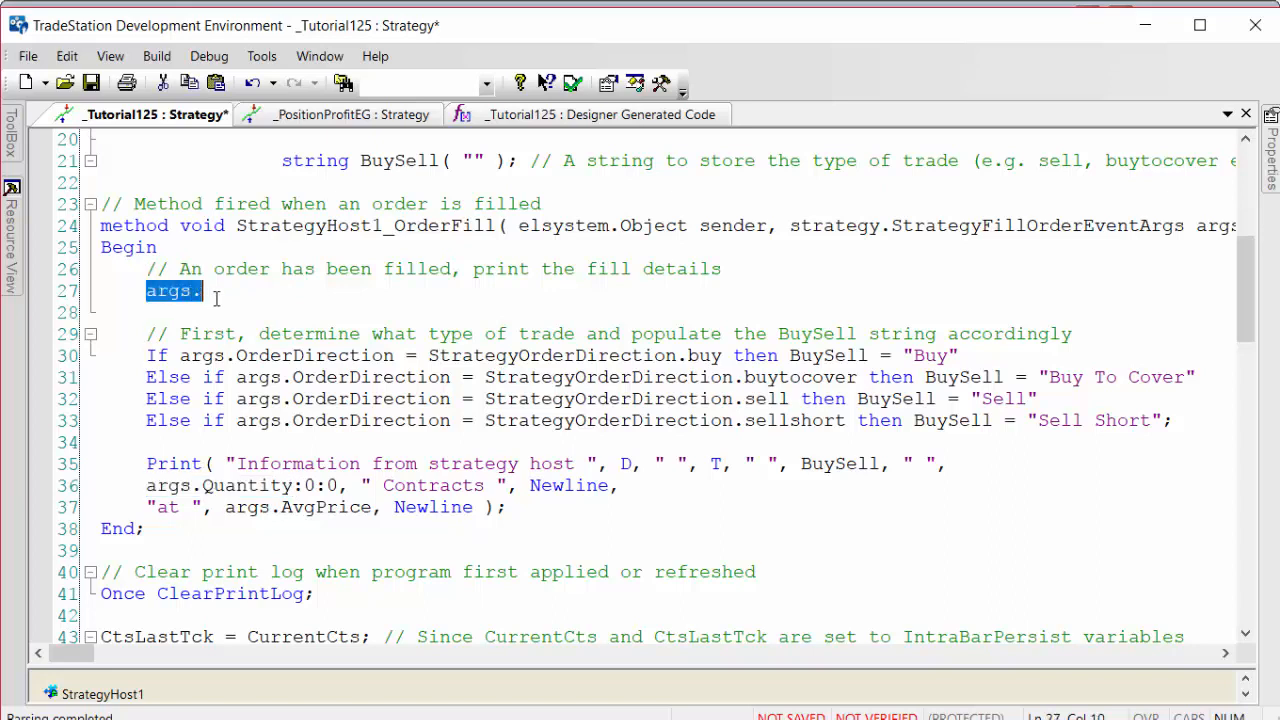
{"action": "key", "text": "Delete"}
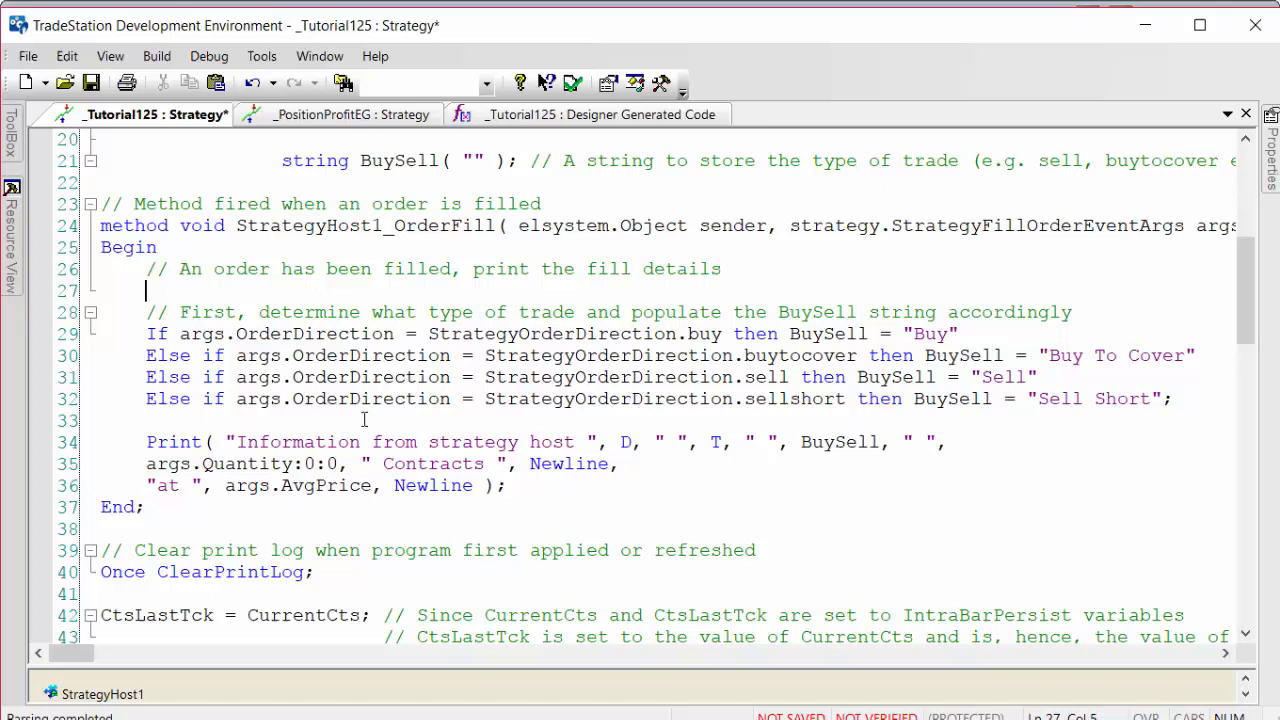
{"action": "mouse_move", "coordinate": [448, 470]}
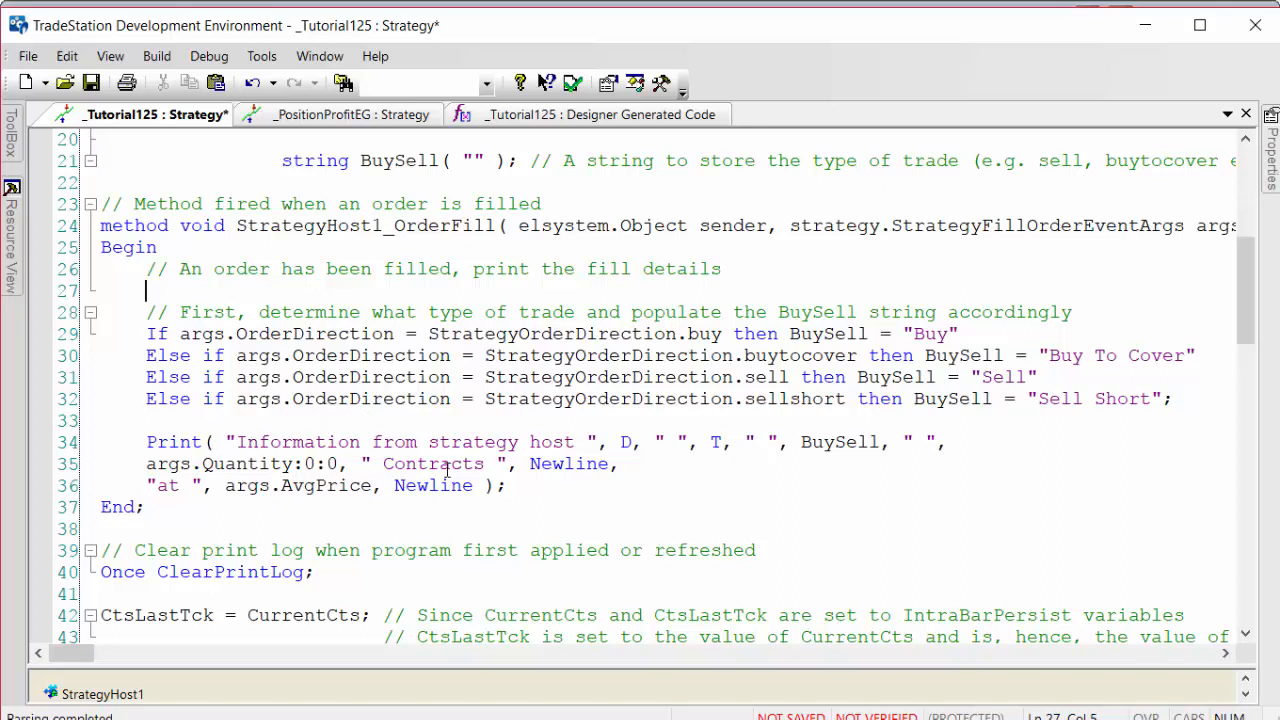
{"action": "left_click", "coordinate": [574, 84]}
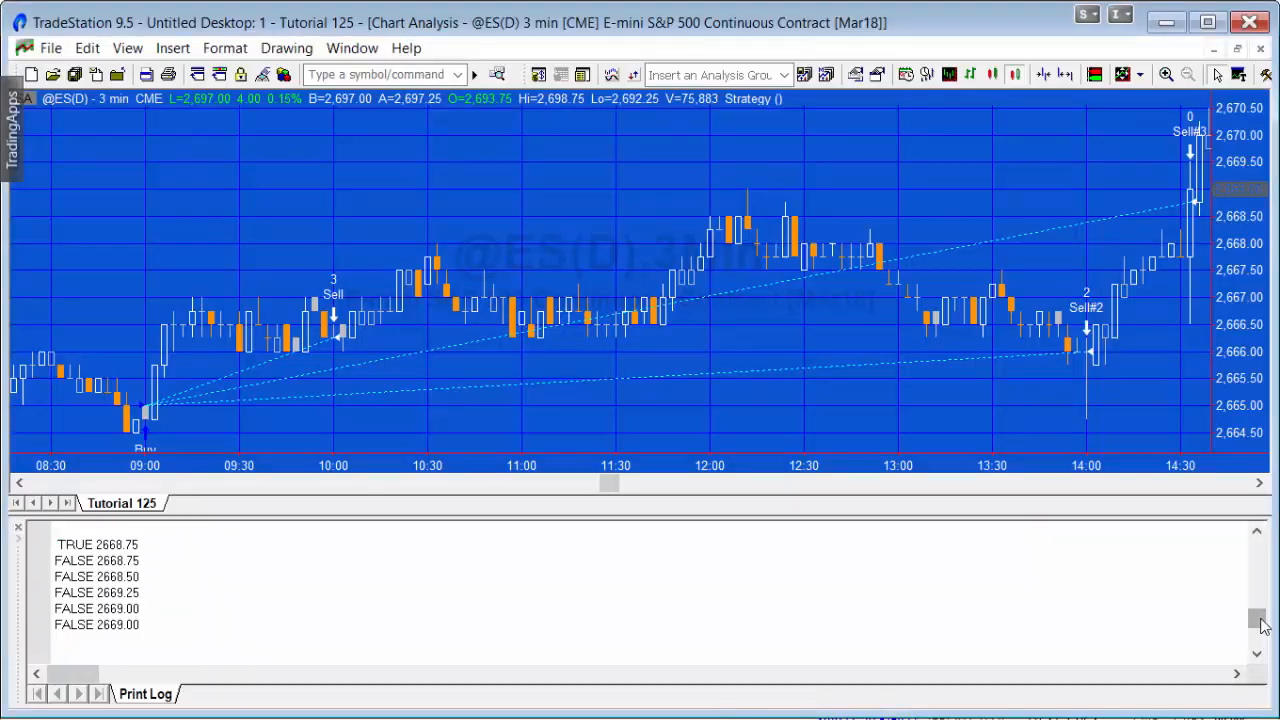
Scroll the Print Log to the fill messages: Buy 6 Contracts at 2665.00, Sell 3 at 2666.25
{"action": "left_click", "coordinate": [1260, 550]}
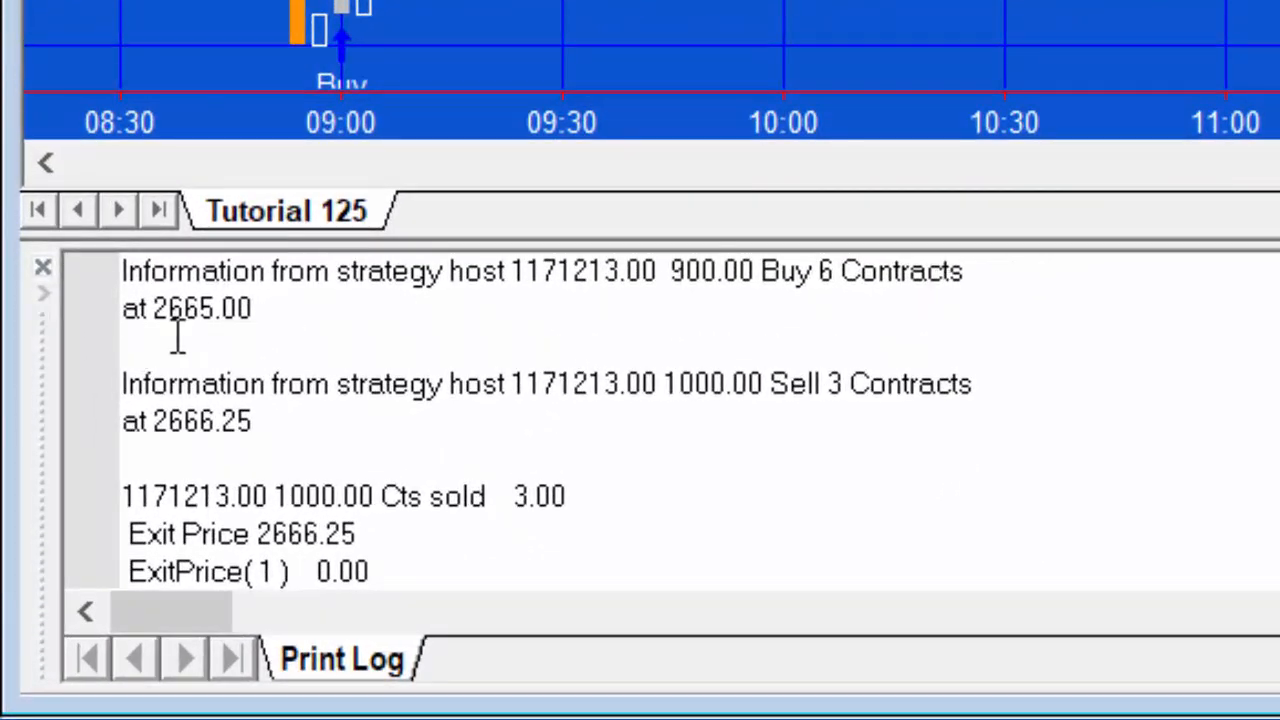
{"action": "mouse_move", "coordinate": [320, 340]}
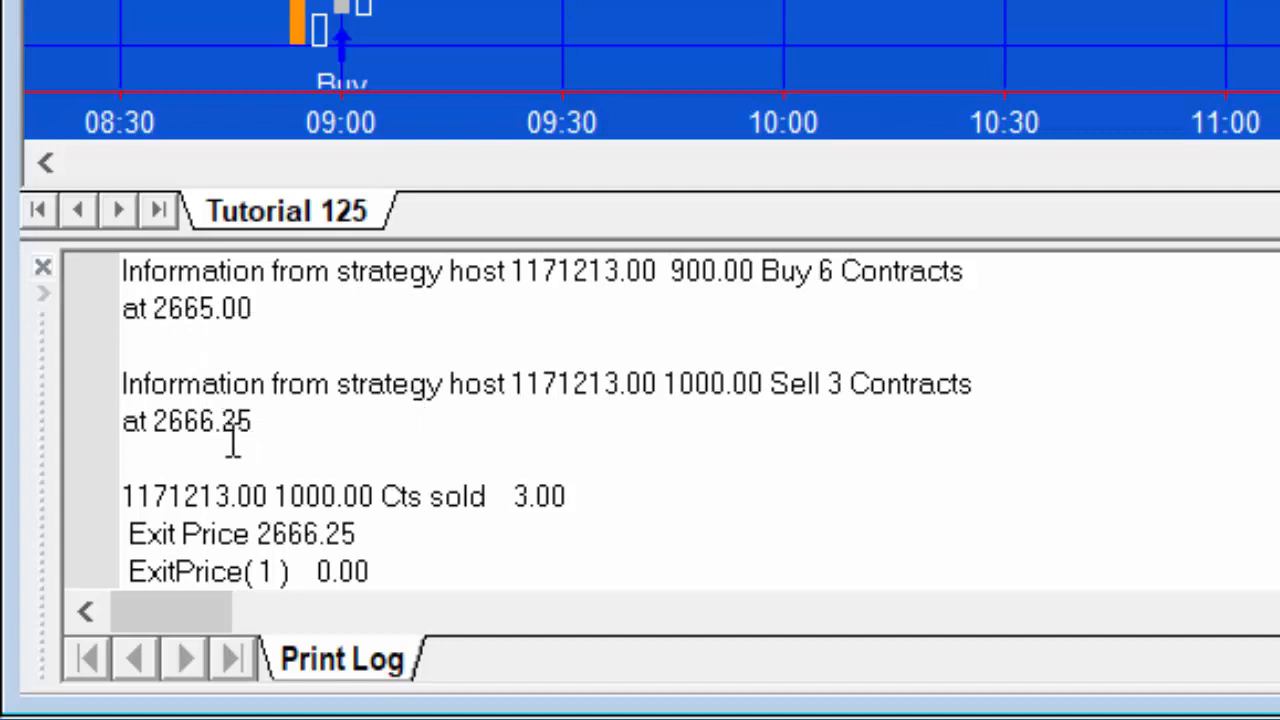
{"action": "mouse_move", "coordinate": [64, 476]}
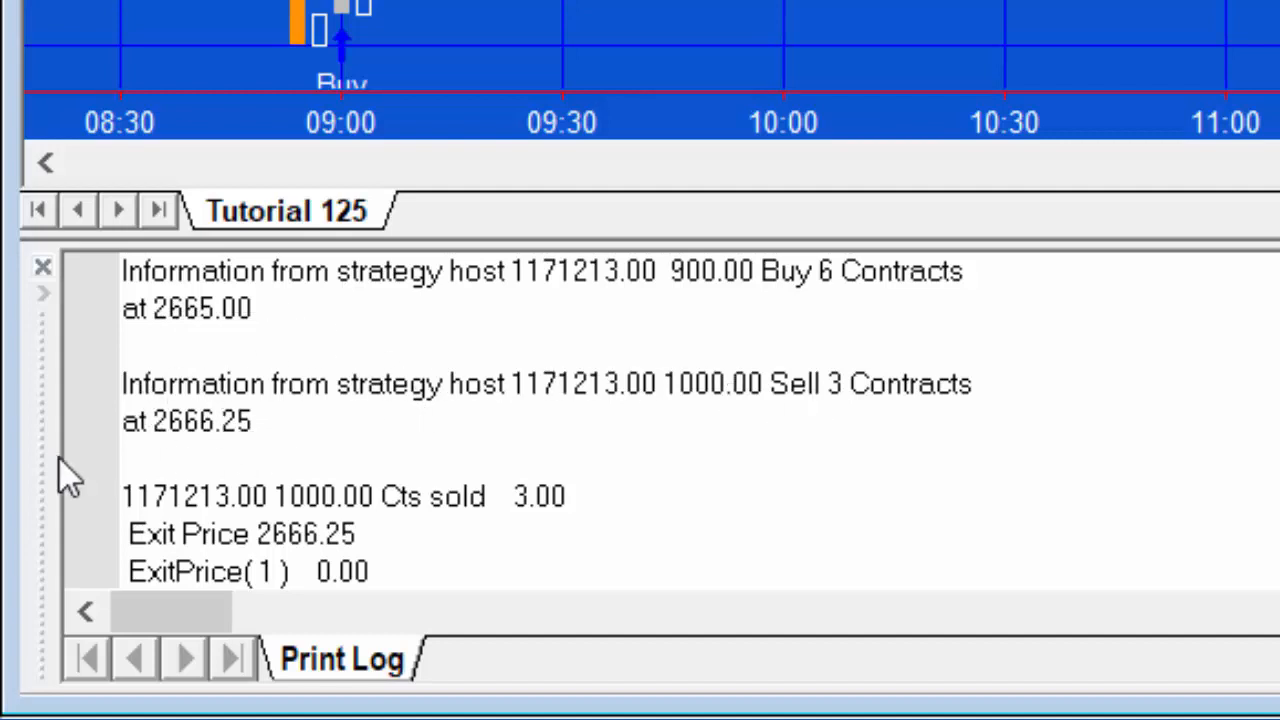
{"action": "mouse_move", "coordinate": [342, 428]}
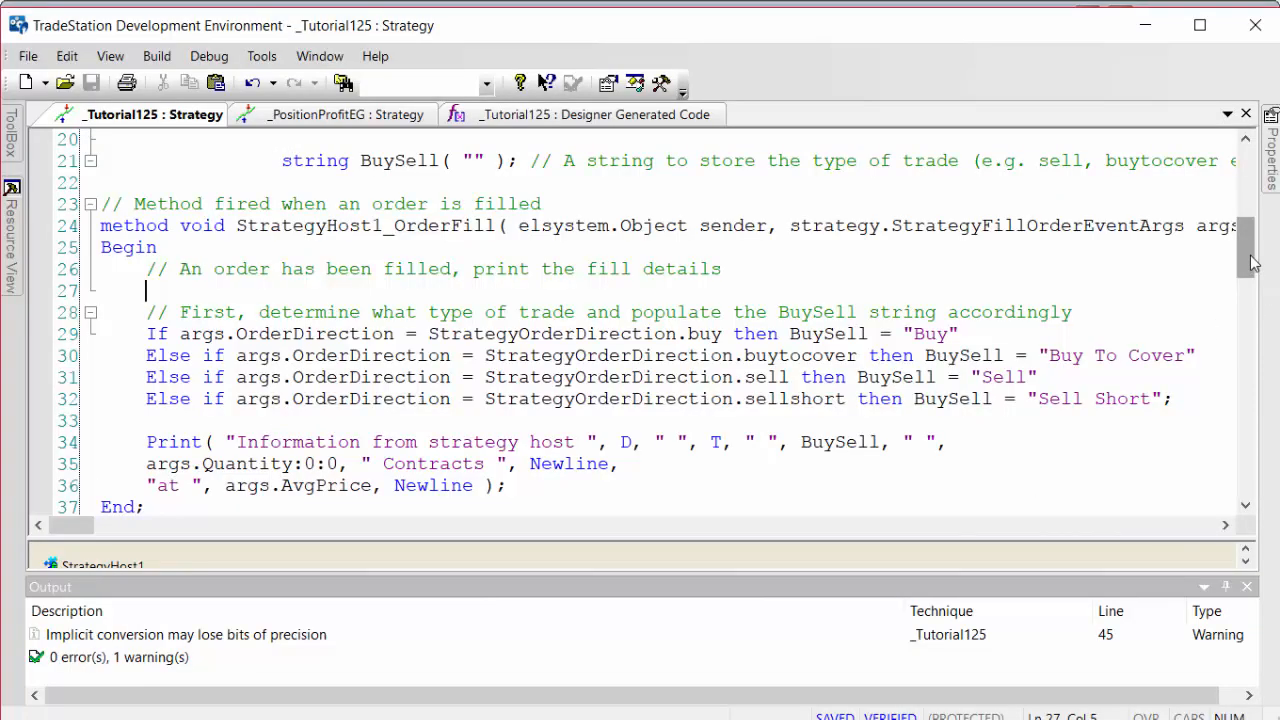
{"action": "scroll", "scroll_direction": "up", "scroll_amount": 3}
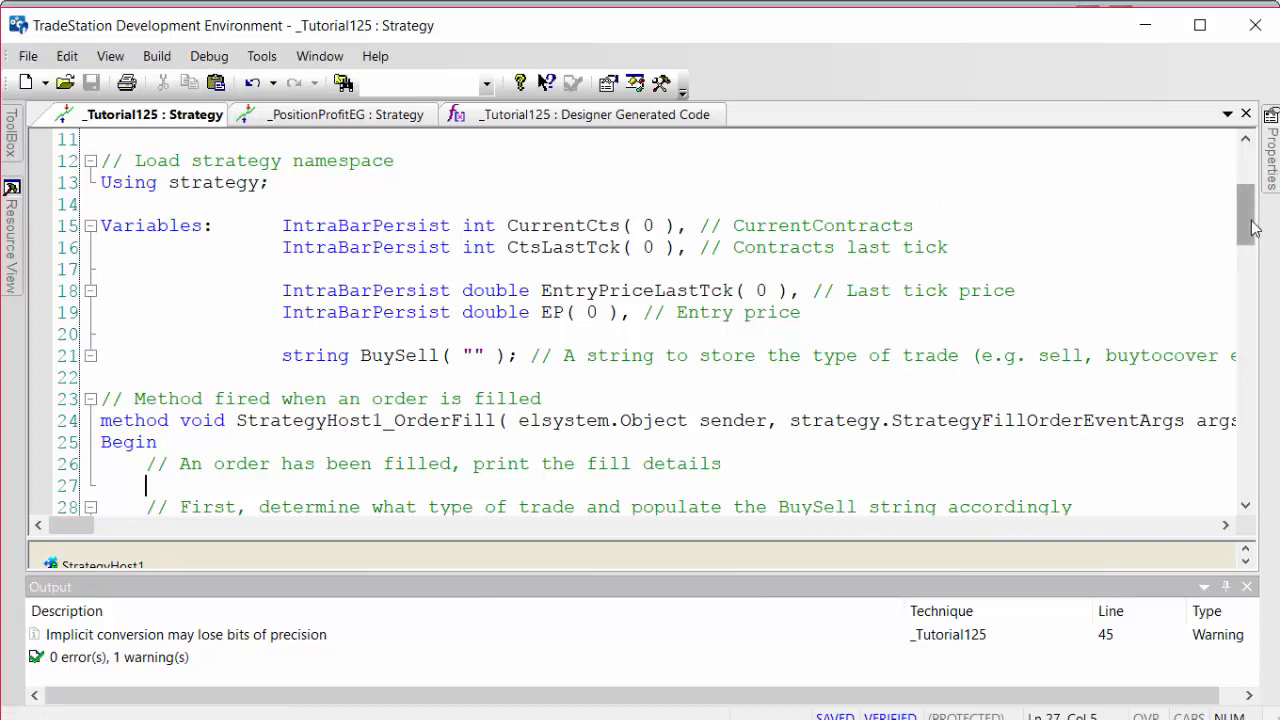
{"action": "scroll", "scroll_direction": "down", "scroll_amount": 3}
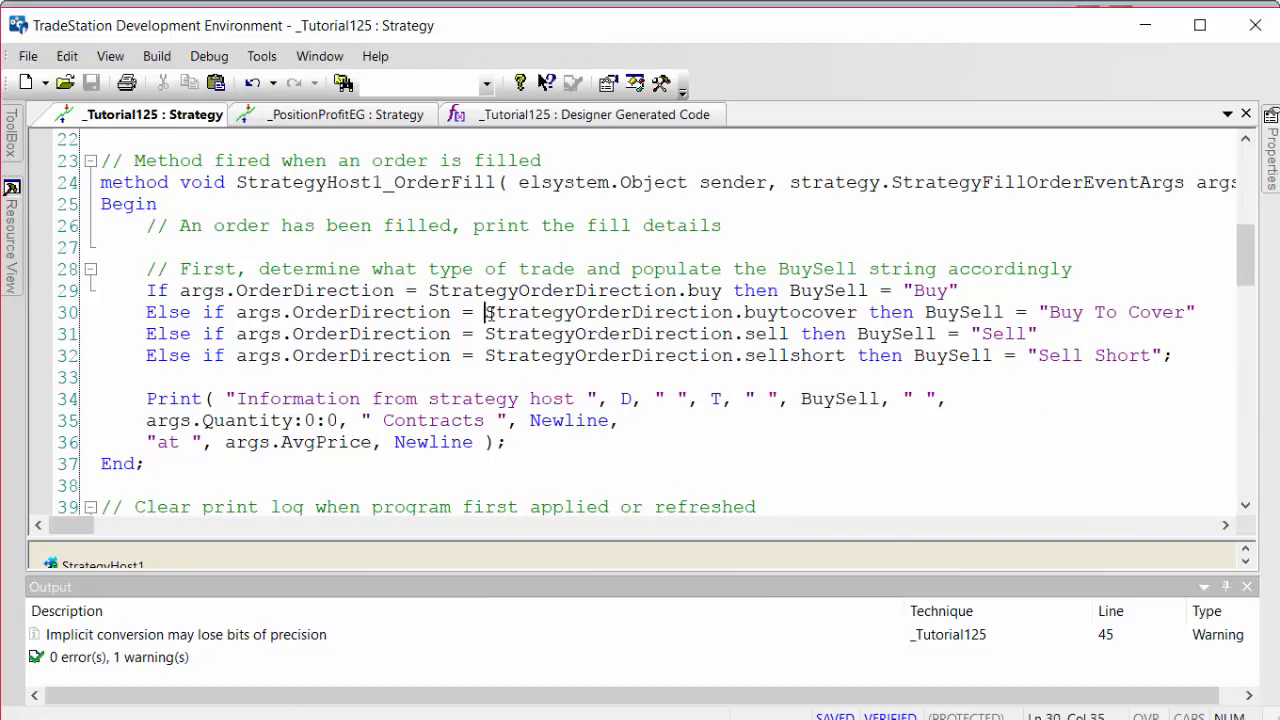
{"action": "double_click", "coordinate": [608, 312]}
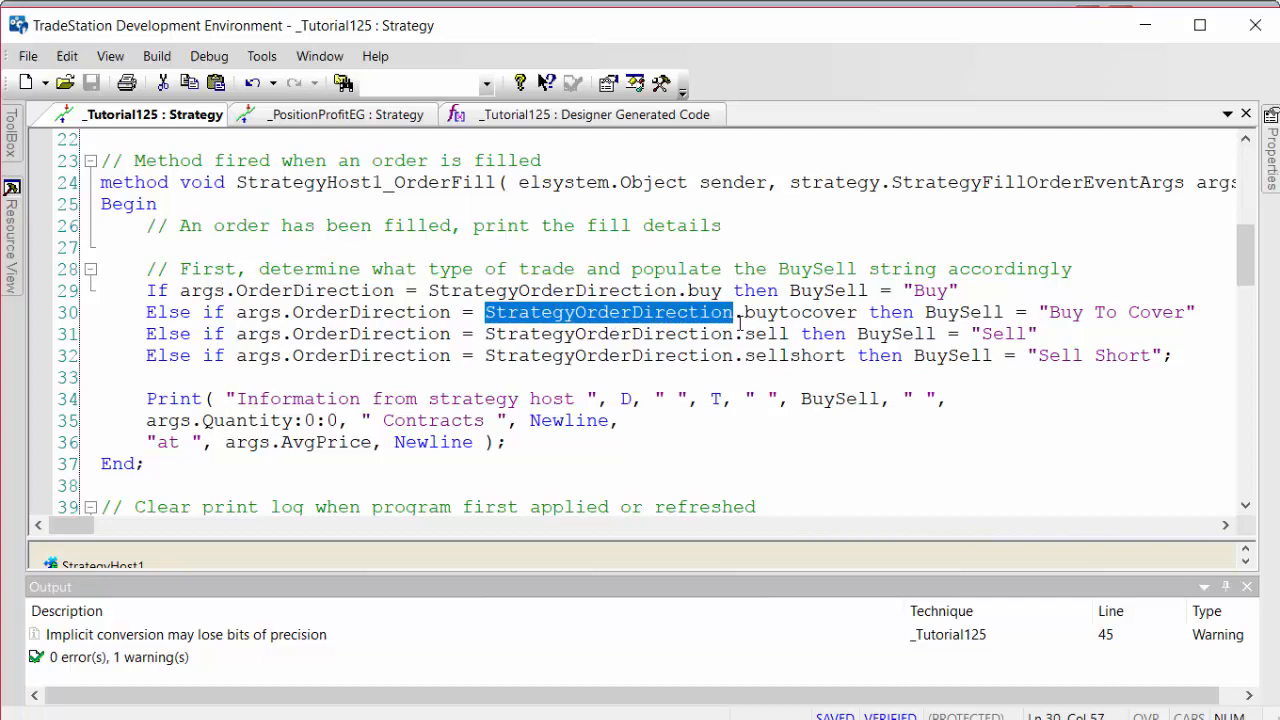
{"action": "scroll", "scroll_direction": "down", "scroll_amount": 3}
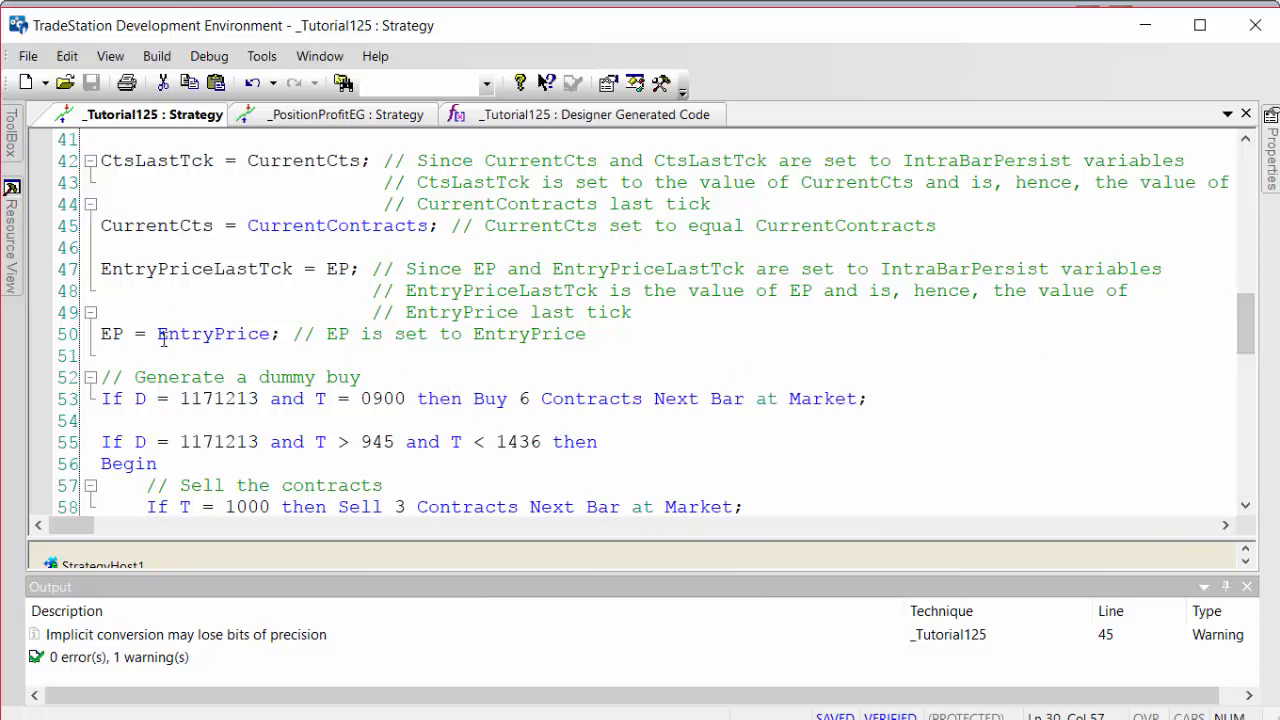
{"action": "double_click", "coordinate": [212, 334]}
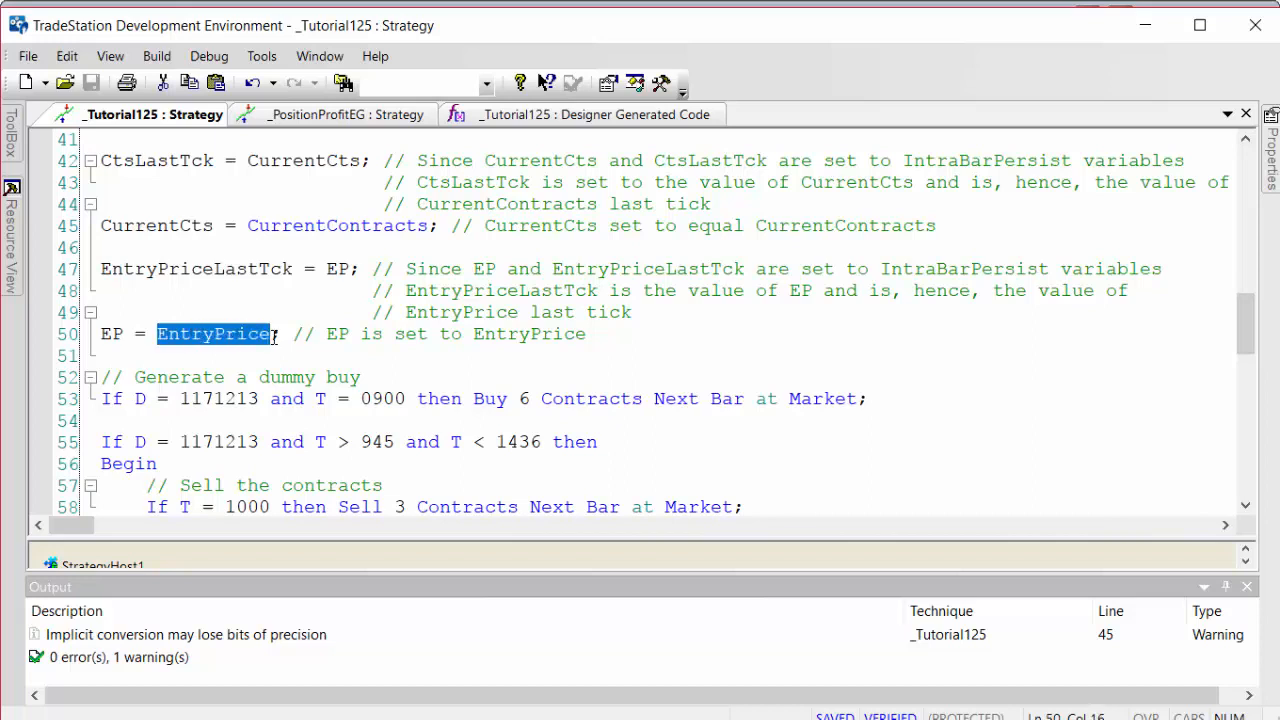
{"action": "mouse_move", "coordinate": [216, 334]}
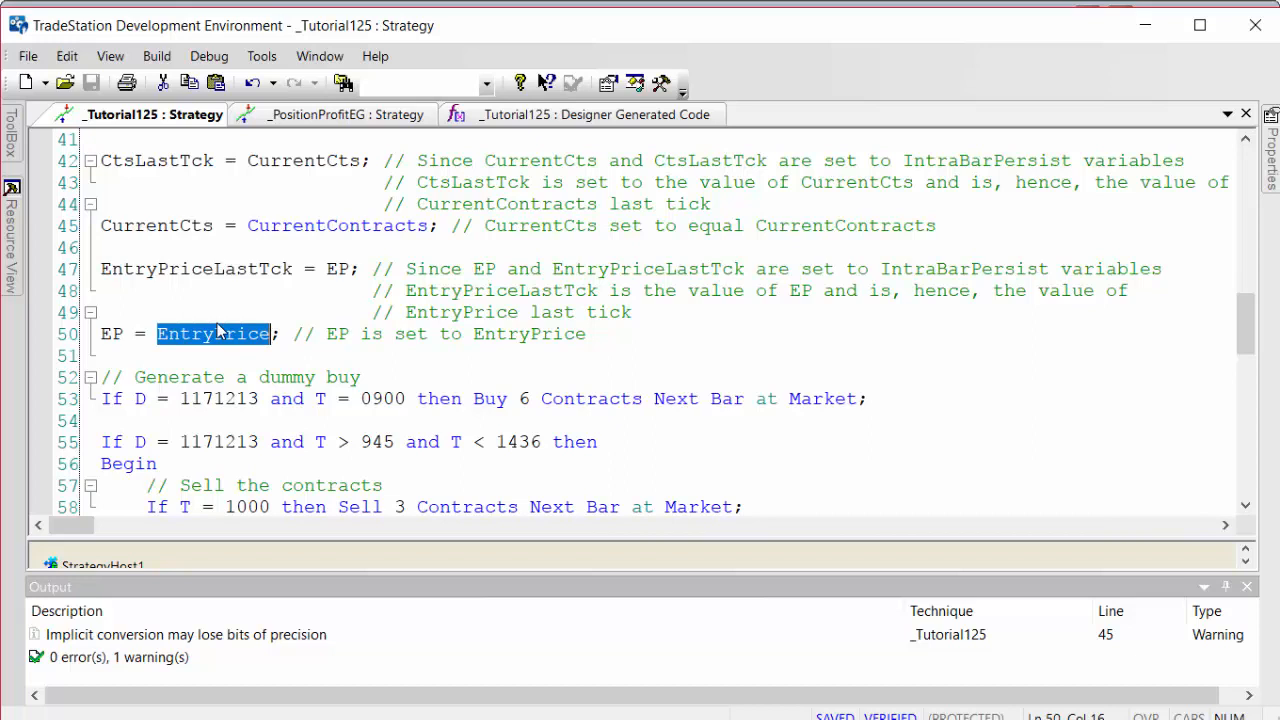
{"action": "double_click", "coordinate": [190, 268]}
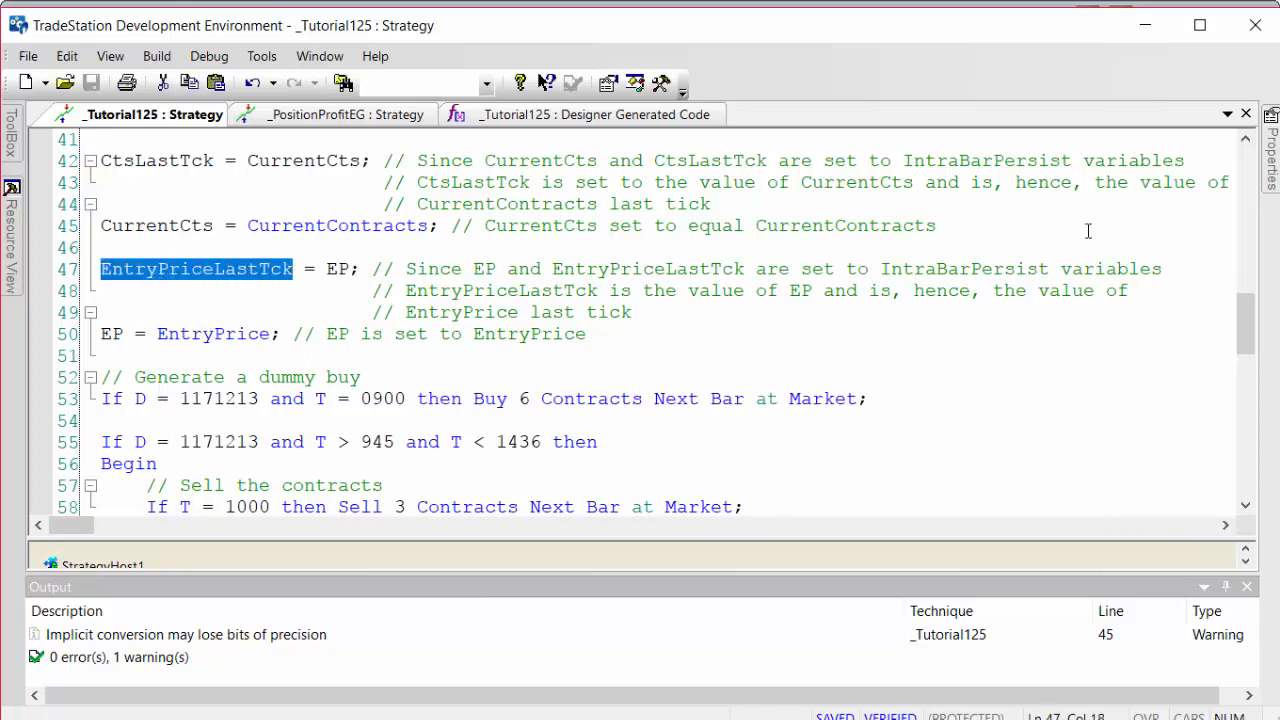
{"action": "scroll", "scroll_direction": "down", "scroll_amount": 3}
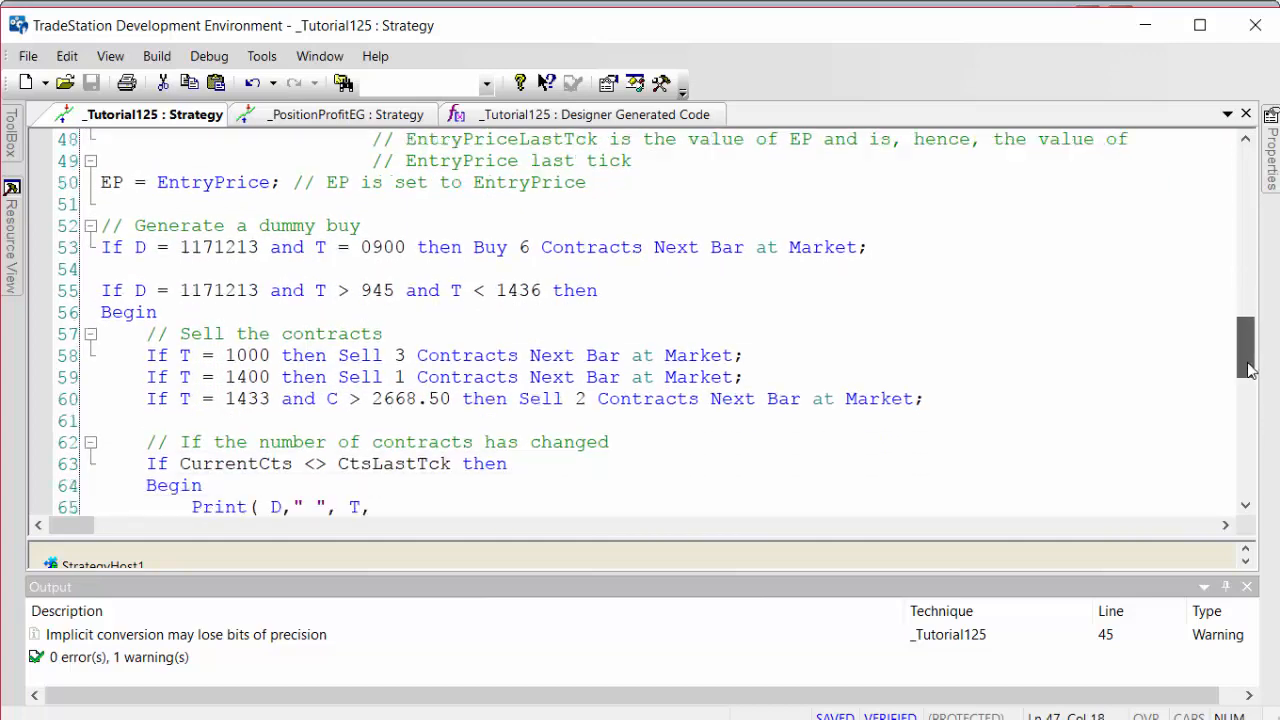
{"action": "scroll", "scroll_direction": "down", "scroll_amount": 3}
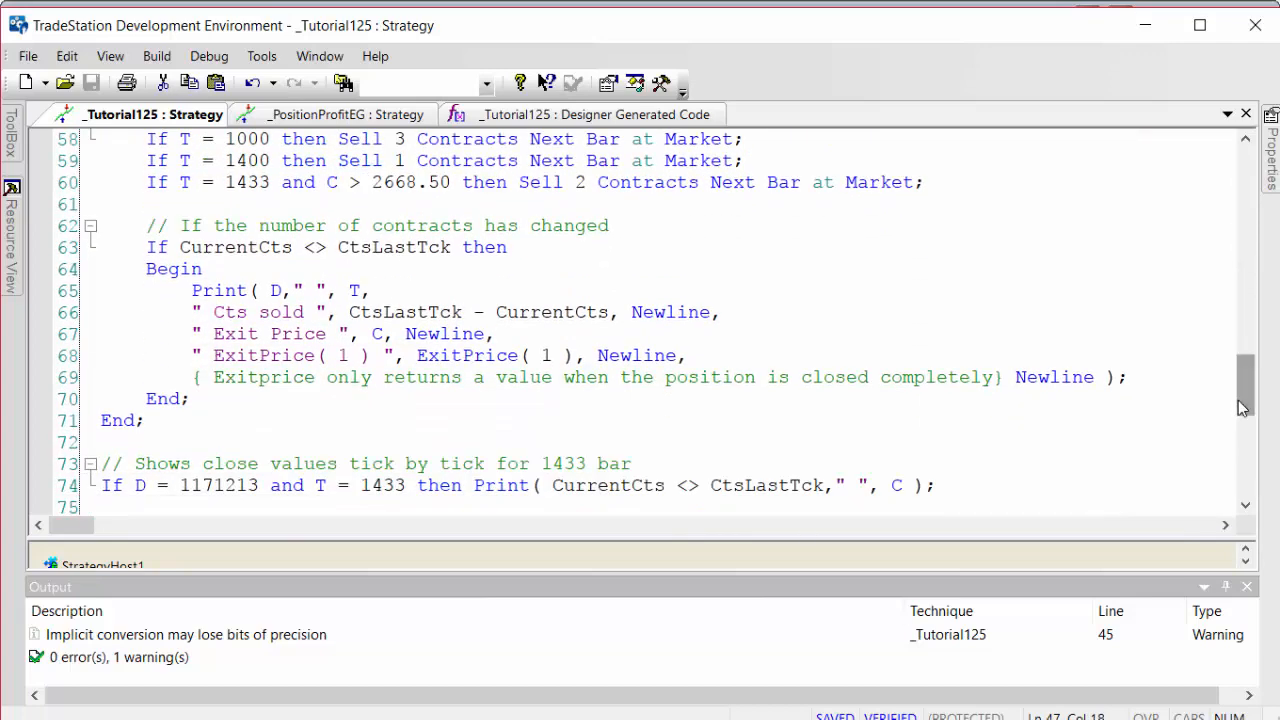
{"action": "scroll", "scroll_direction": "down", "scroll_amount": 3}
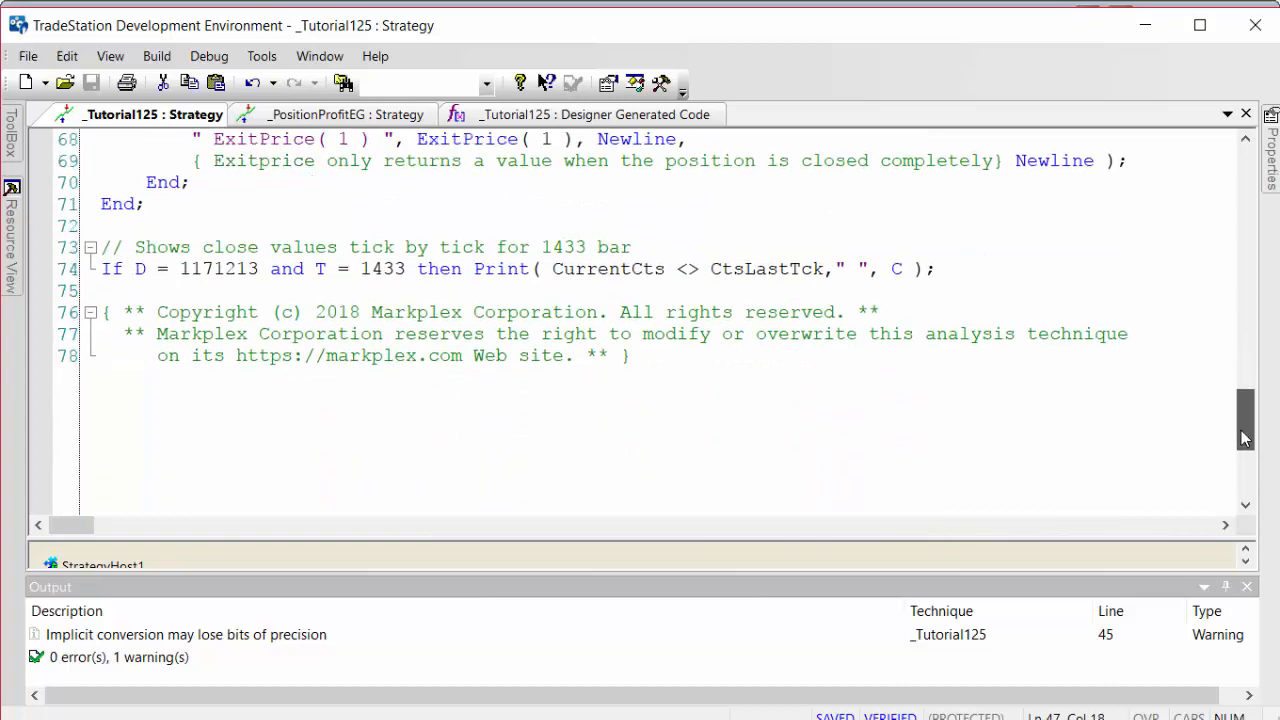
{"action": "scroll", "scroll_direction": "up", "scroll_amount": 3}
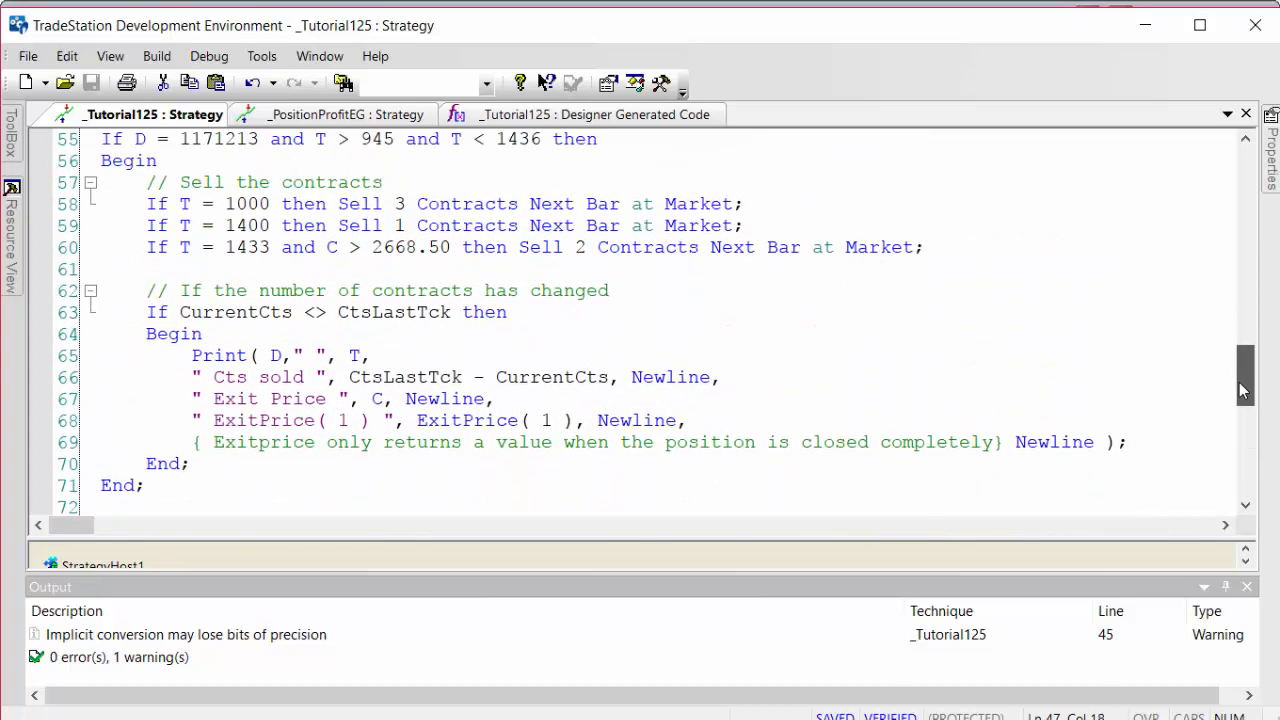
{"action": "scroll", "scroll_direction": "up", "scroll_amount": 3}
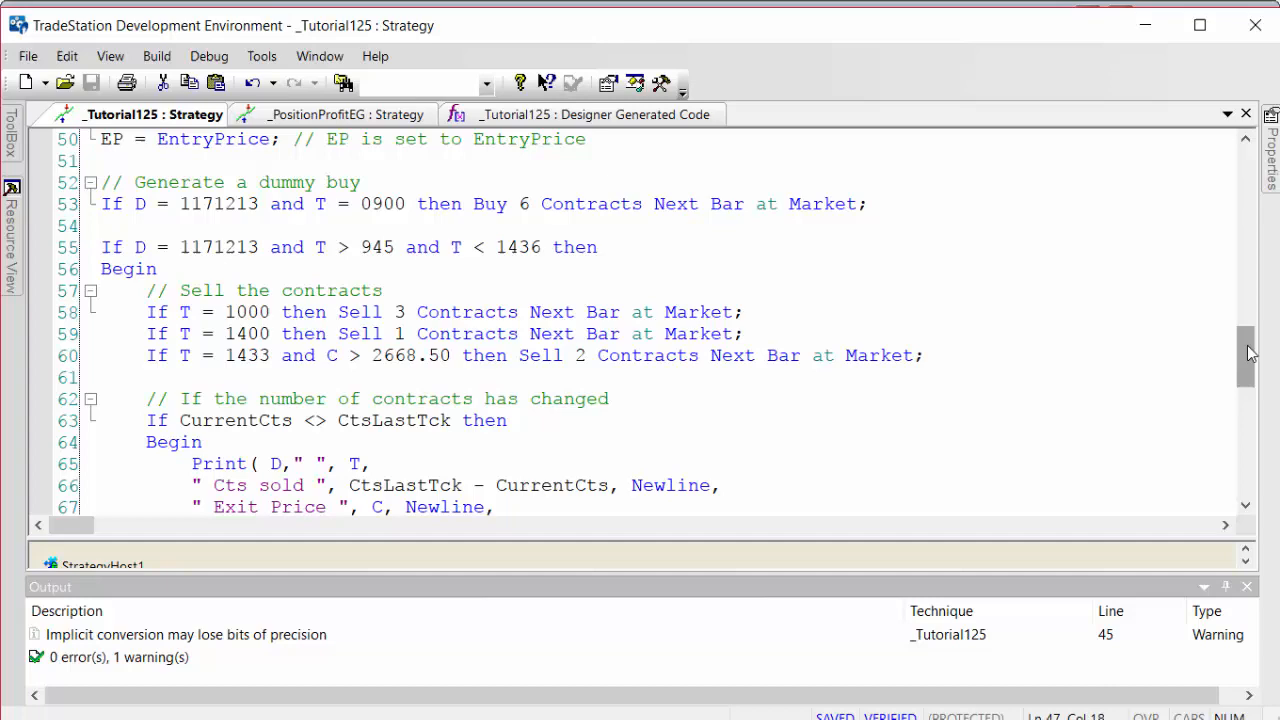
{"action": "scroll", "scroll_direction": "up", "scroll_amount": 3}
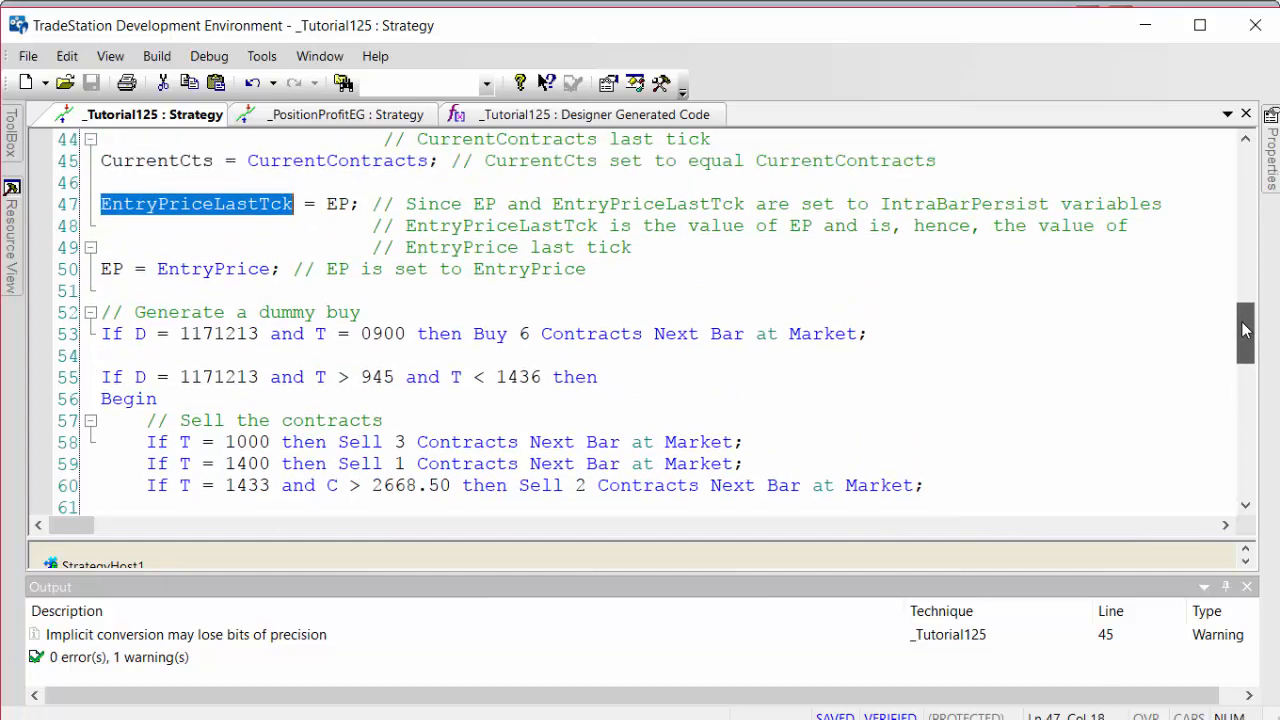
{"action": "scroll", "scroll_direction": "up", "scroll_amount": 3}
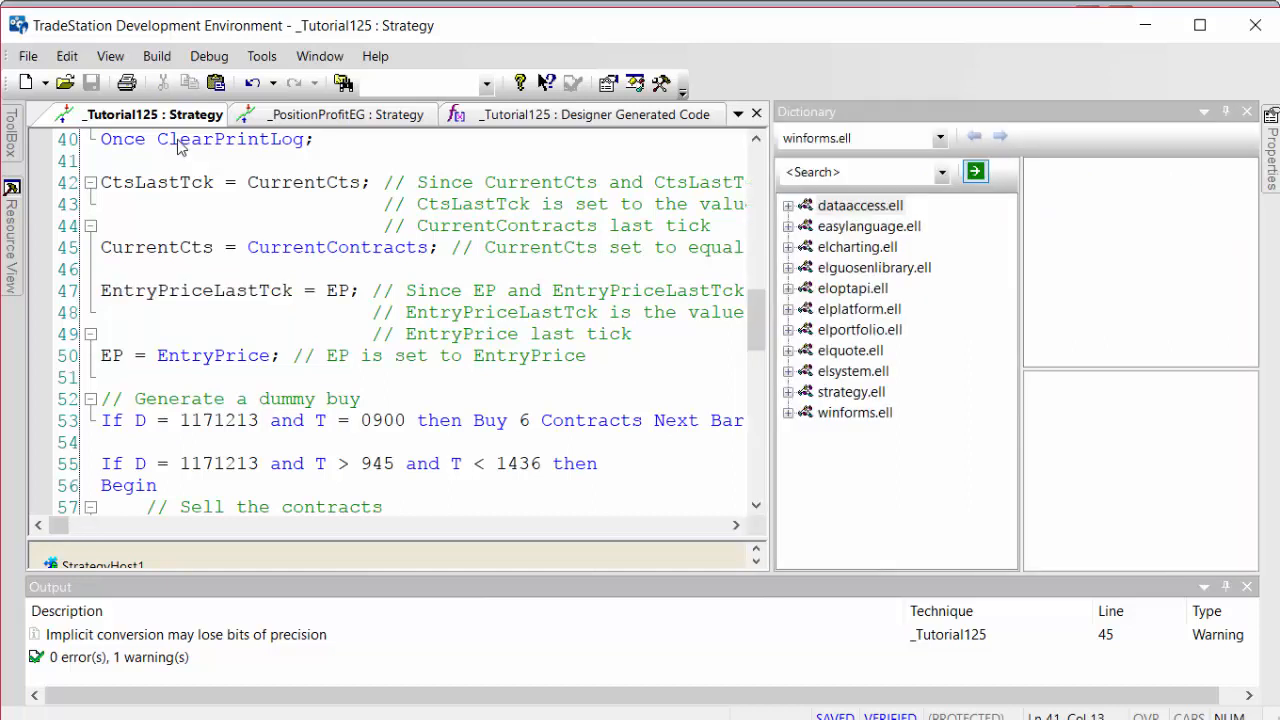
{"action": "mouse_move", "coordinate": [110, 56]}
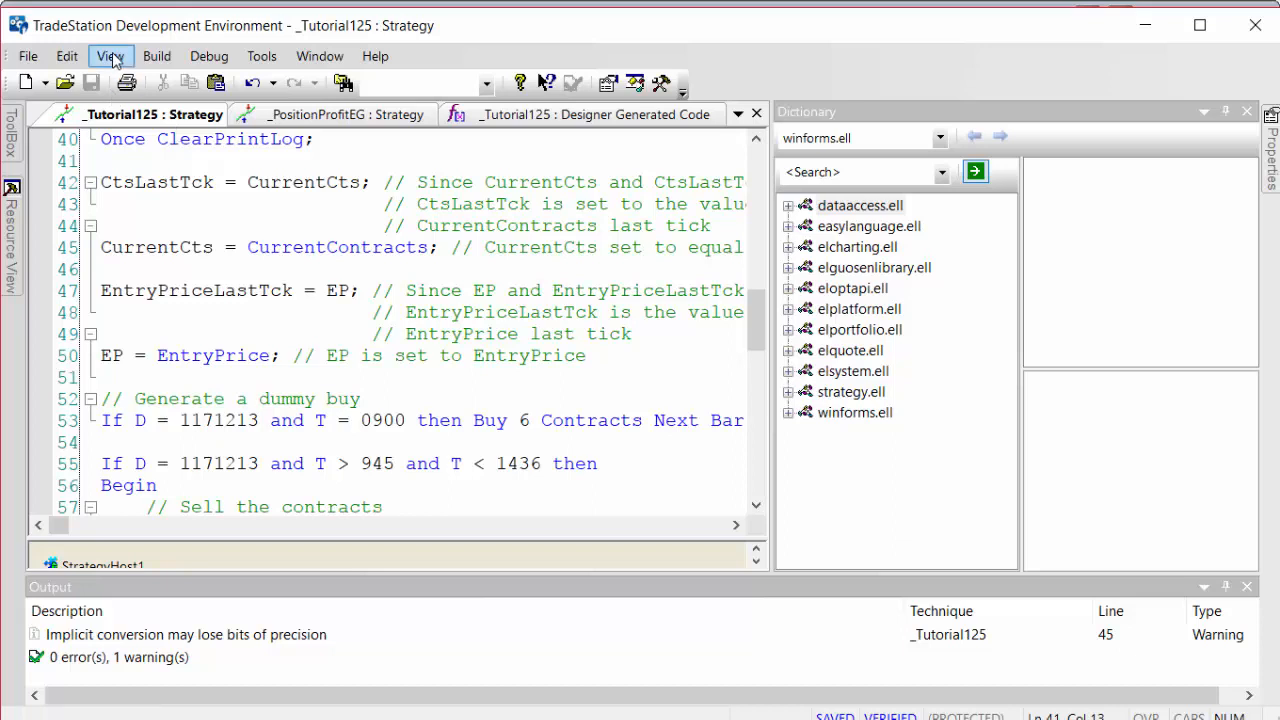
Open the Dictionary, list StrategyHost members, read the OrderFill summary and its help page
{"action": "left_click", "coordinate": [236, 160]}
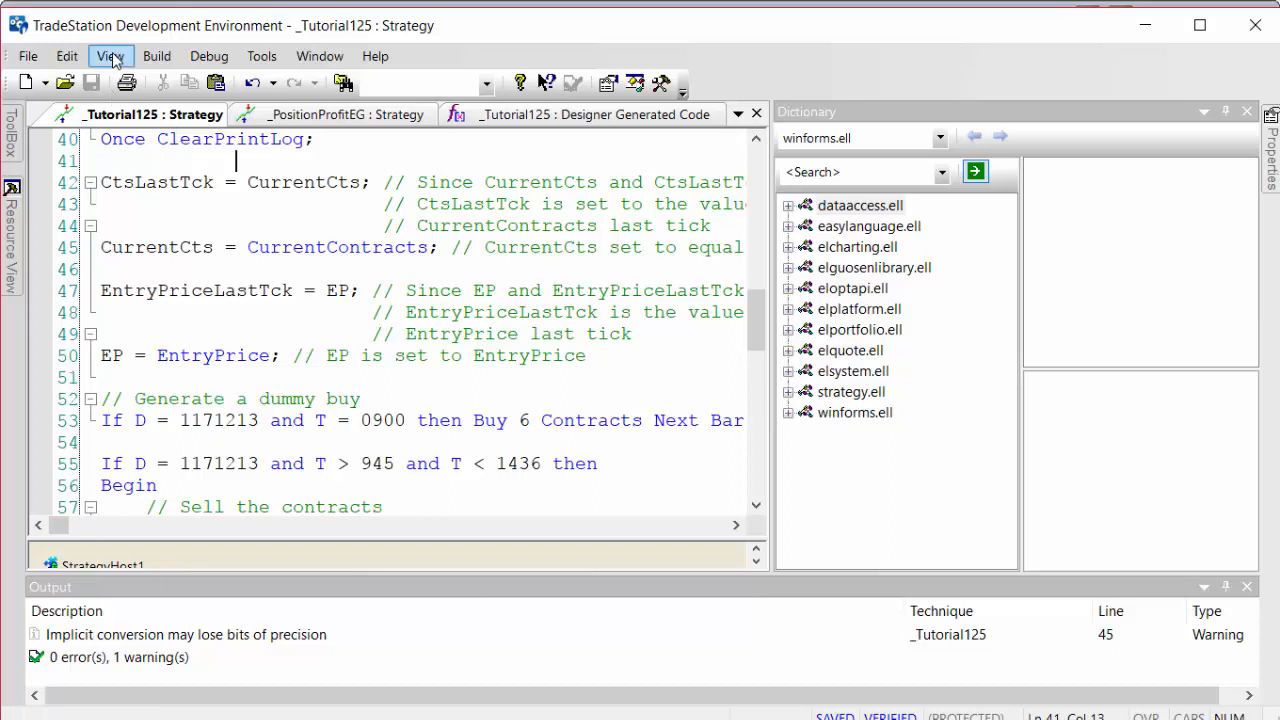
{"action": "left_click", "coordinate": [110, 56]}
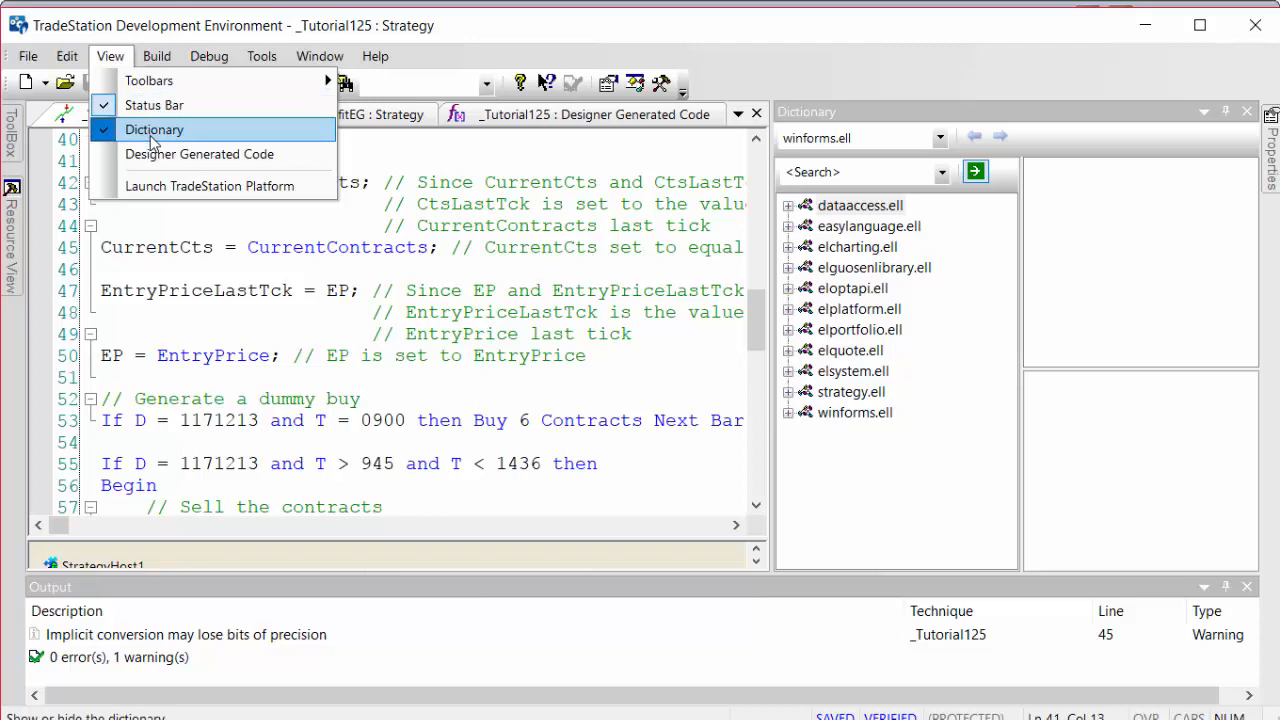
{"action": "mouse_move", "coordinate": [920, 376]}
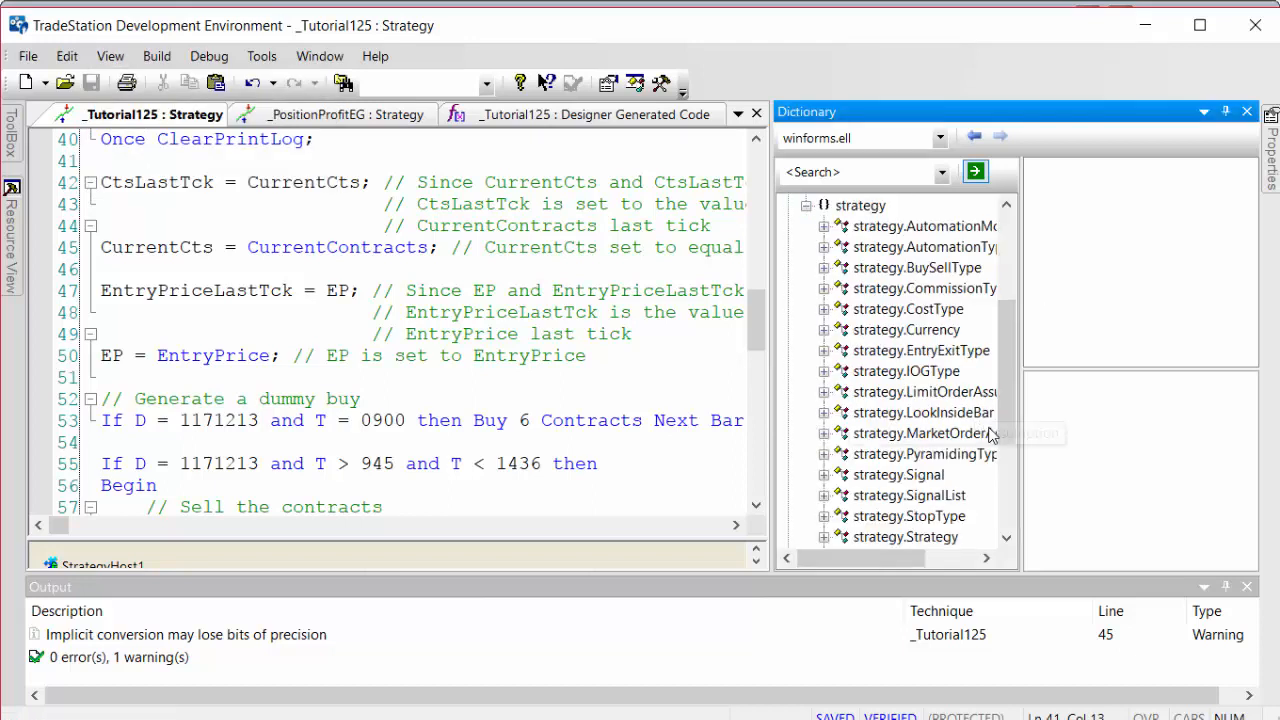
{"action": "left_click", "coordinate": [904, 412]}
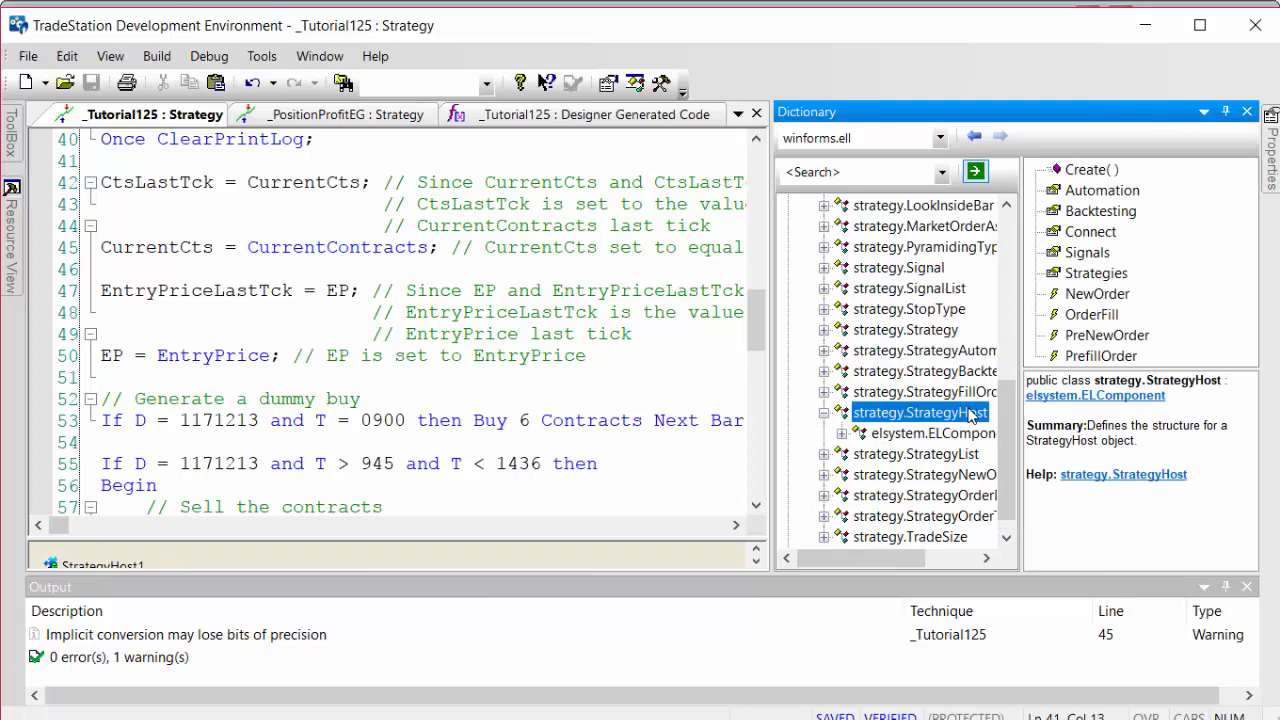
{"action": "mouse_move", "coordinate": [1148, 258]}
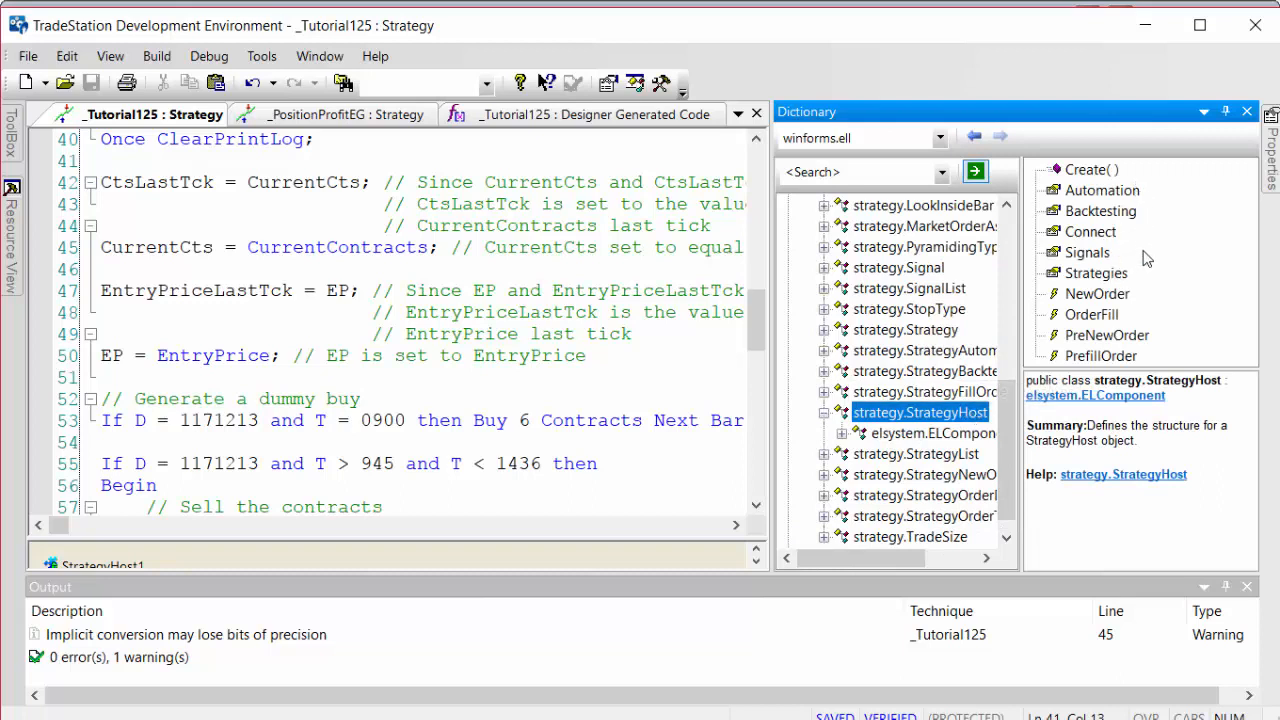
{"action": "mouse_move", "coordinate": [1200, 328]}
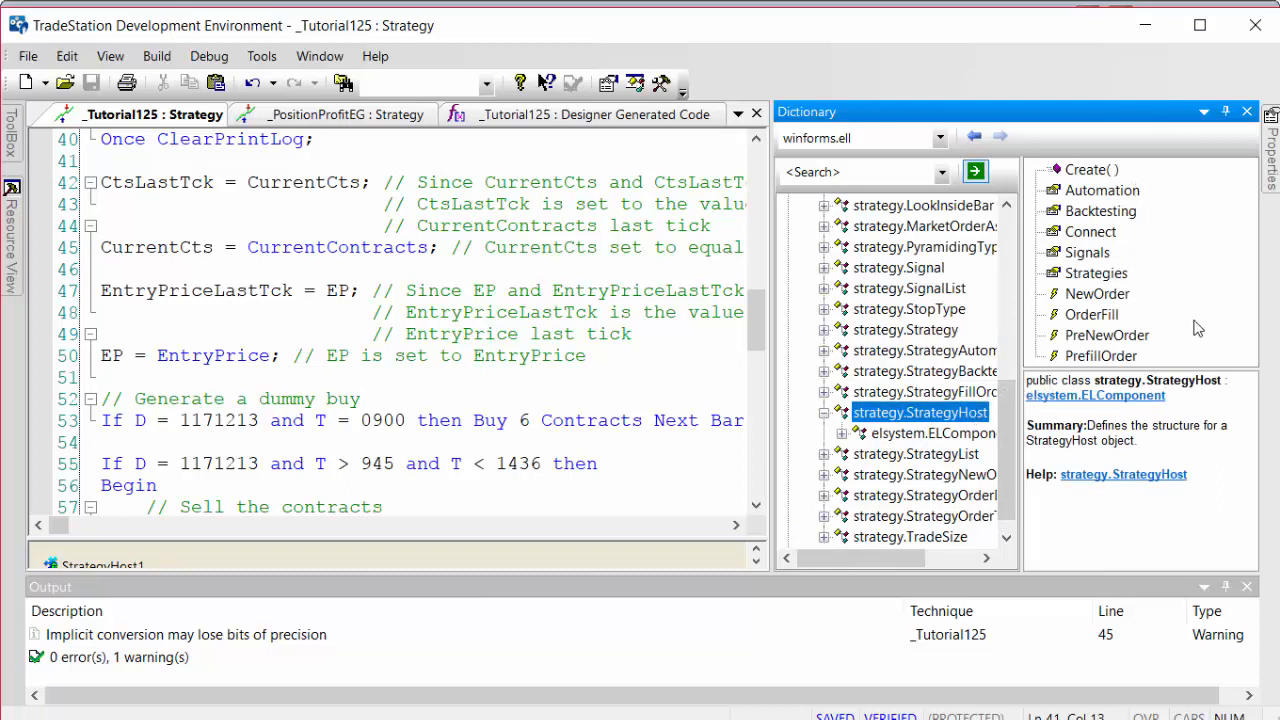
{"action": "mouse_move", "coordinate": [1098, 296]}
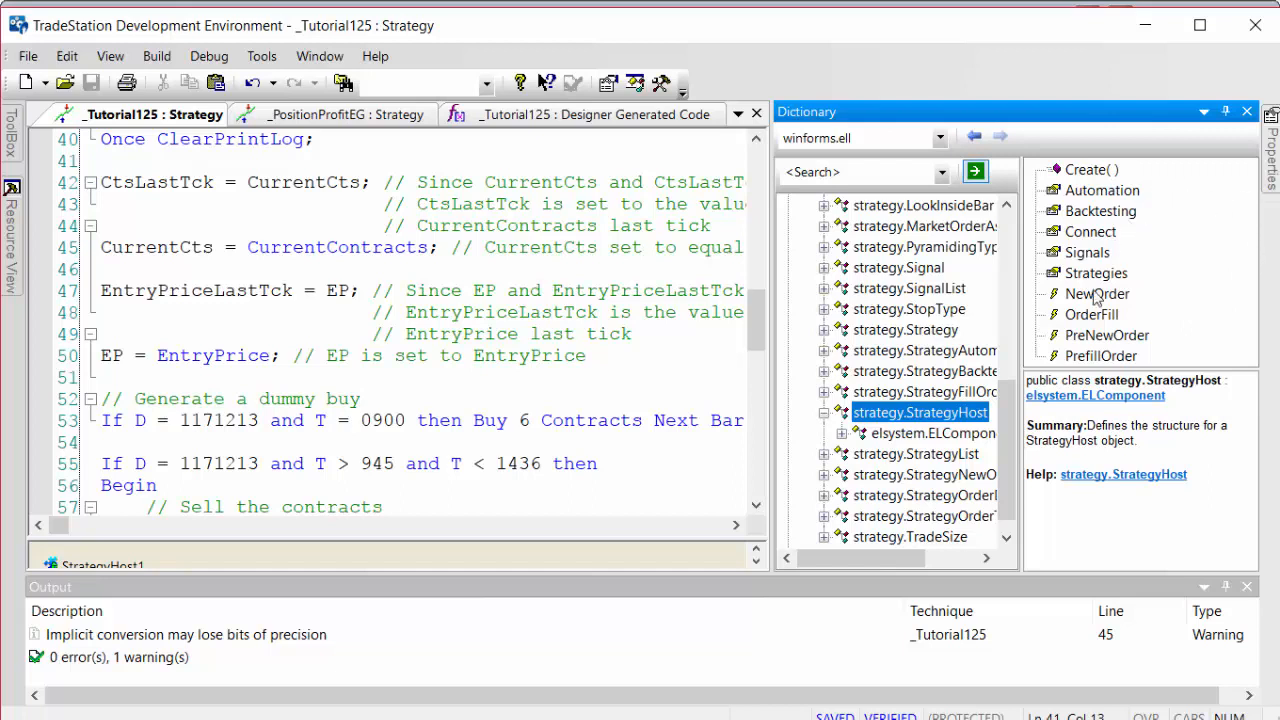
{"action": "left_click", "coordinate": [1092, 314]}
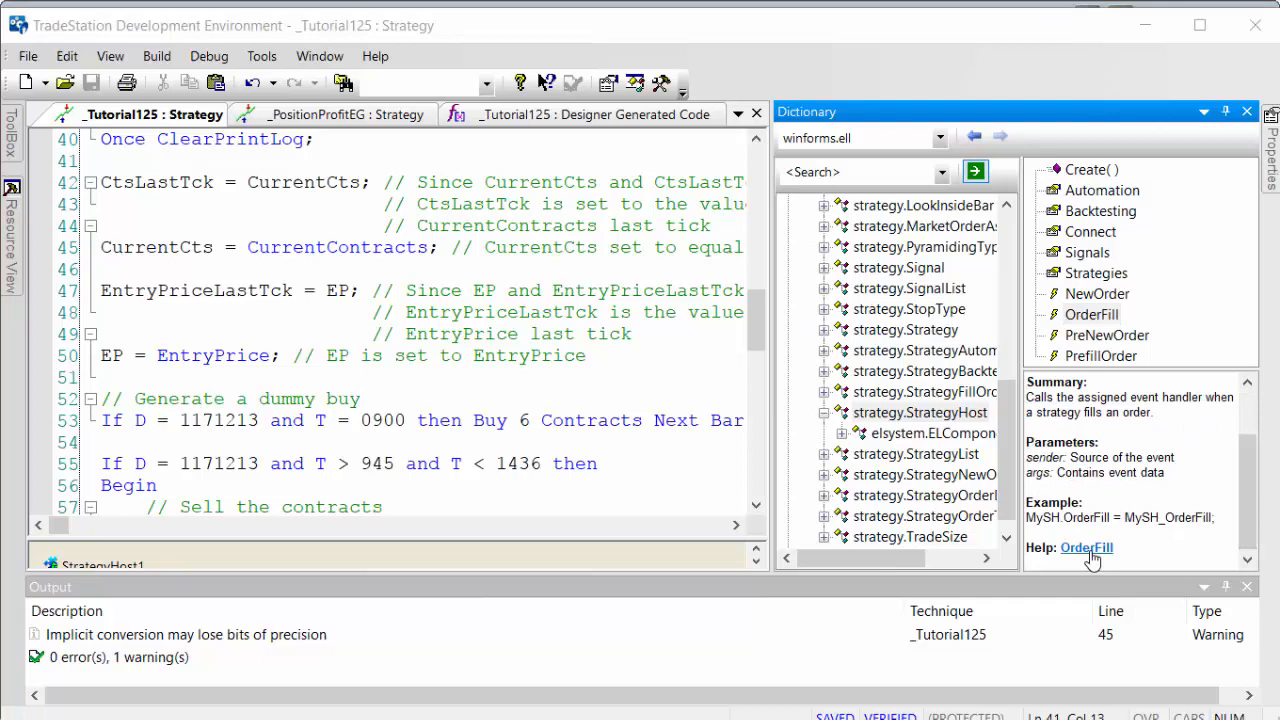
{"action": "left_click", "coordinate": [1086, 548]}
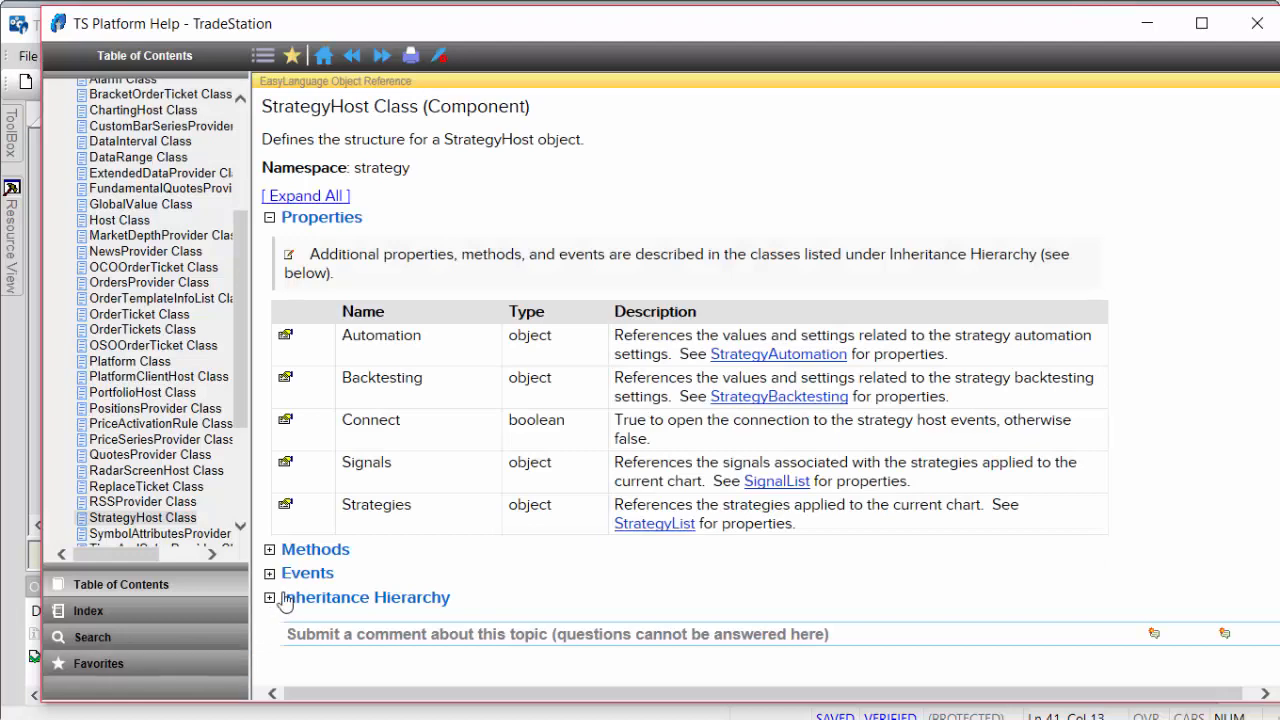
Expand the StrategyHost Events list and follow the OrderFill link to StrategyFillOrderEventArgs
{"action": "left_click", "coordinate": [268, 572]}
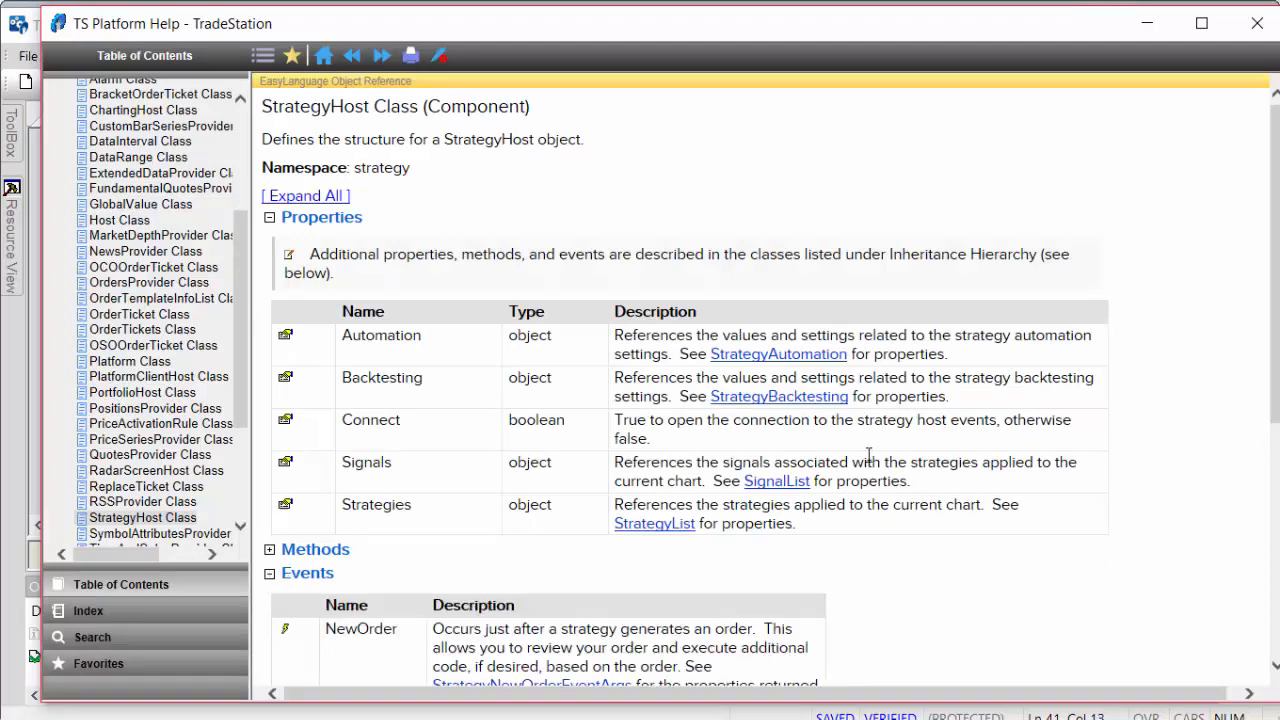
{"action": "scroll", "scroll_direction": "down", "scroll_amount": 3}
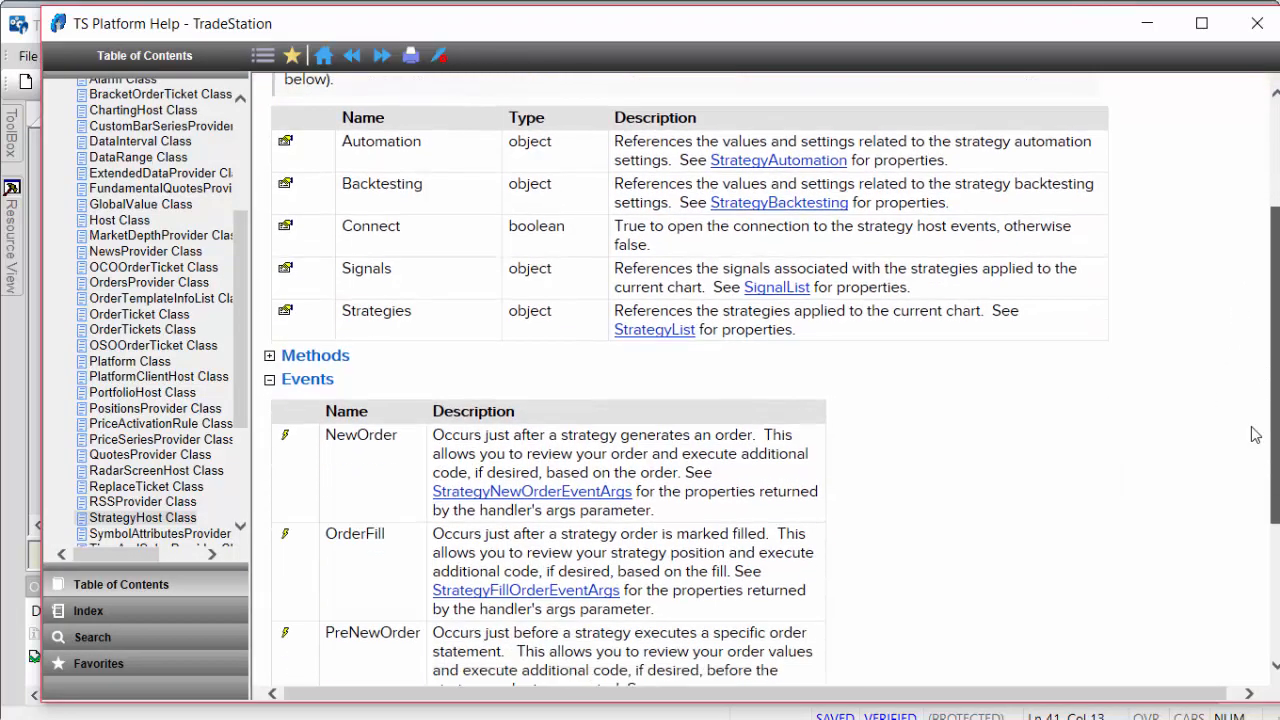
{"action": "scroll", "scroll_direction": "down", "scroll_amount": 3}
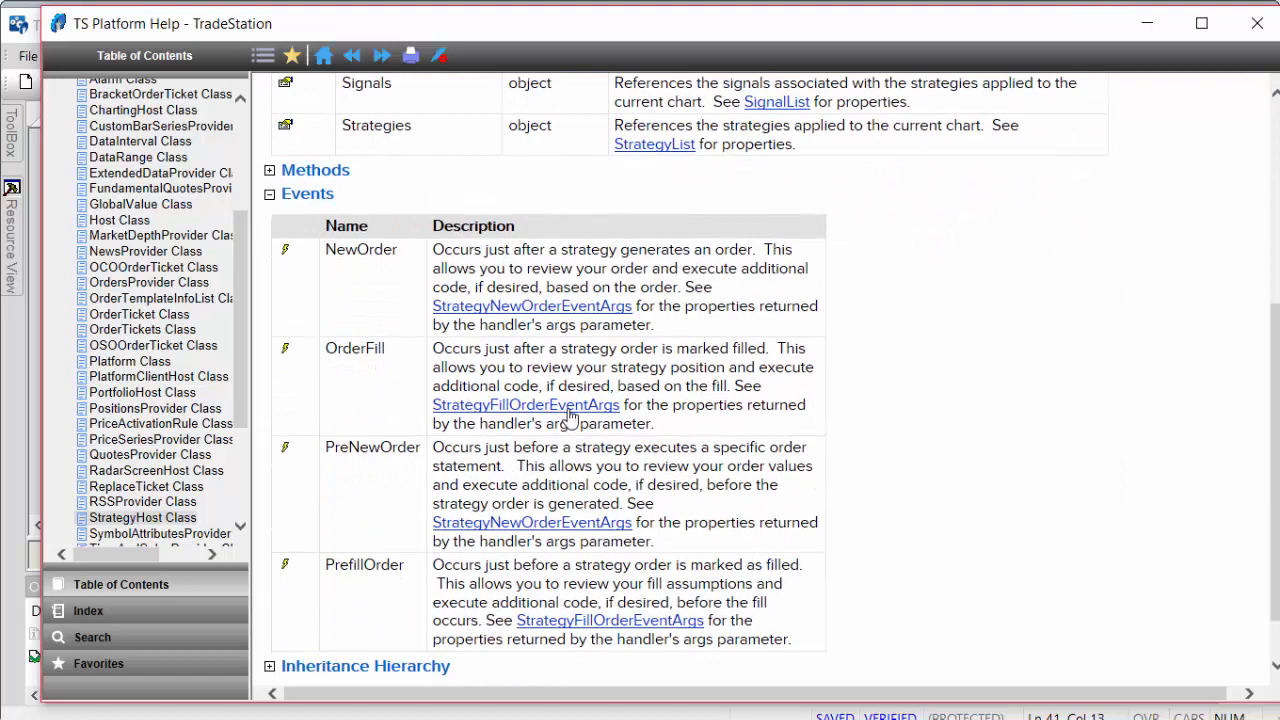
{"action": "left_click", "coordinate": [524, 404]}
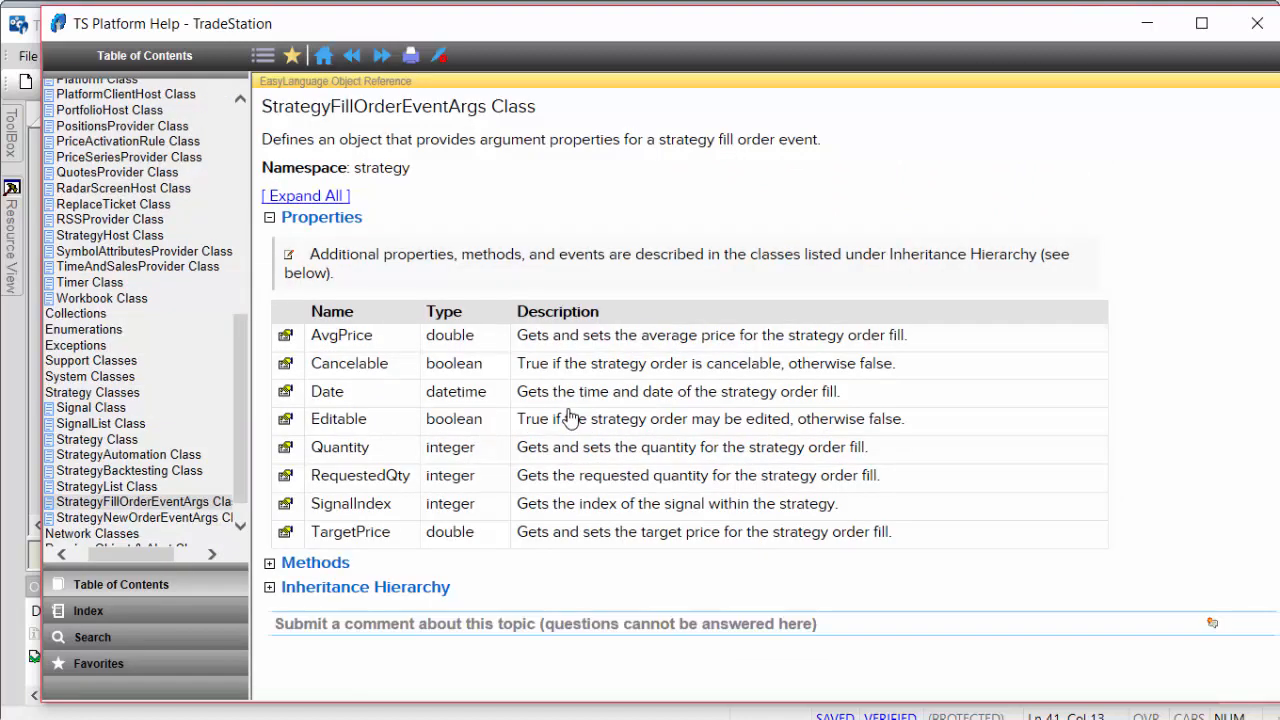
{"action": "mouse_move", "coordinate": [368, 352]}
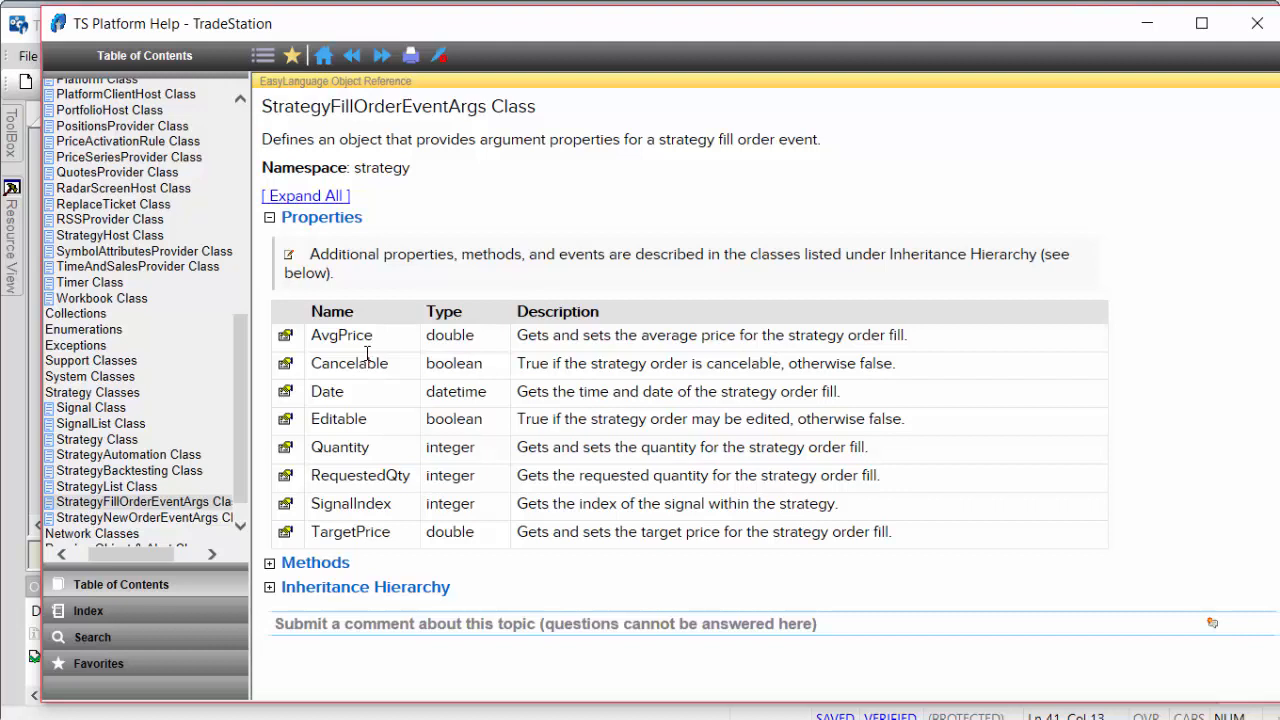
{"action": "mouse_move", "coordinate": [398, 480]}
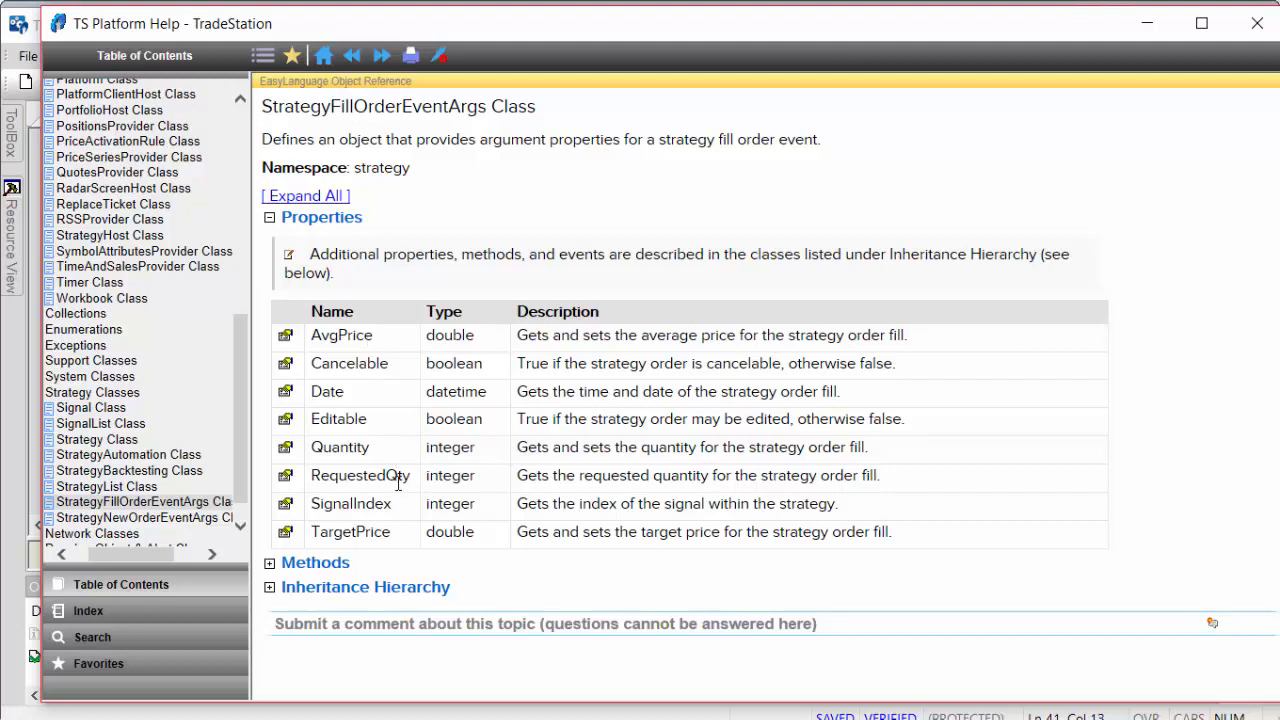
{"action": "mouse_move", "coordinate": [360, 448]}
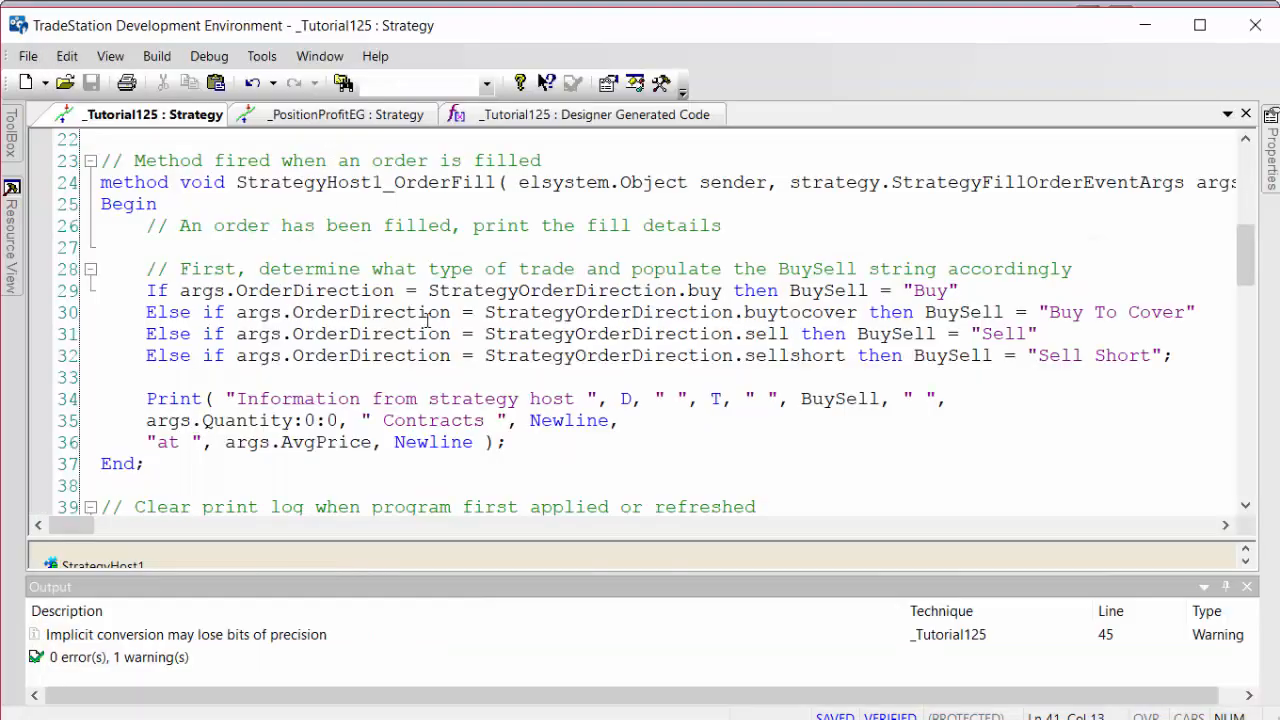
{"action": "mouse_move", "coordinate": [788, 324]}
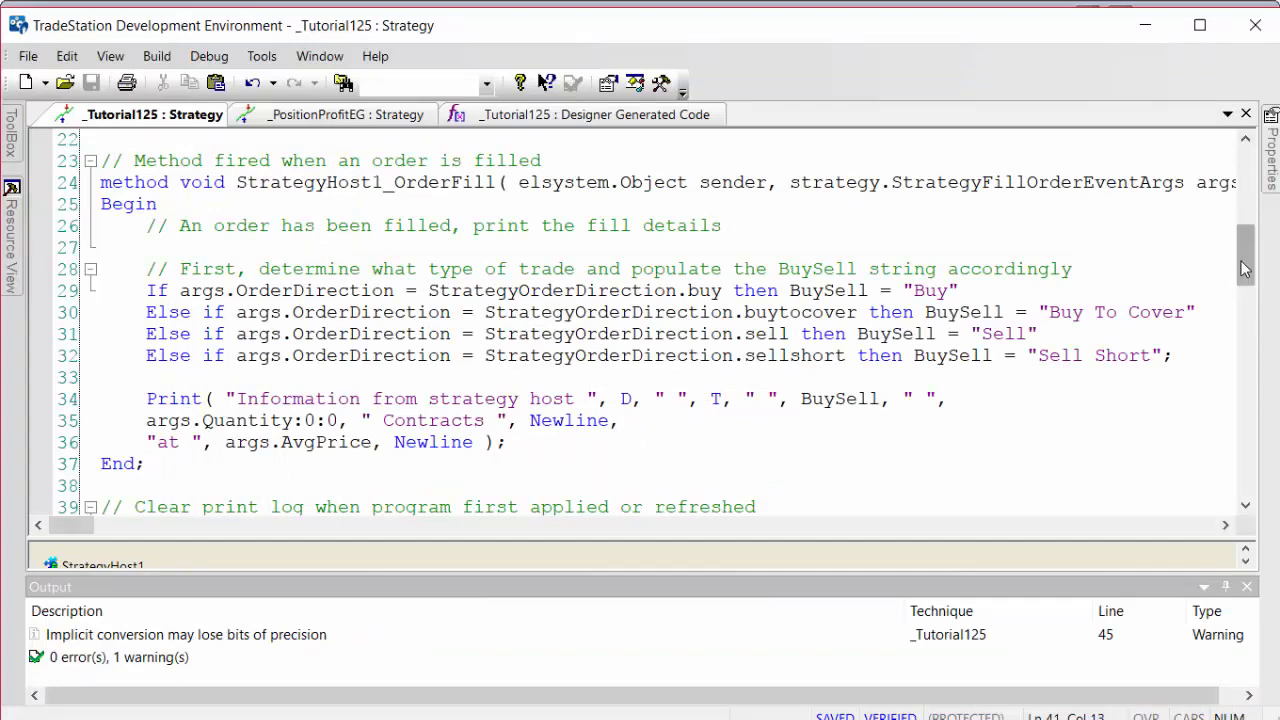
Scroll through the Tutorial125 strategy code from the OrderFill method down to the copyright notice
{"action": "scroll", "scroll_direction": "down", "scroll_amount": 3}
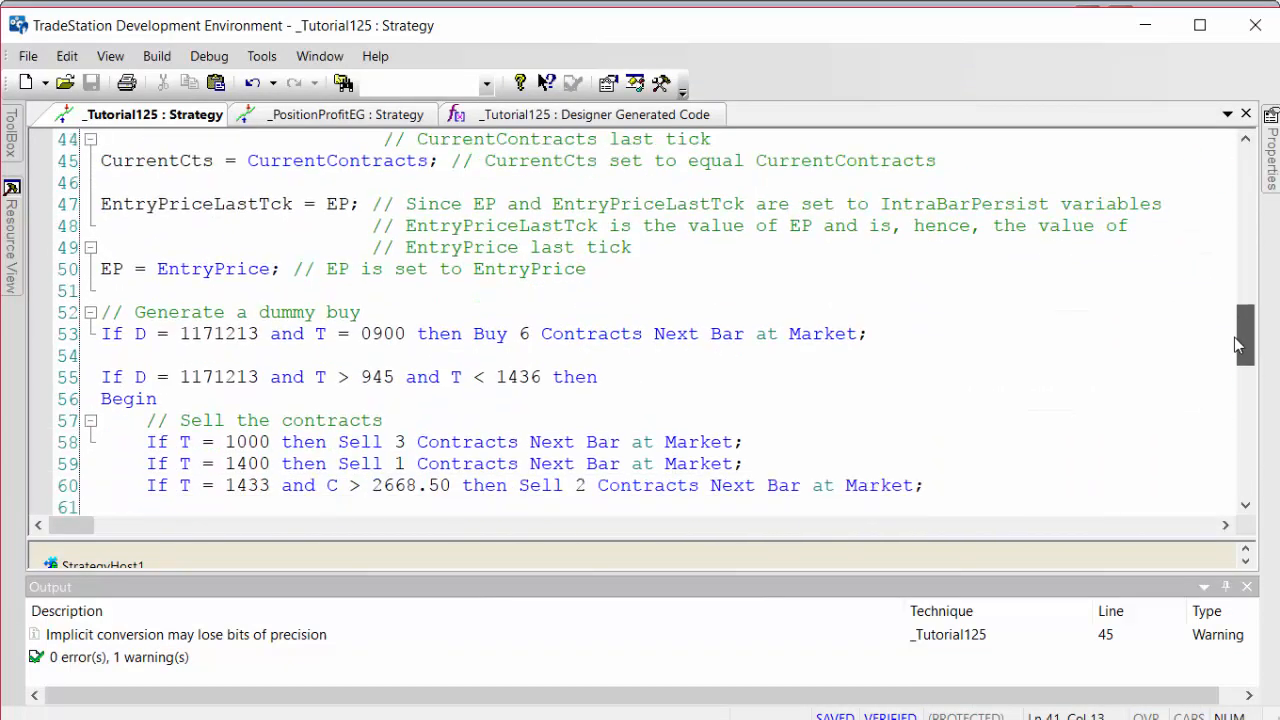
{"action": "scroll", "scroll_direction": "down", "scroll_amount": 3}
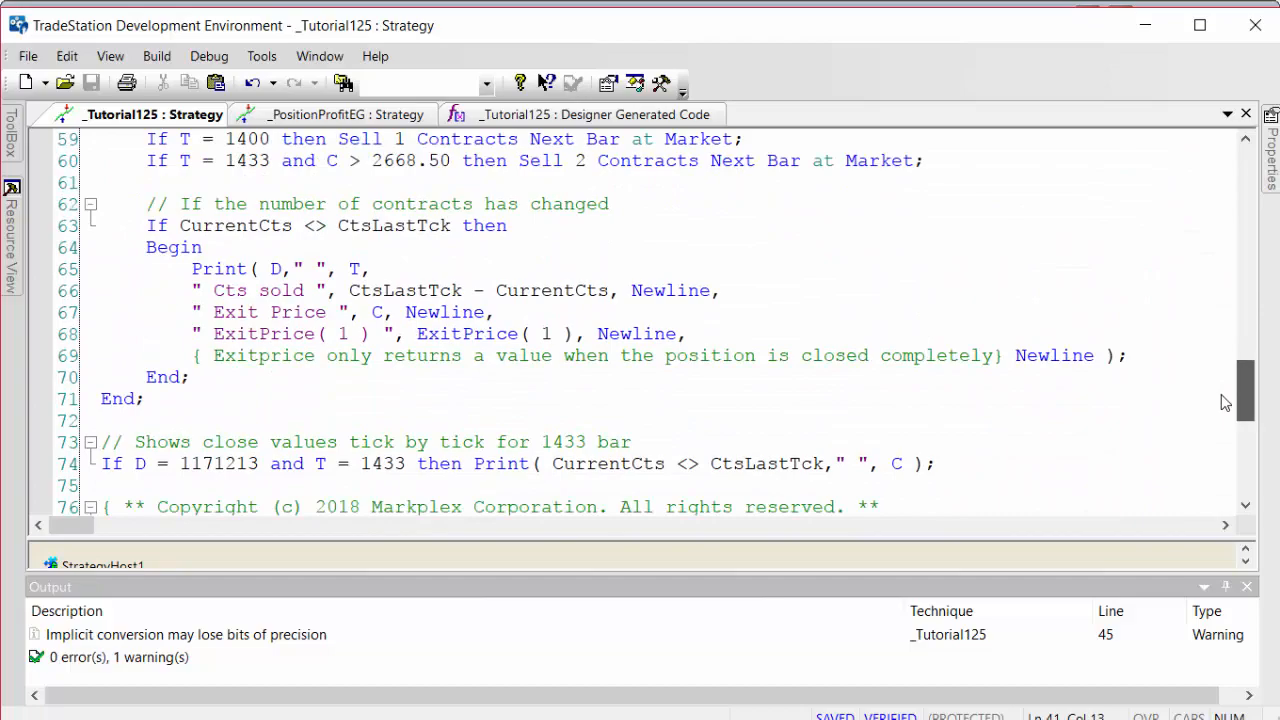
{"action": "scroll", "scroll_direction": "down", "scroll_amount": 3}
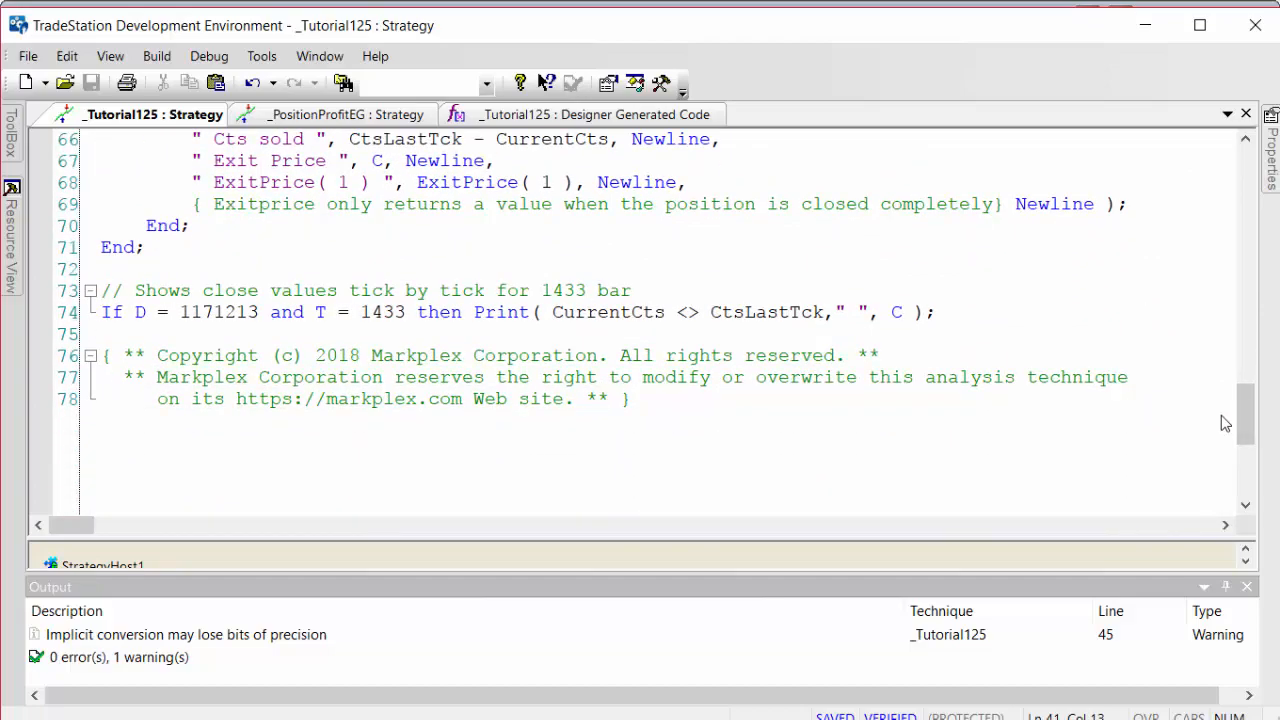